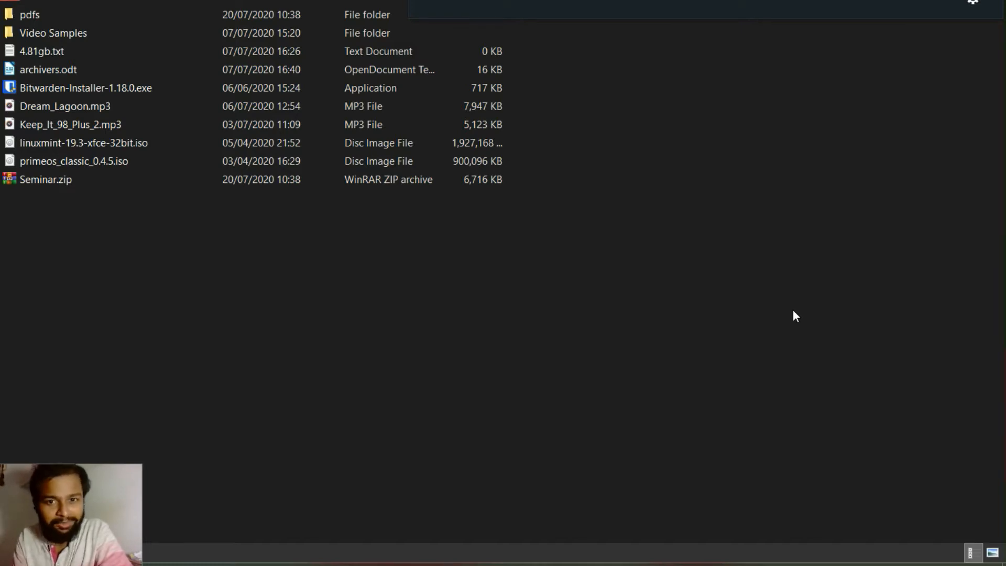
mouse_move(369, 351)
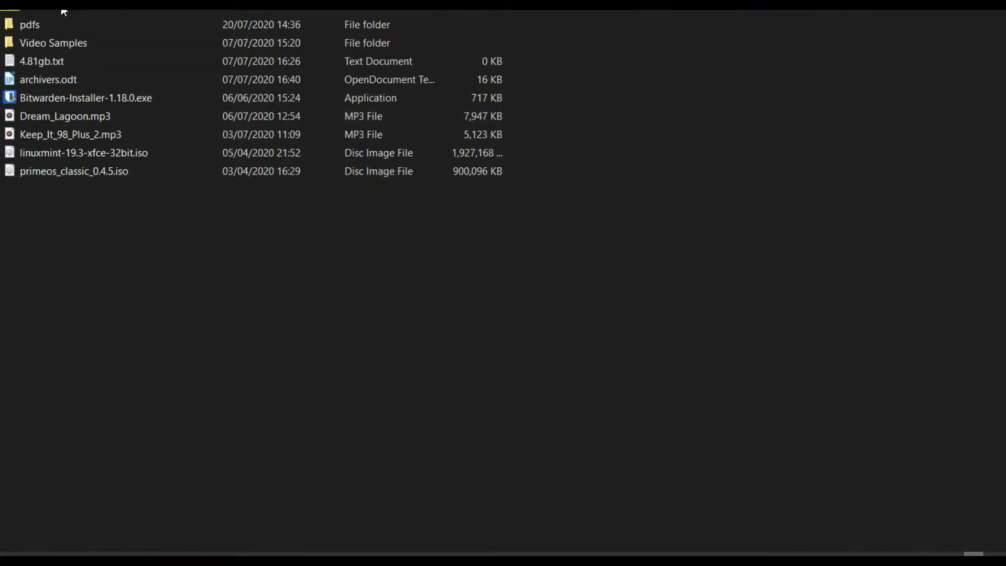
Archive the pdfs folder with WinRAR as pdfs1.rar in RAR format at Best compression.
double_click(29, 25)
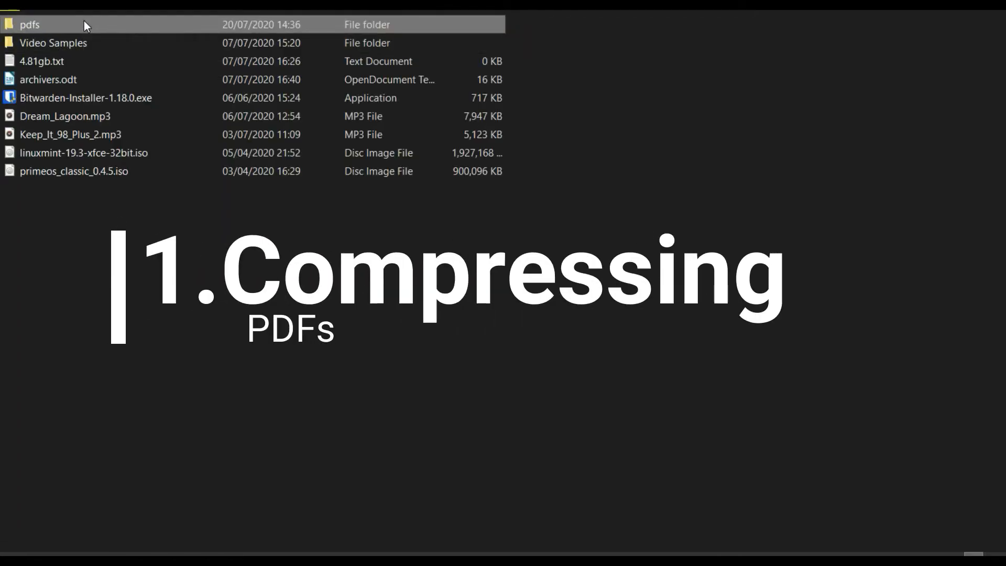
right_click(30, 24)
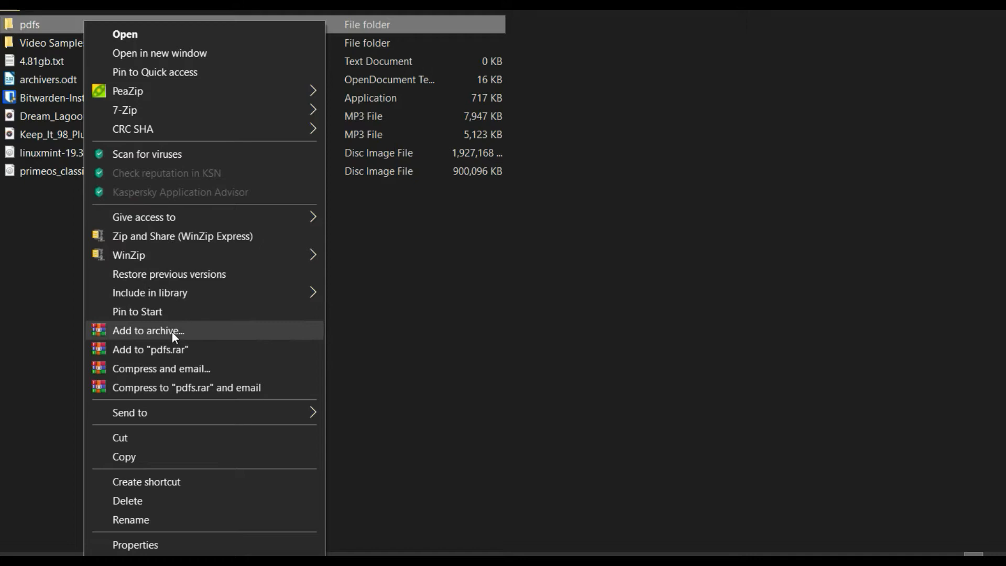
left_click(148, 331)
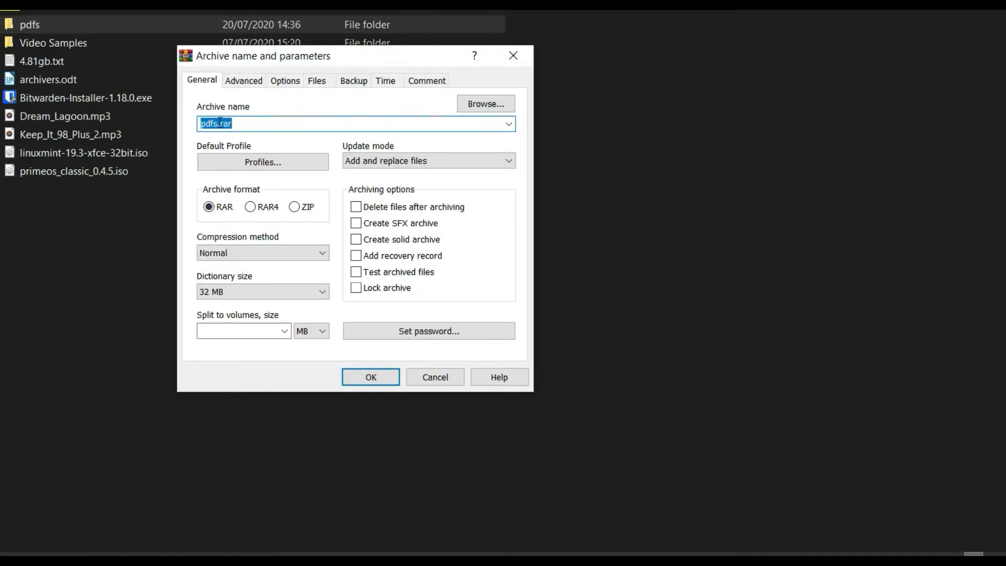
left_click(256, 123)
type("1")
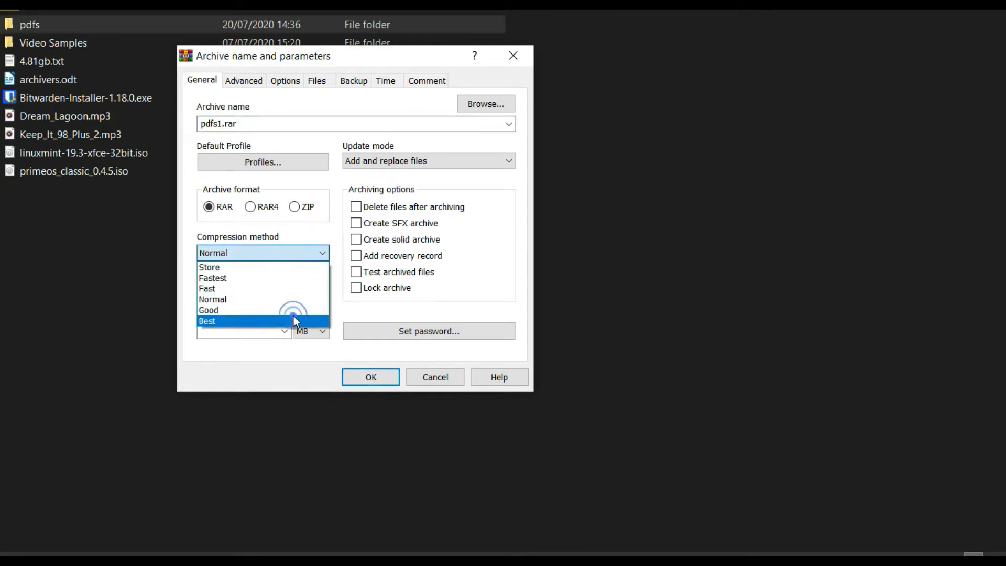
left_click(370, 377)
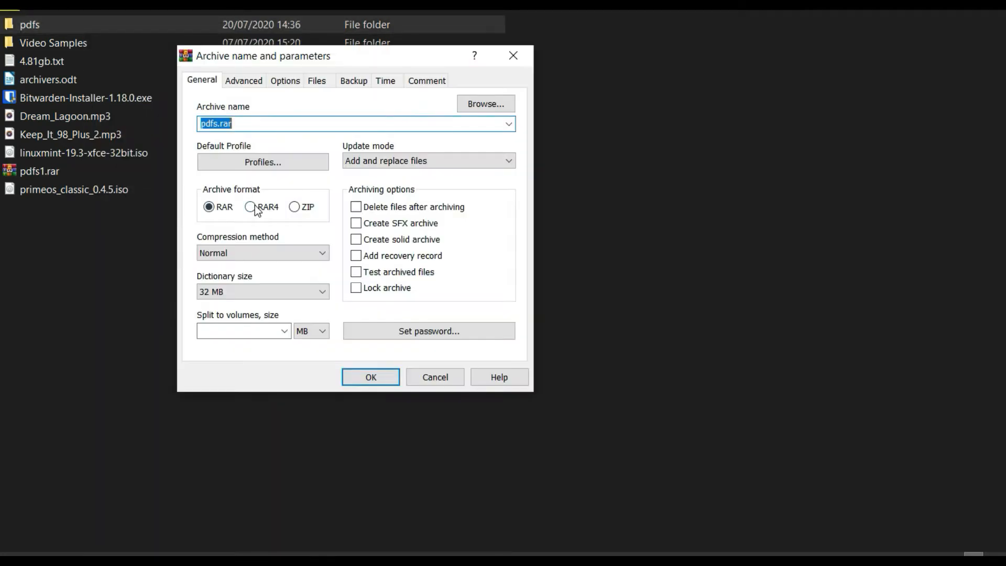
Archive pdfs again as pdfs4.rar in RAR4 format at Best compression.
left_click(262, 252)
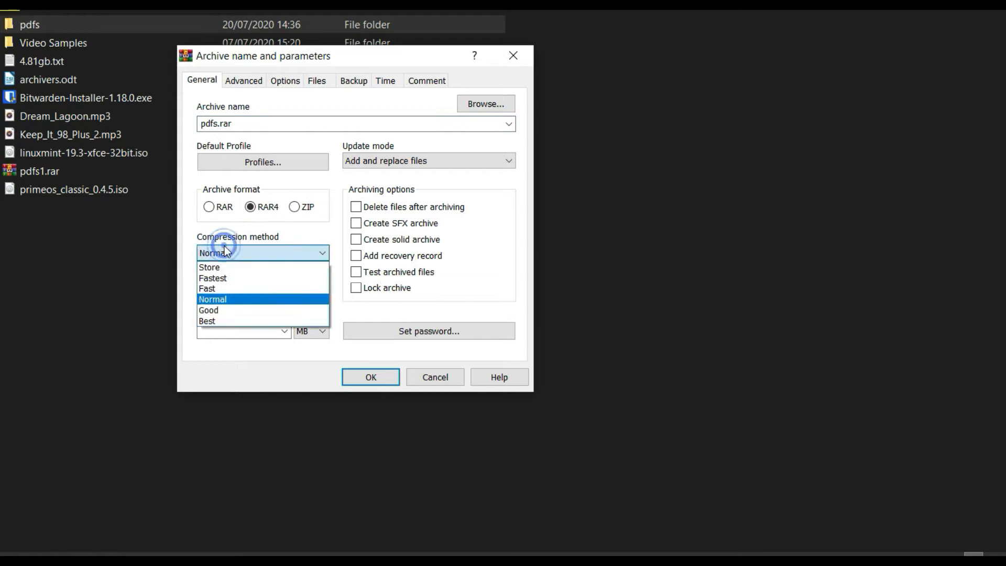
left_click(206, 321)
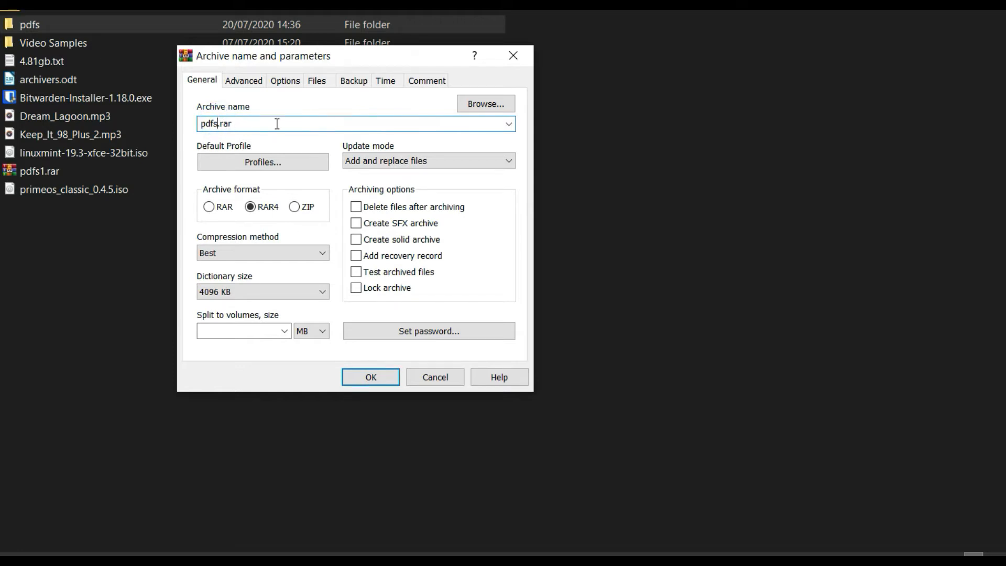
left_click(371, 377)
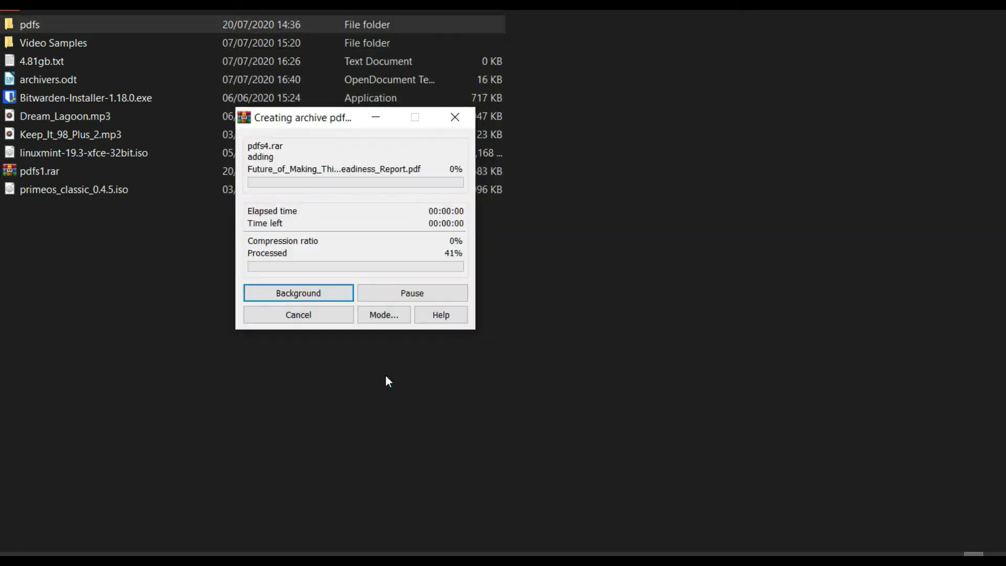
Archive pdfs a third time as pdfsZ.zip in ZIP format at Best compression.
right_click(30, 25)
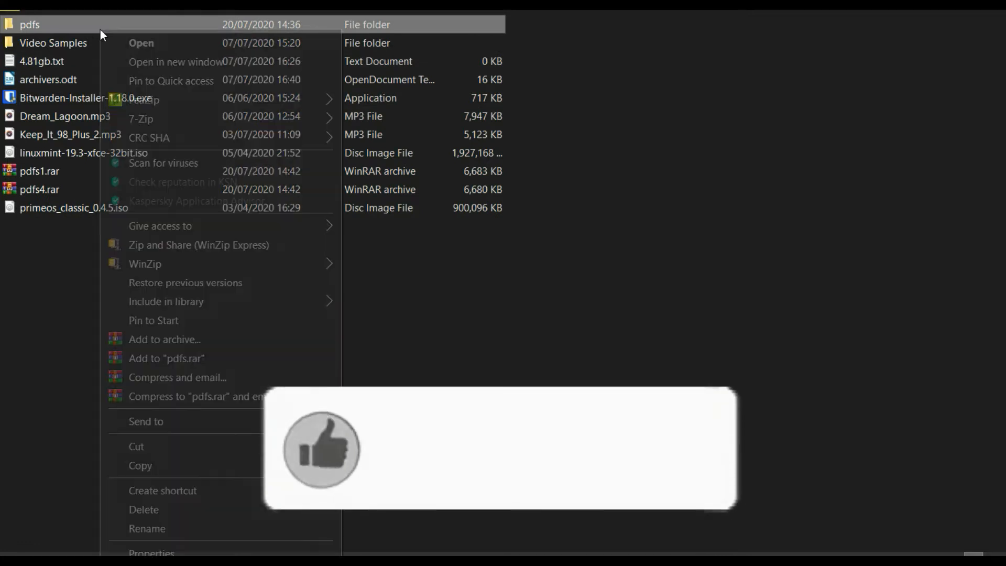
left_click(163, 339)
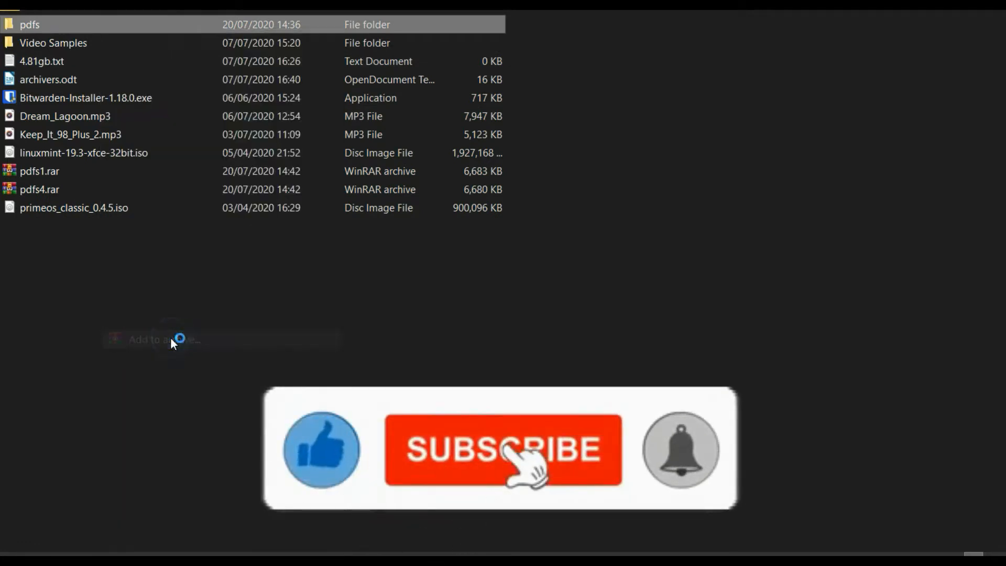
left_click(163, 339)
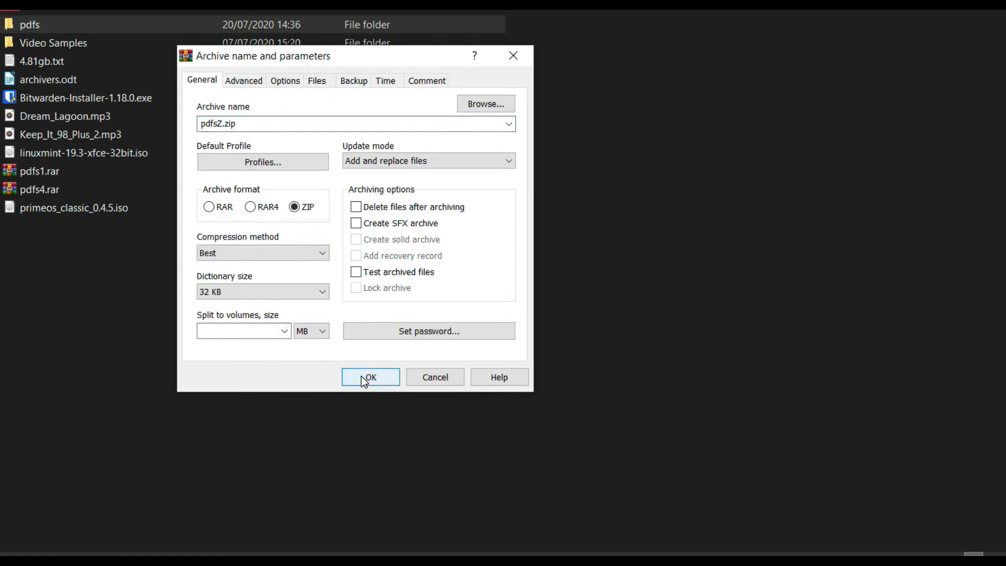
left_click(370, 377)
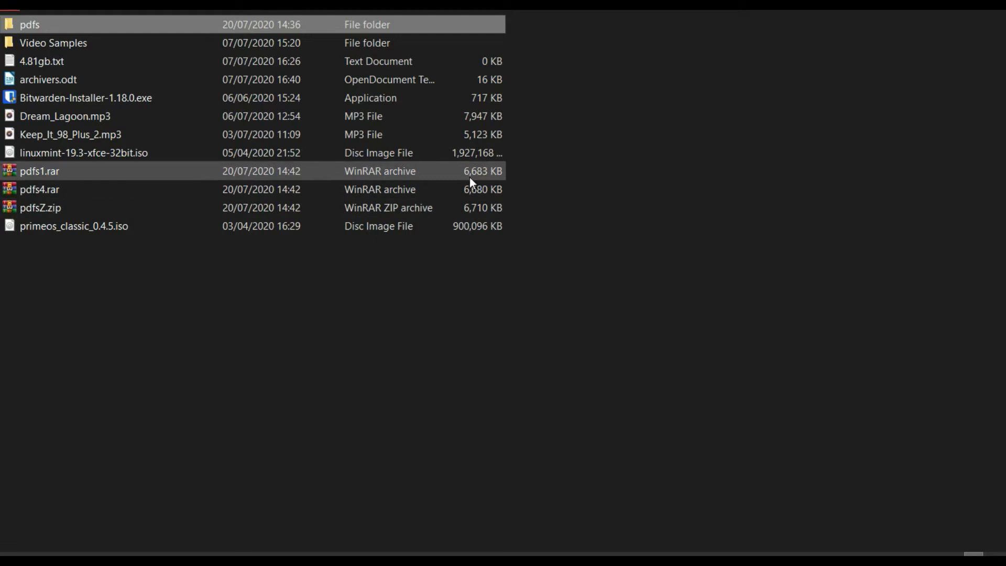
Archive the pdfs folder with 7-Zip as pdfs.7z at Ultra level.
right_click(29, 25)
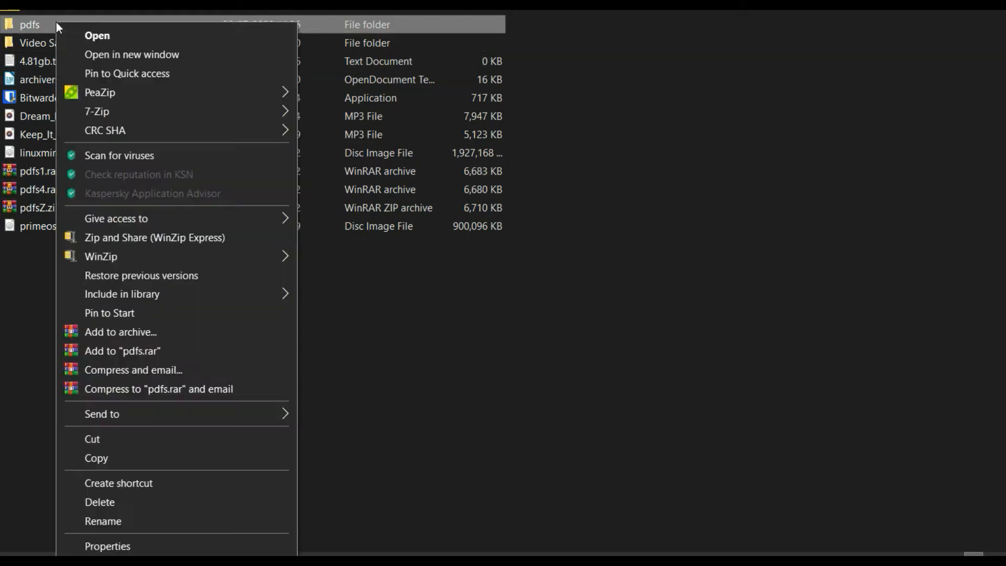
mouse_move(97, 111)
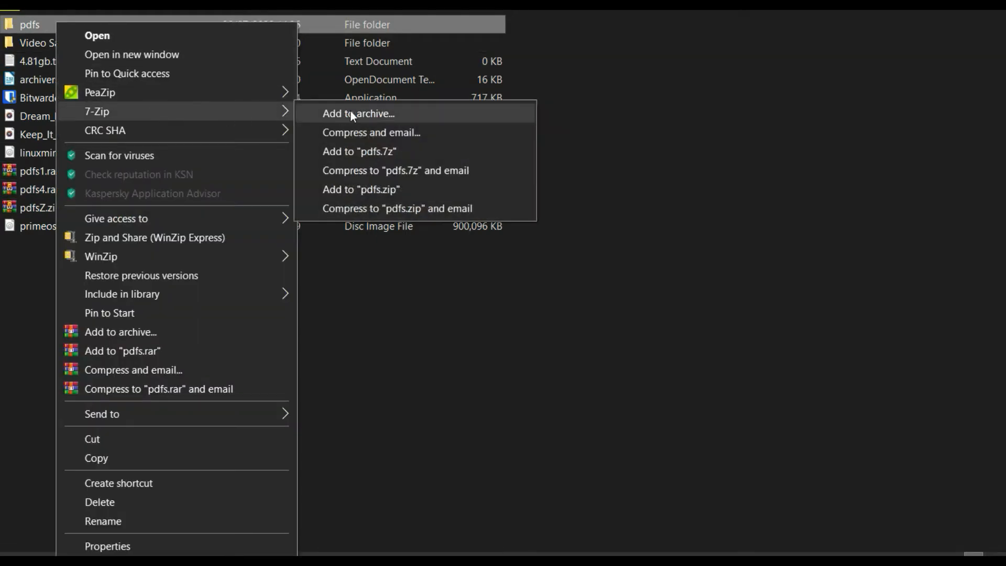
left_click(358, 113)
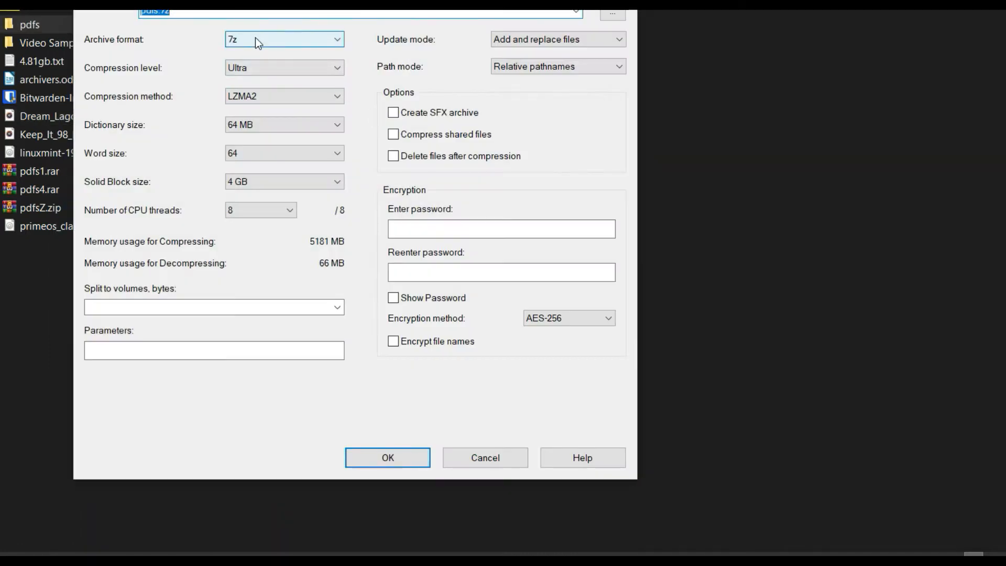
left_click(283, 67)
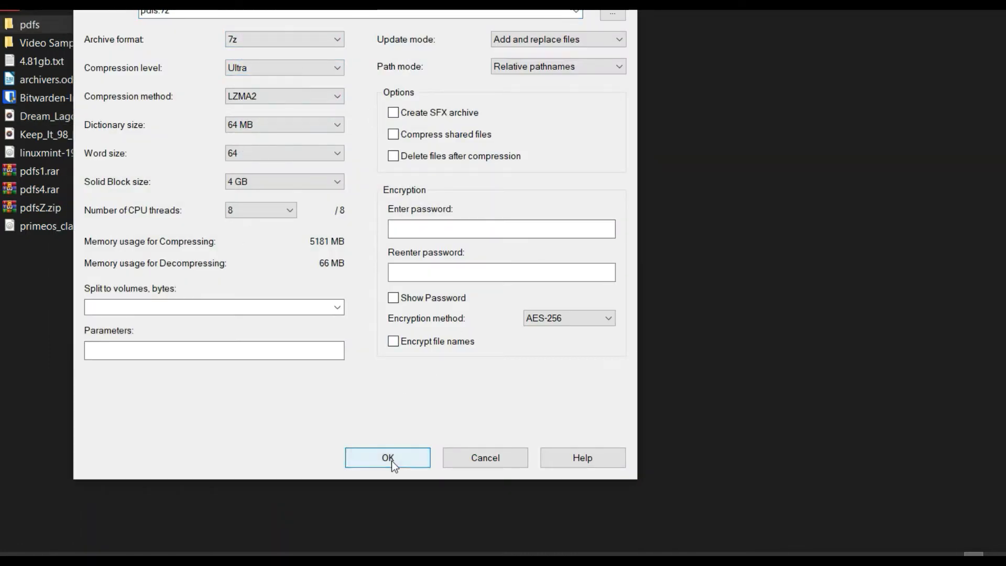
left_click(387, 457)
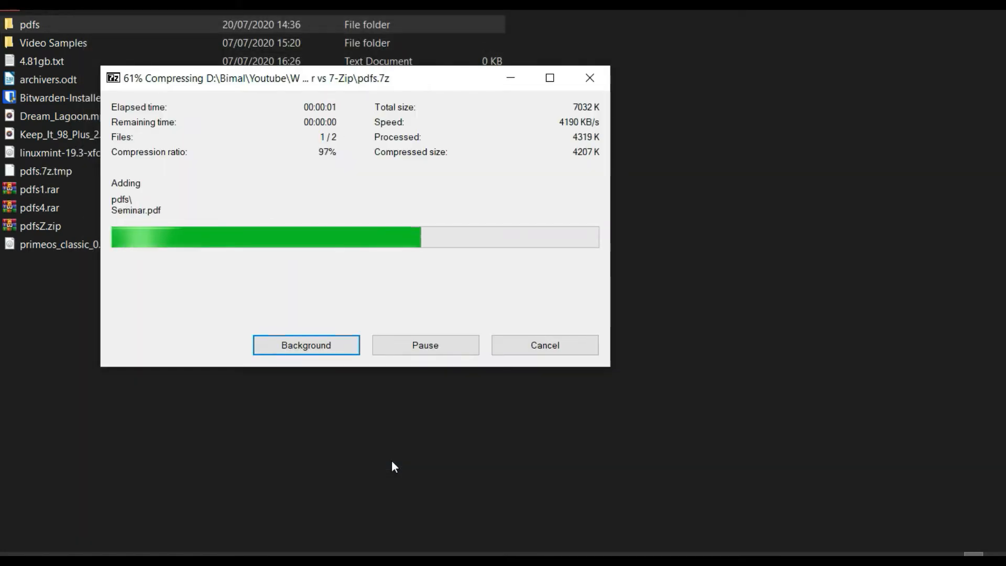
Archive pdfs with 7-Zip in wim format and select pdfs.wim to compare its size.
right_click(30, 25)
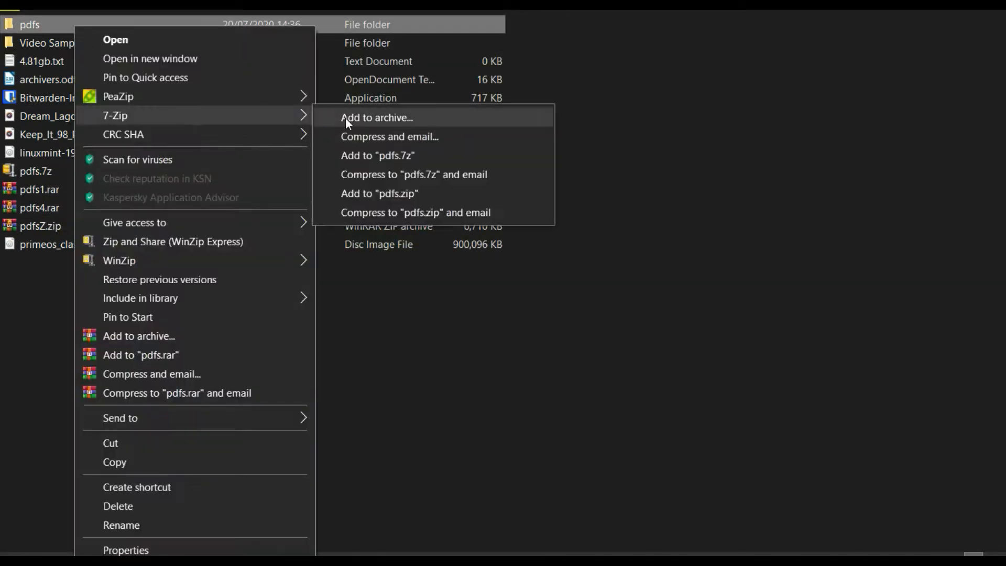
left_click(377, 118)
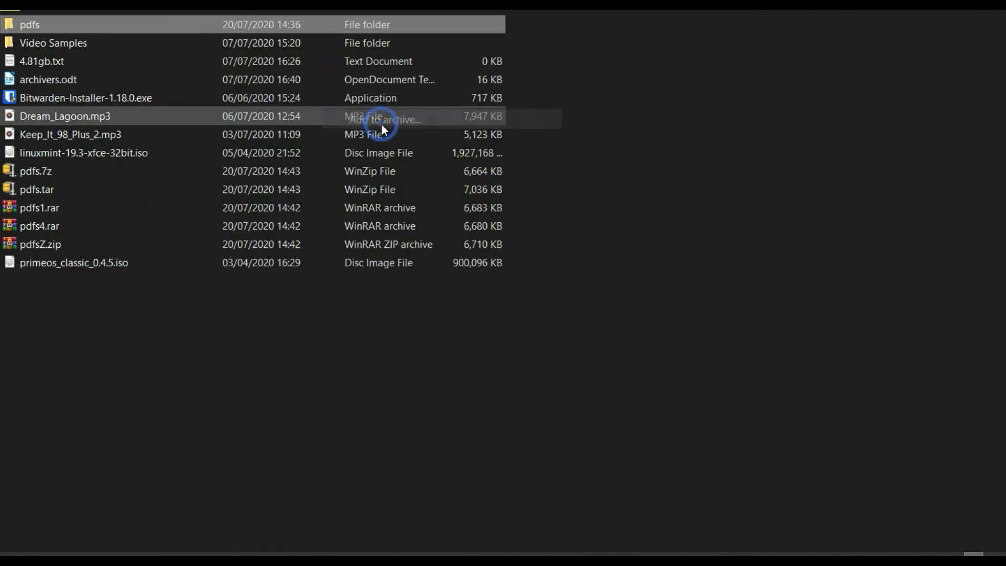
left_click(284, 39)
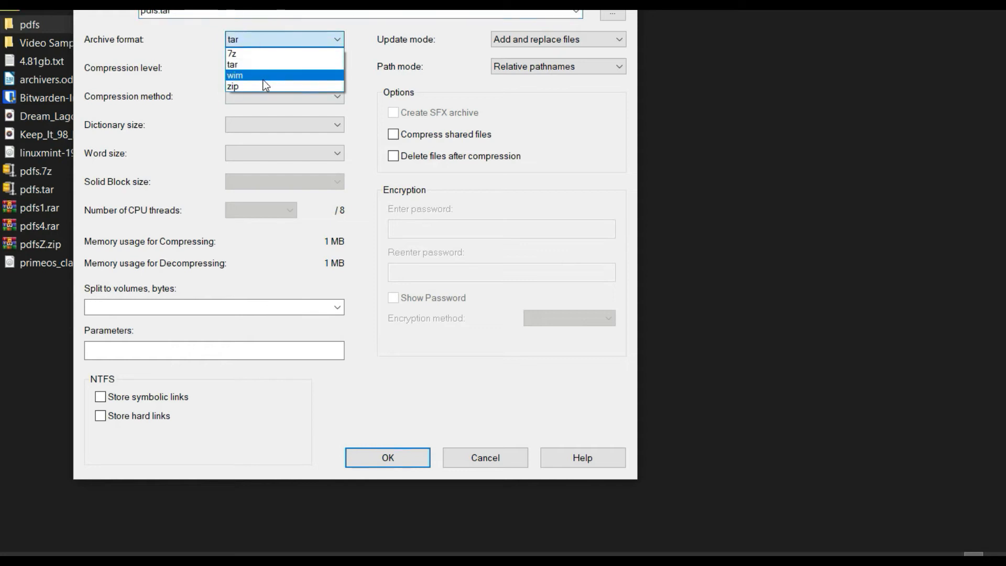
left_click(235, 75)
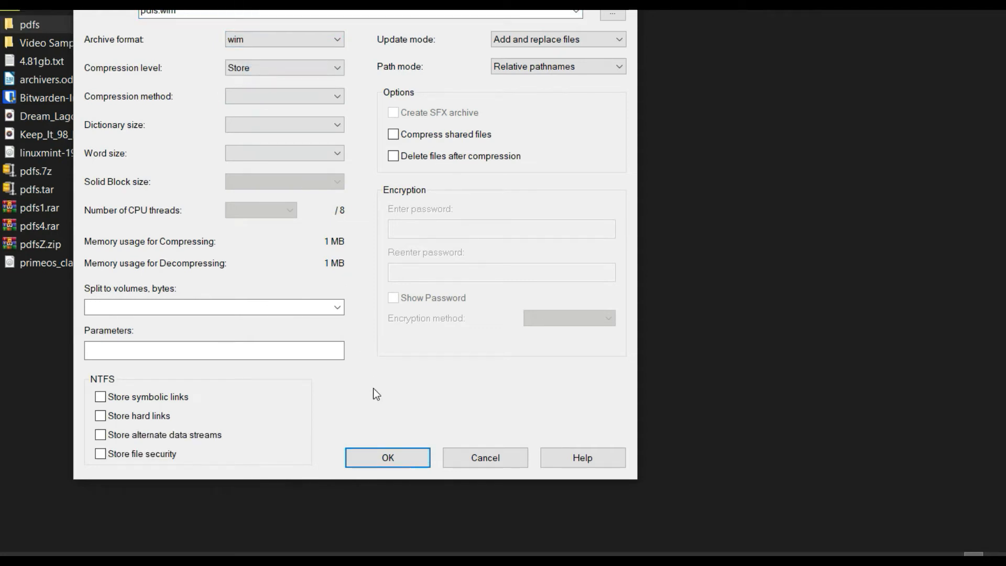
left_click(386, 458)
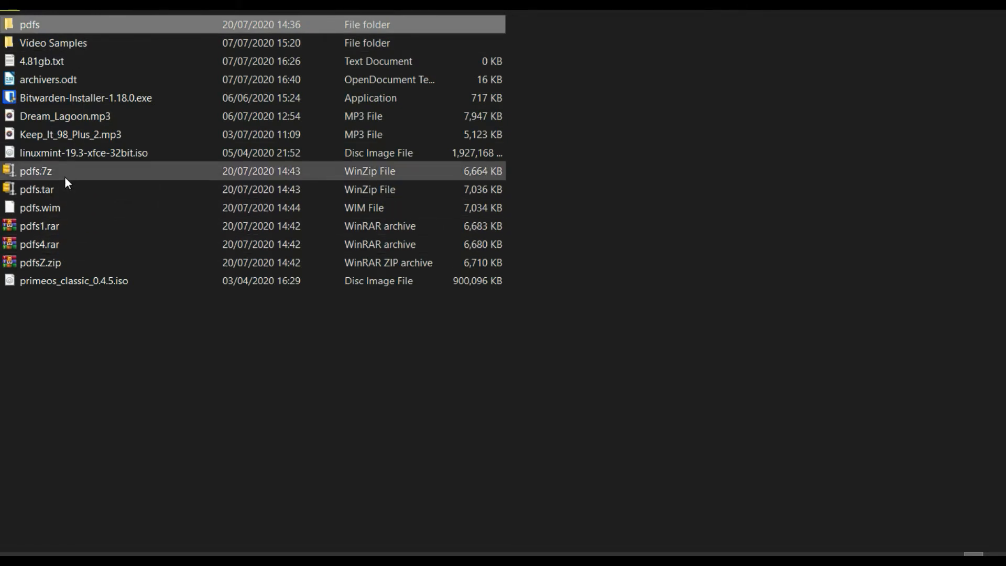
left_click(40, 208)
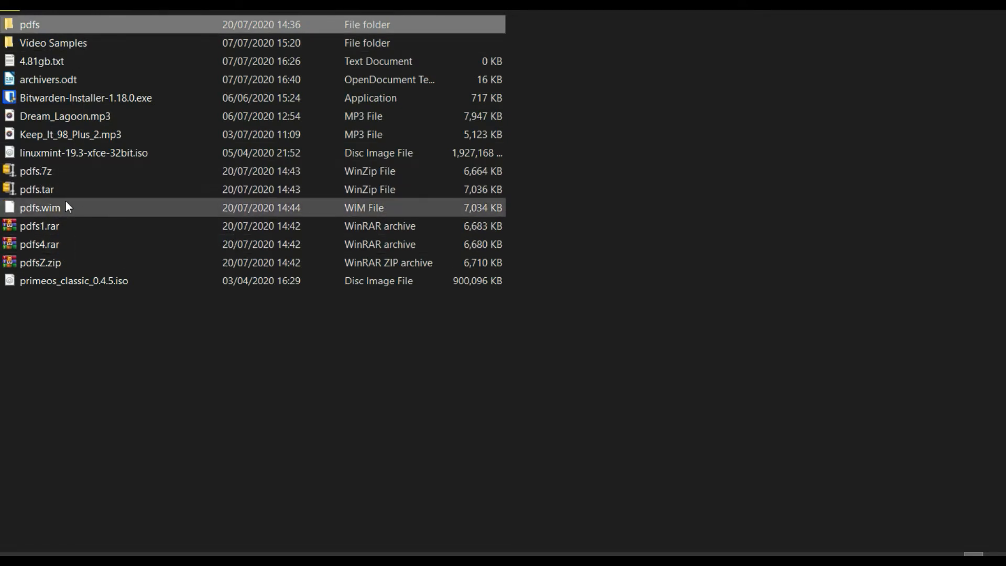
mouse_move(45, 34)
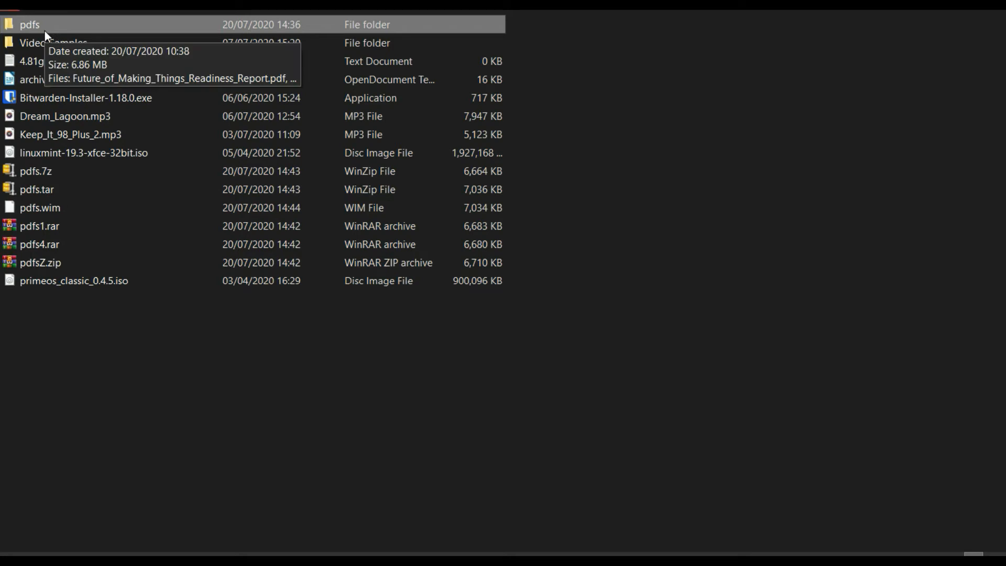
mouse_move(64, 190)
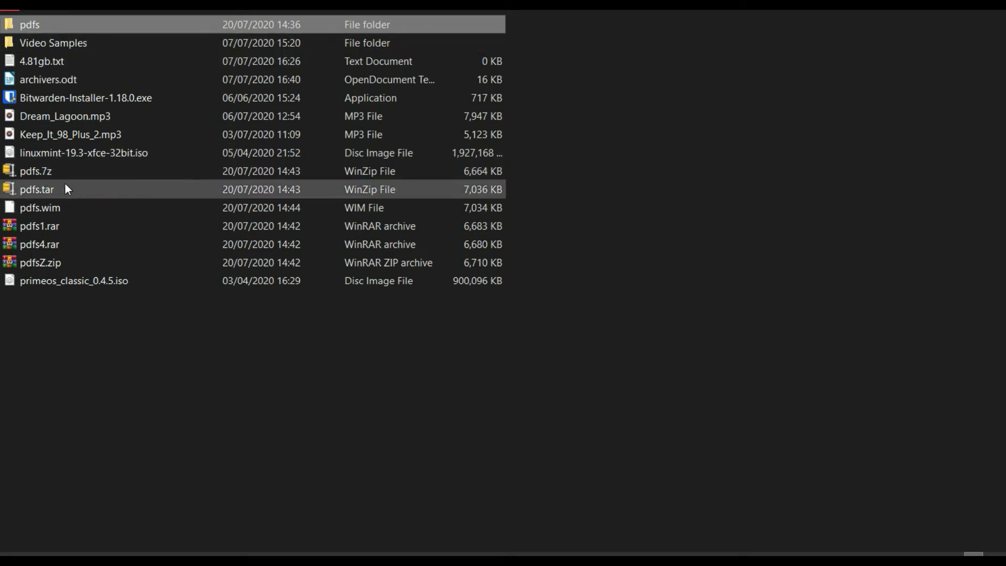
mouse_move(64, 189)
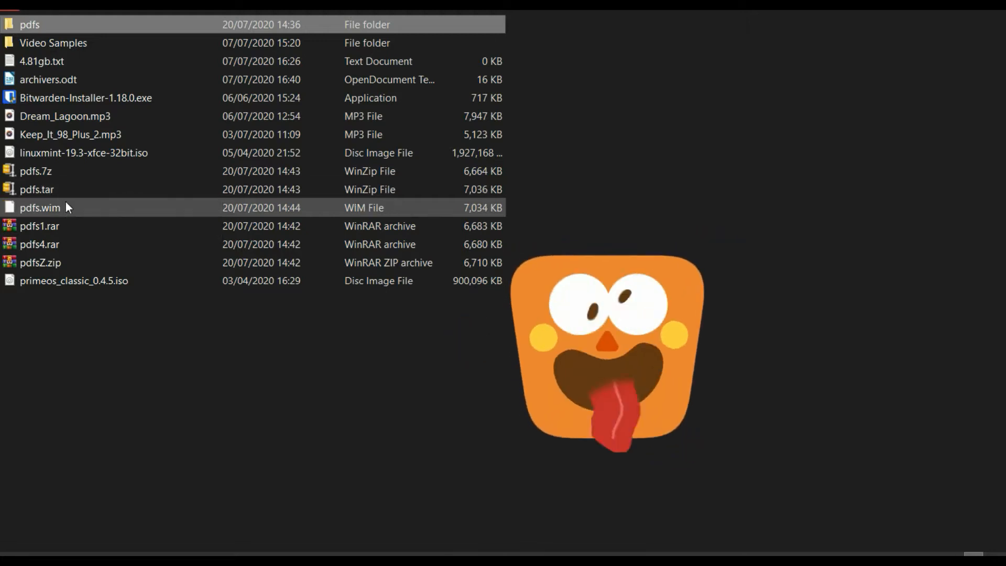
Archive pdfs with 7-Zip in zip format as pdfs7z.zip at normal compression.
right_click(29, 24)
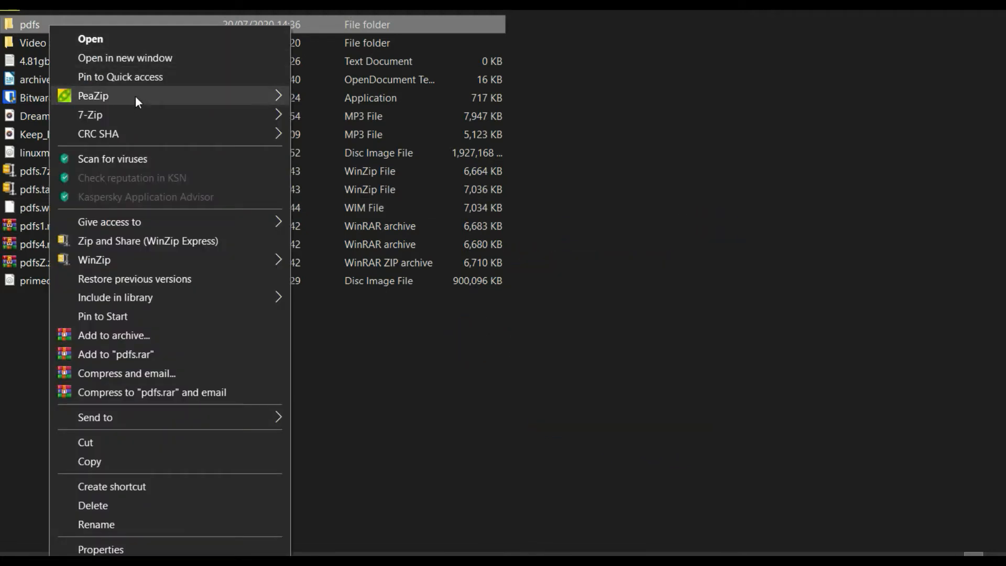
mouse_move(91, 114)
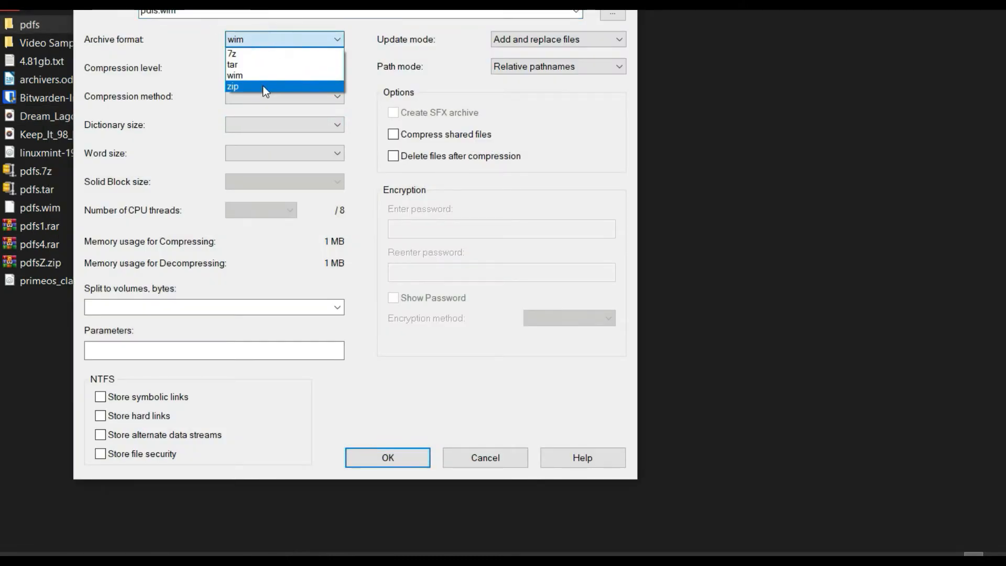
left_click(233, 85)
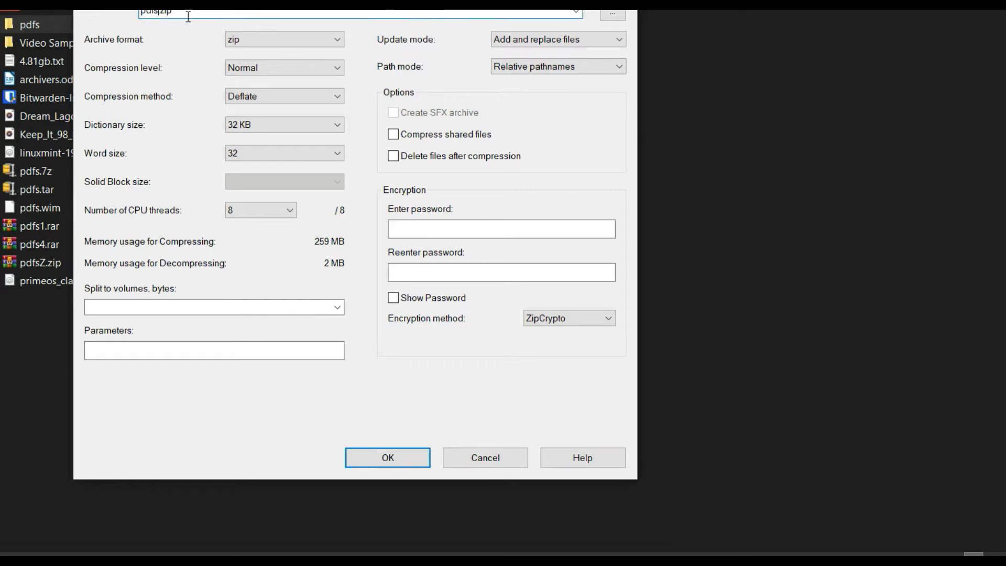
type("74")
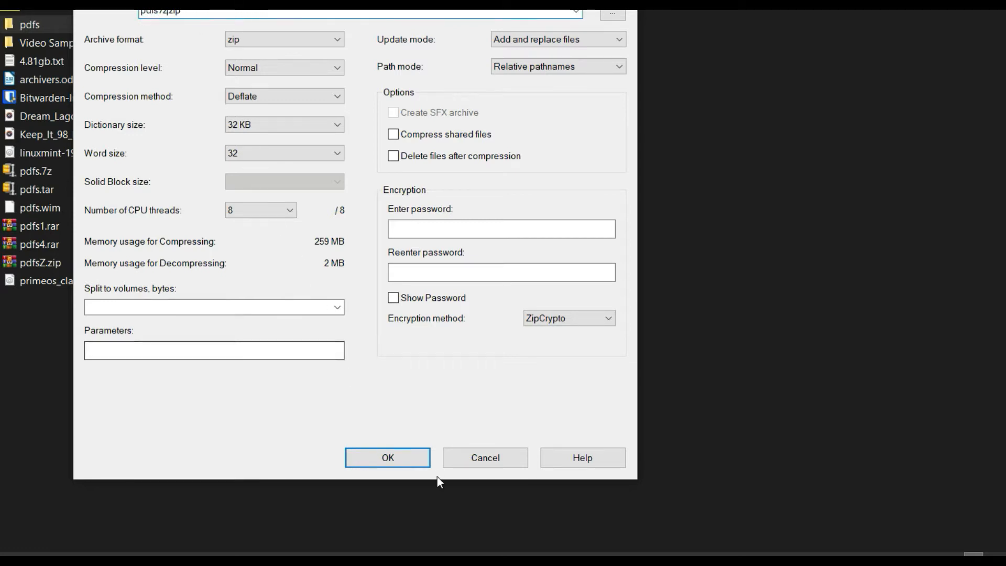
left_click(387, 457)
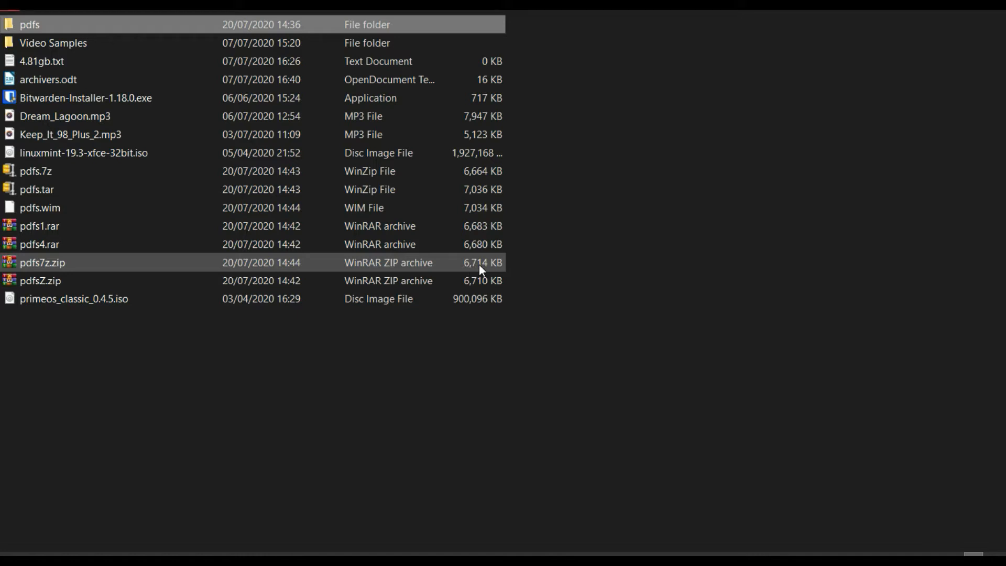
mouse_move(478, 274)
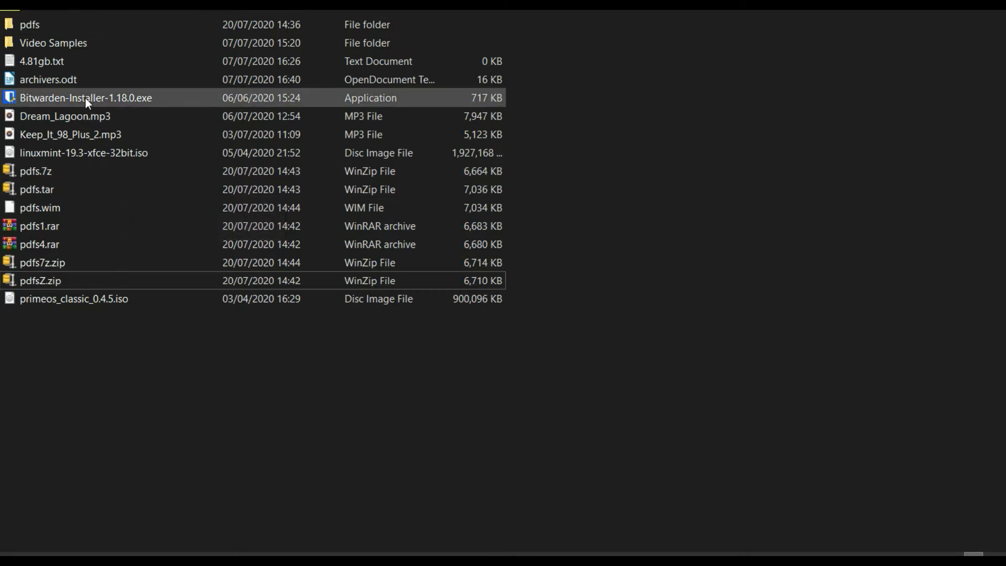
Compress pdfs into pdfs.zip with WinZip's evaluation version and dismiss the summary.
right_click(29, 25)
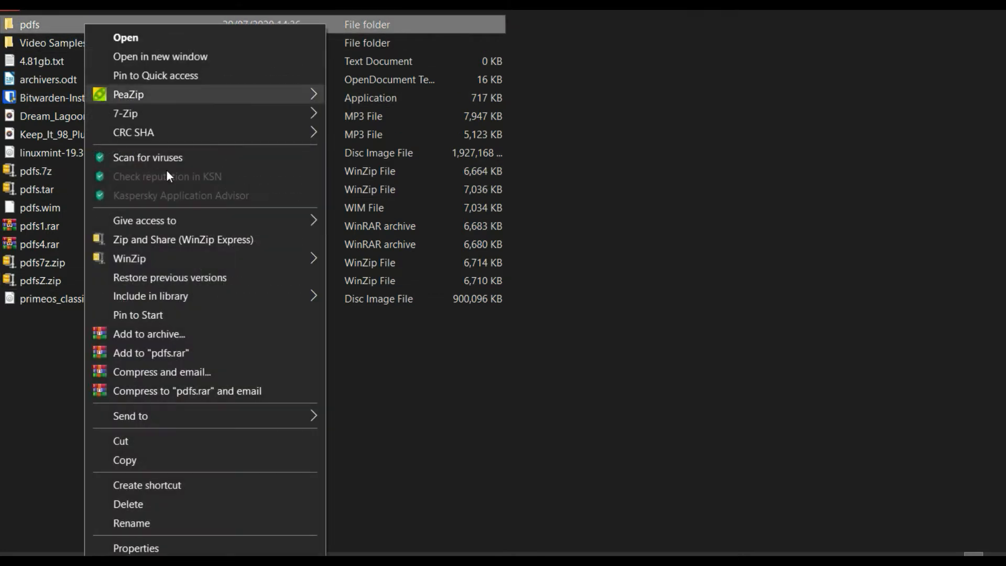
left_click(129, 258)
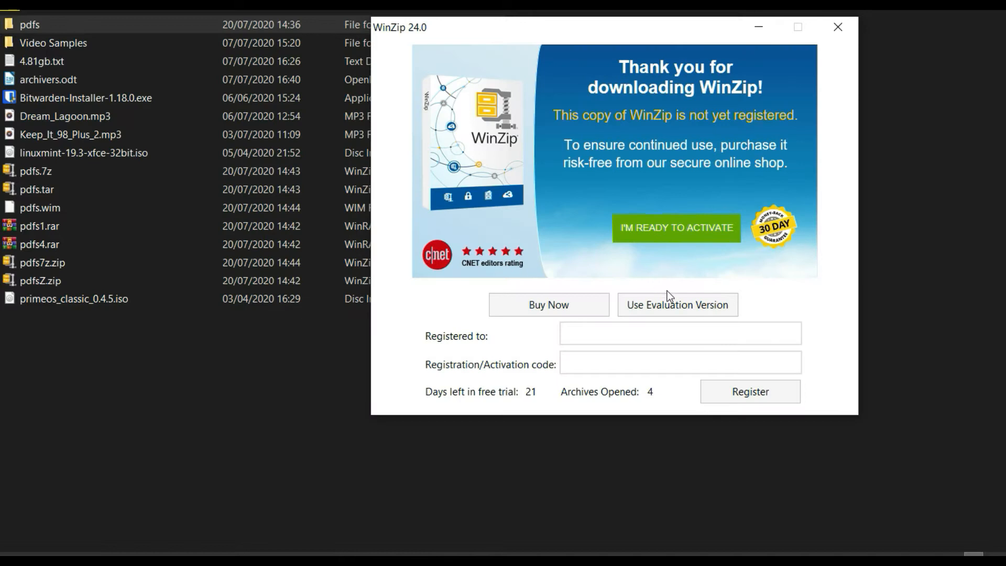
left_click(838, 26)
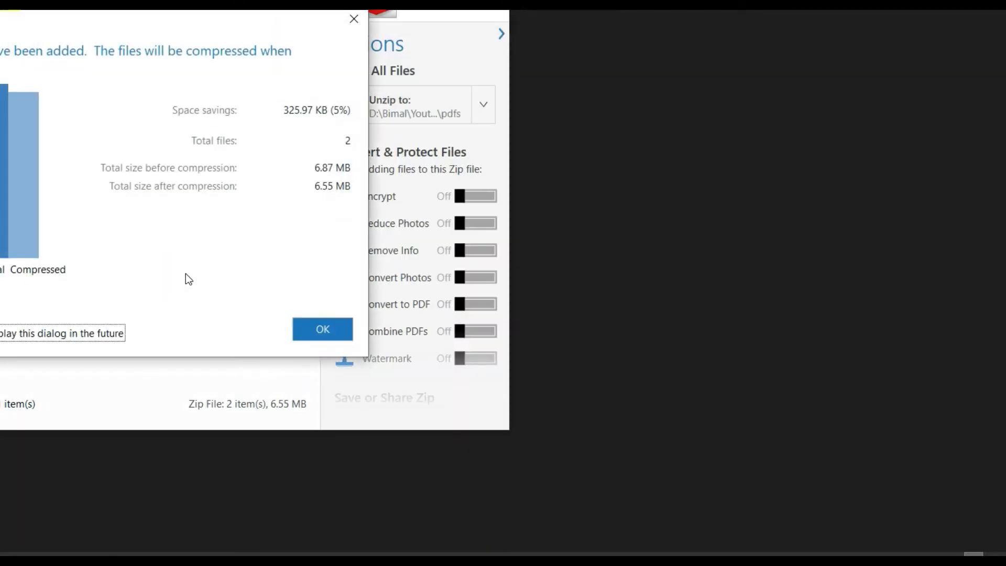
left_click(322, 329)
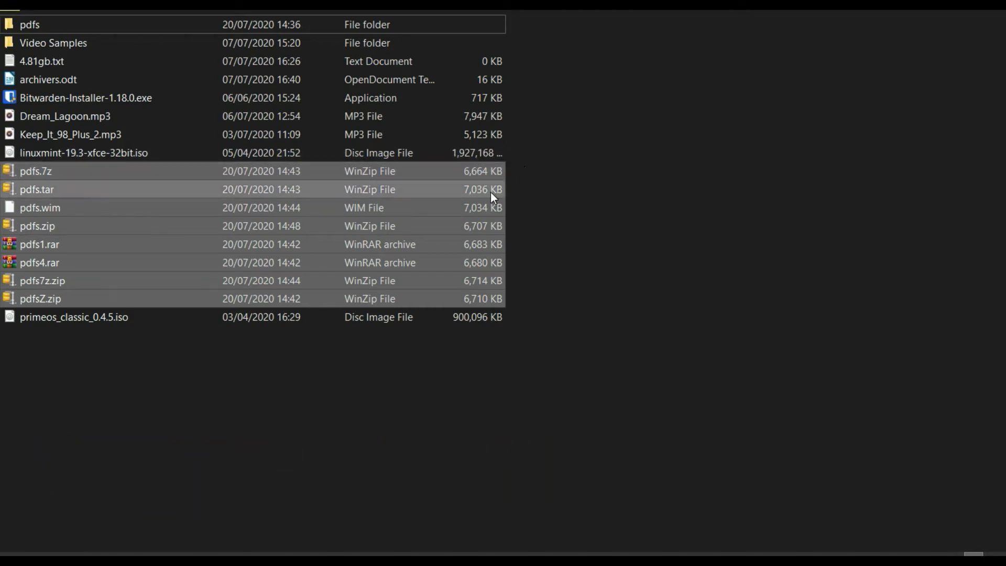
mouse_move(509, 210)
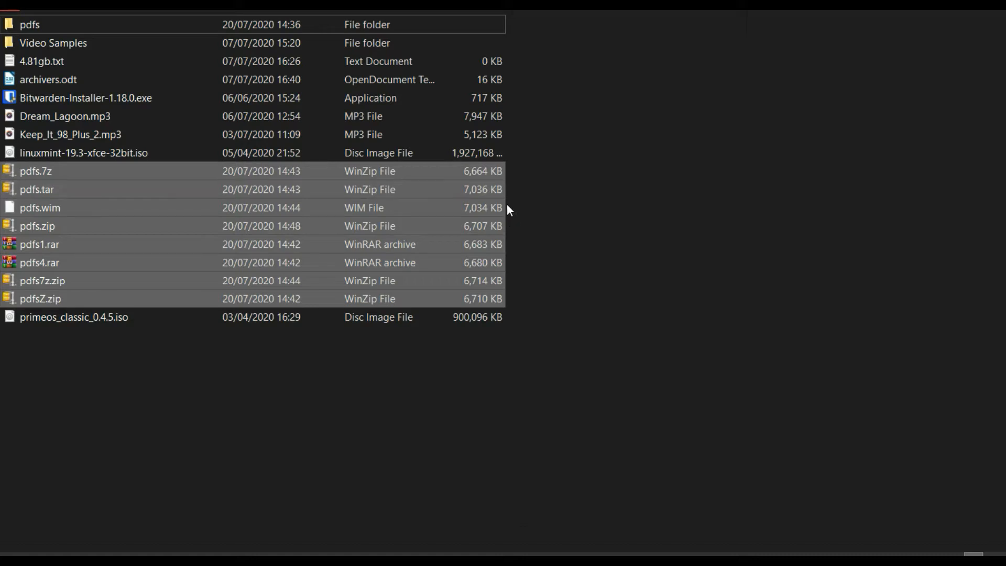
mouse_move(429, 226)
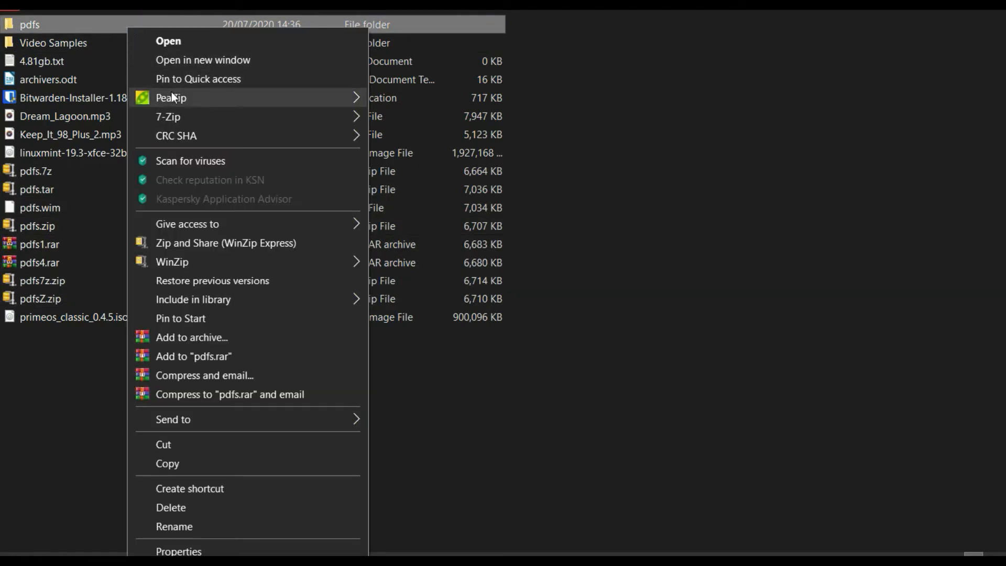
mouse_move(171, 98)
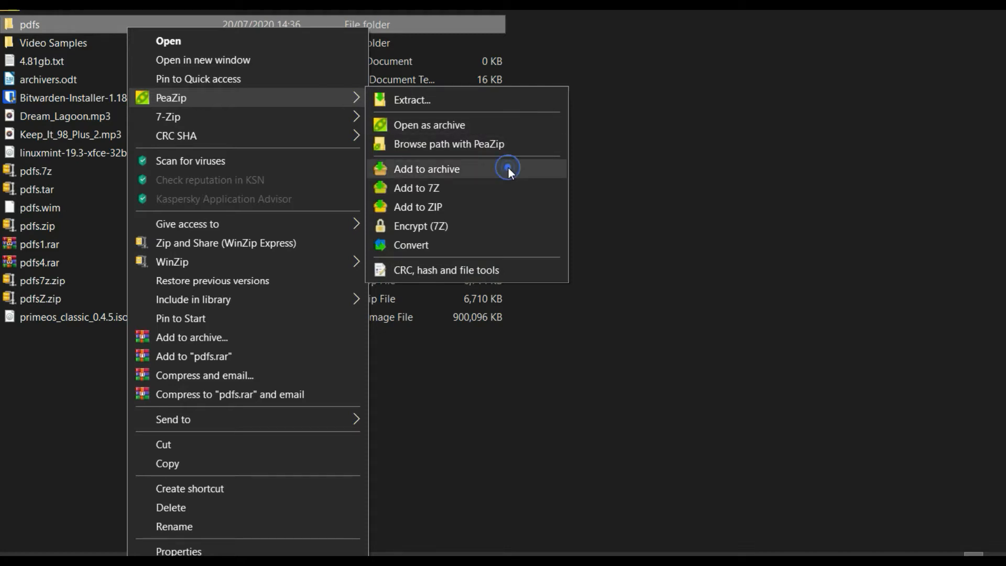
Start a PeaZip archive of pdfs and pick an output format from the format list.
left_click(426, 168)
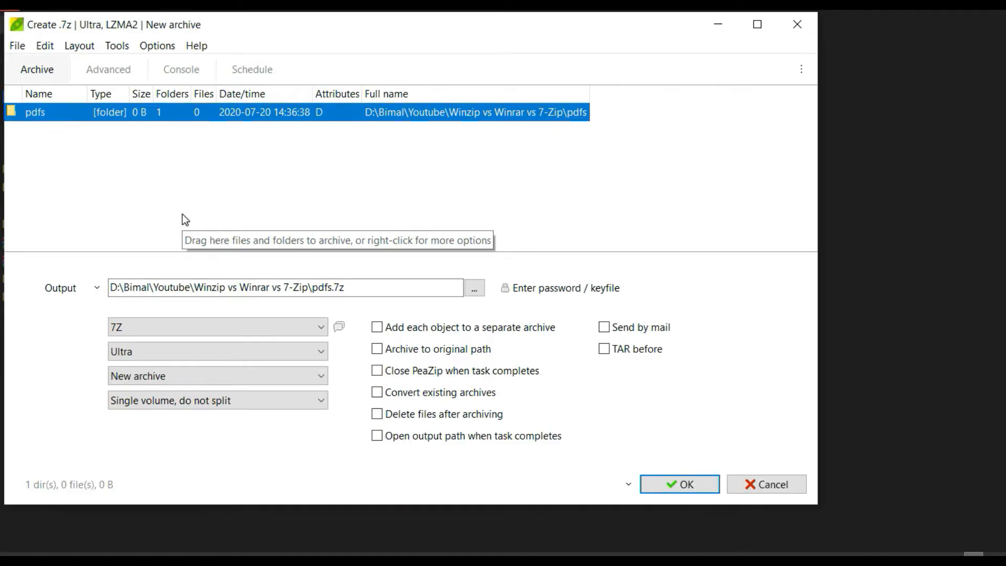
left_click(217, 326)
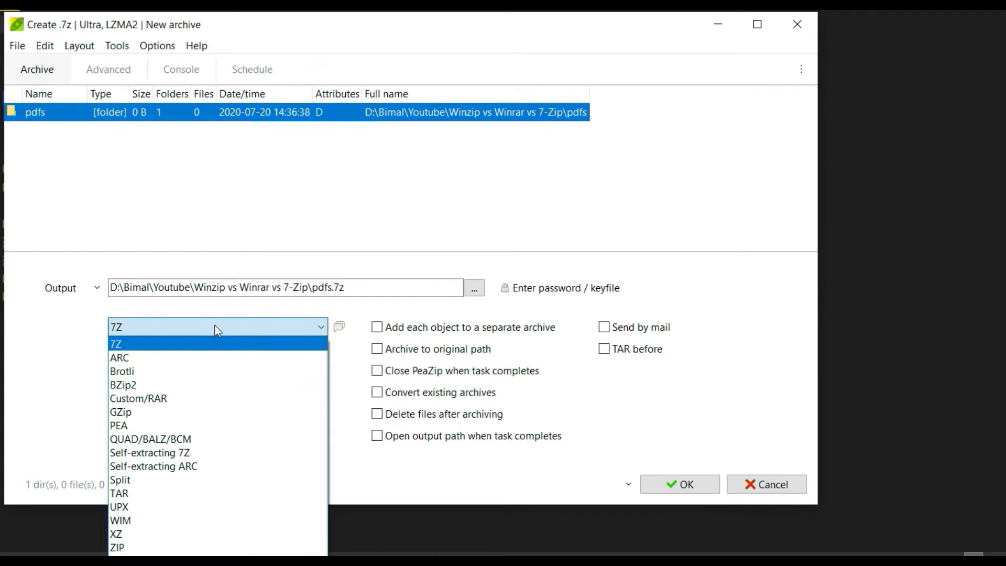
left_click(119, 425)
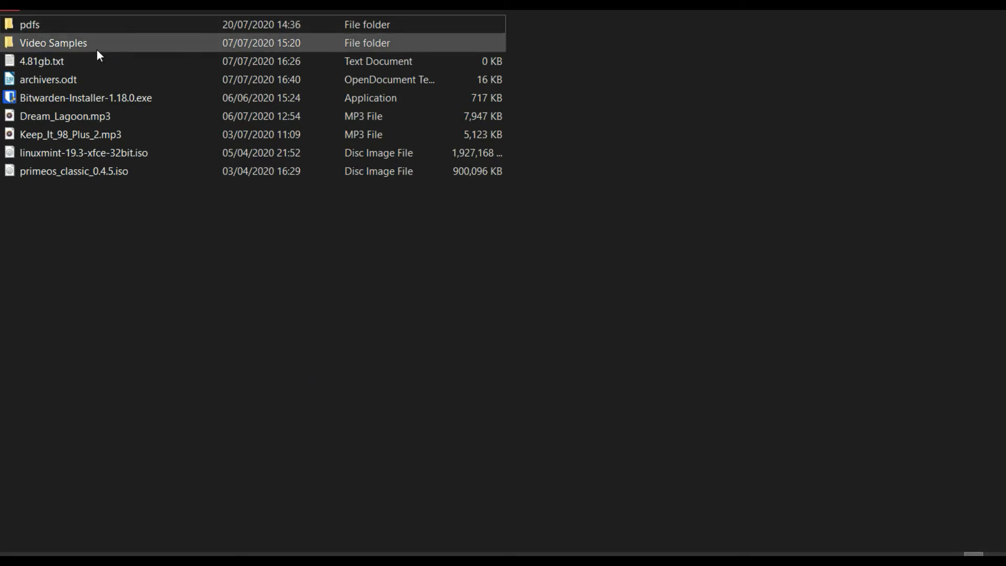
Request a new WinRAR archive of the Video Samples folder.
double_click(53, 42)
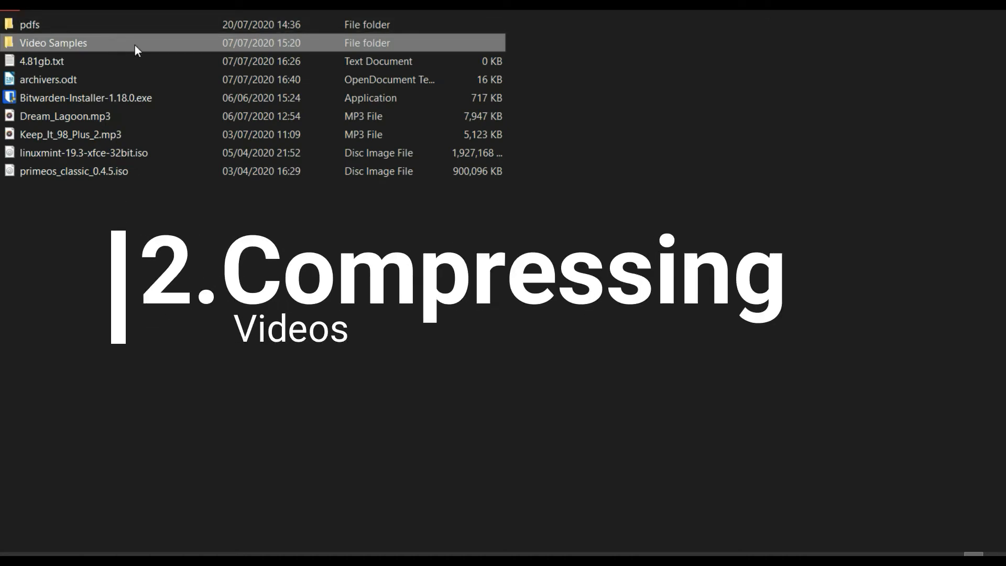
mouse_move(100, 44)
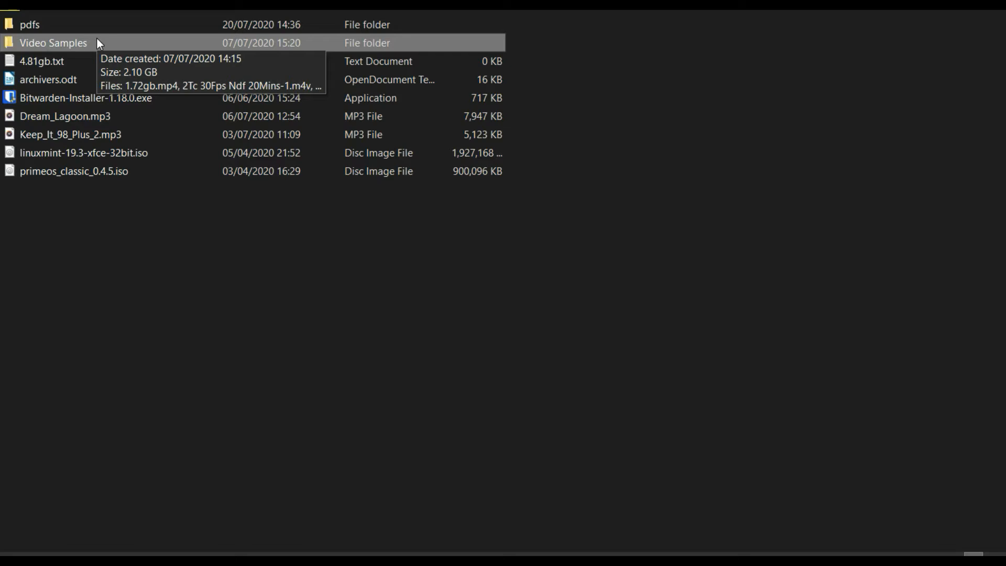
right_click(54, 42)
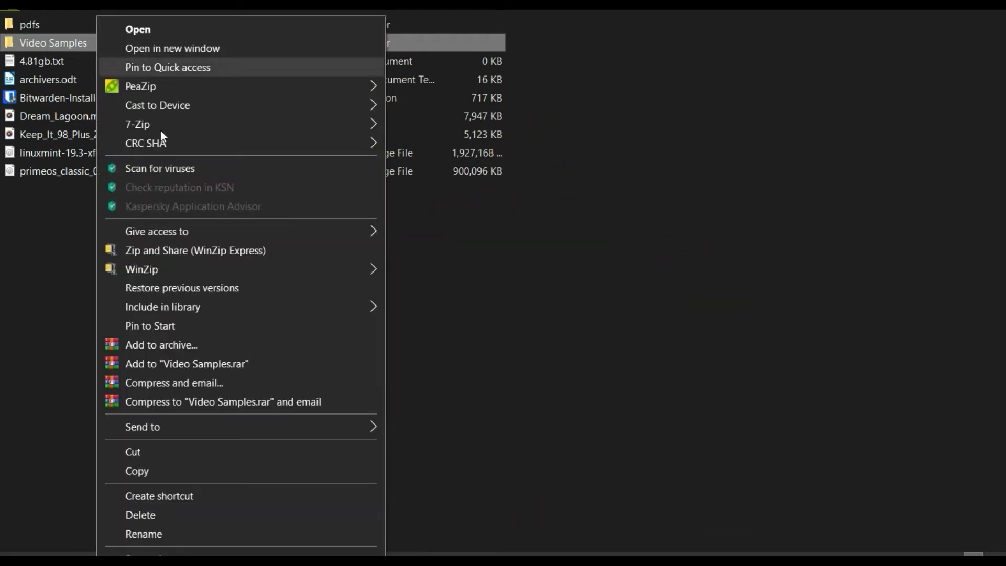
left_click(160, 345)
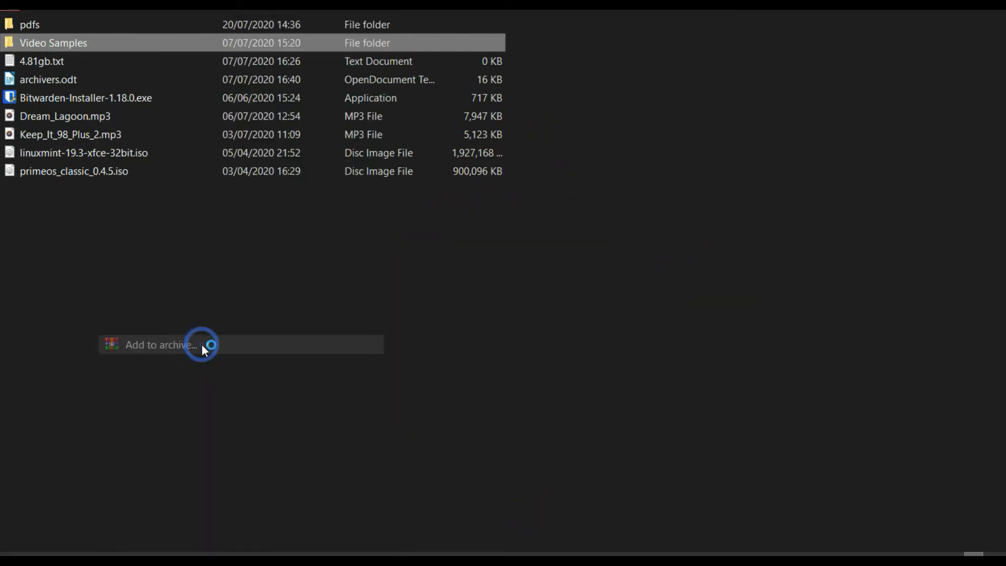
Archive Video Samples with WinRAR in RAR format at Best compression with a prefixed name.
left_click(159, 345)
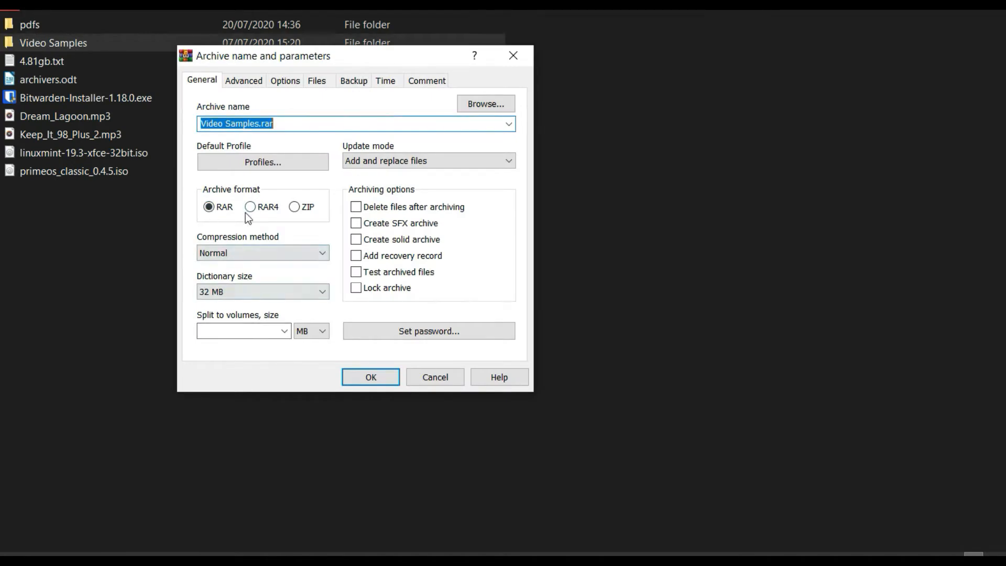
left_click(262, 252)
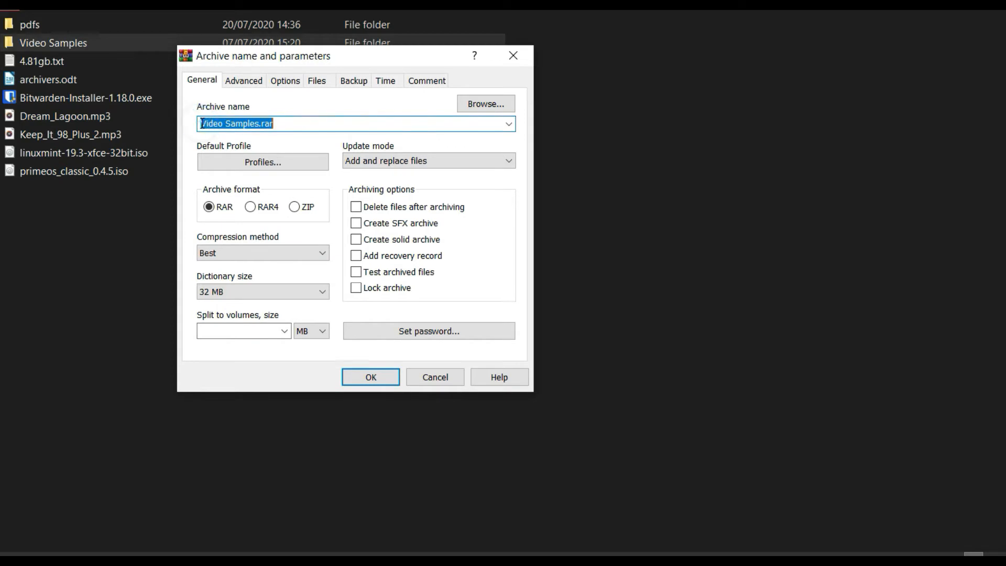
left_click(235, 124)
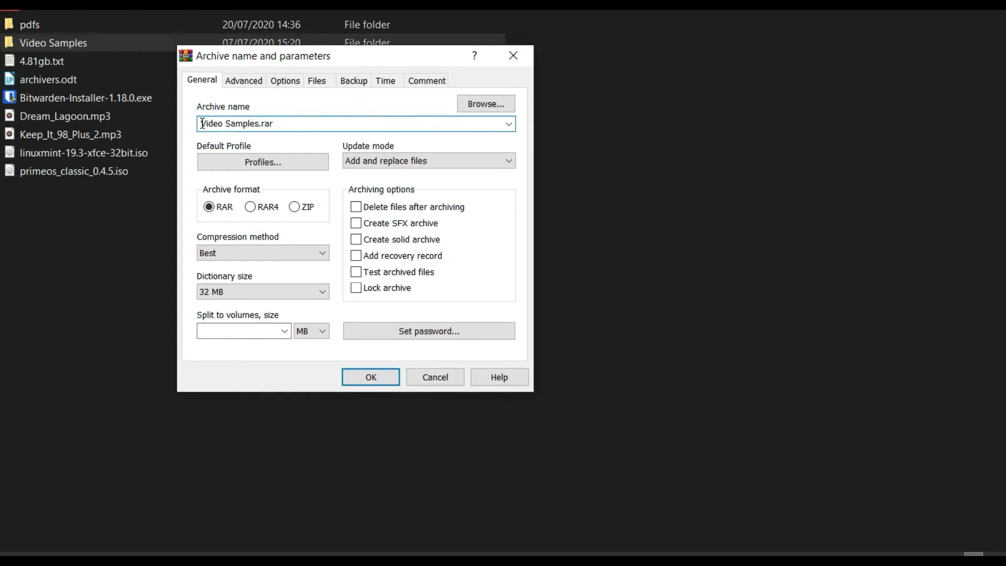
type("Tar")
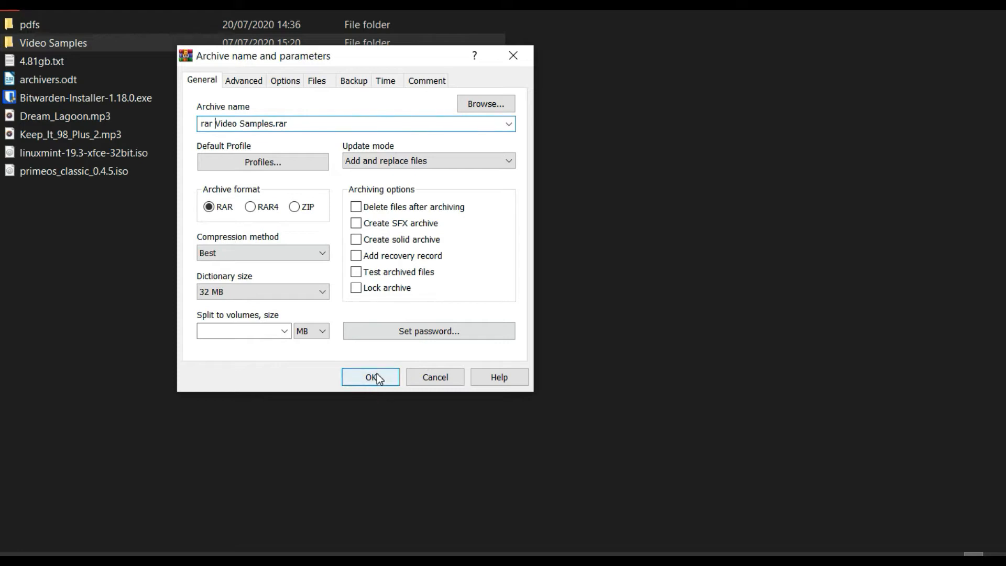
left_click(371, 377)
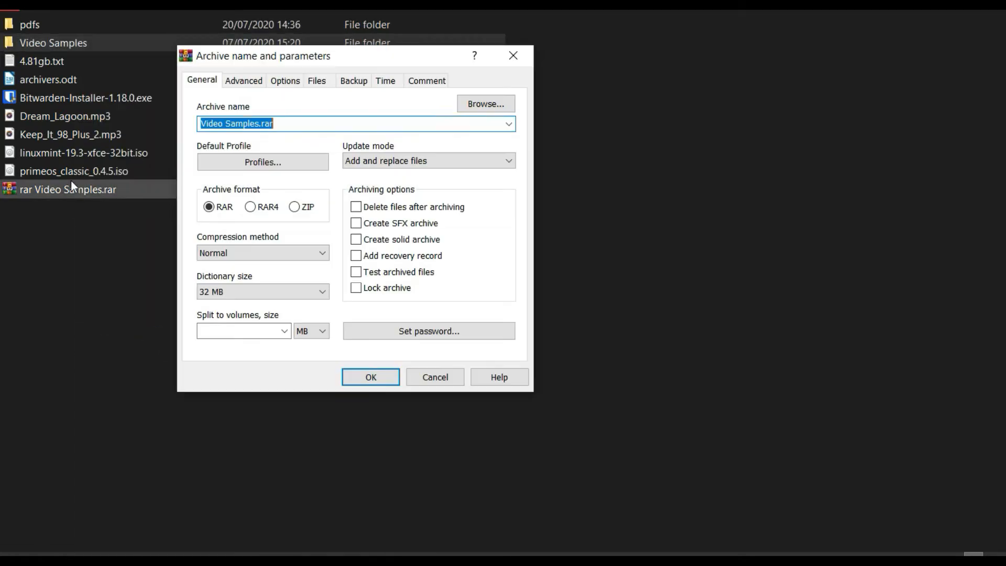
Archive Video Samples as rar4 Video Samples.rar in RAR4 format at Best compression.
left_click(251, 207)
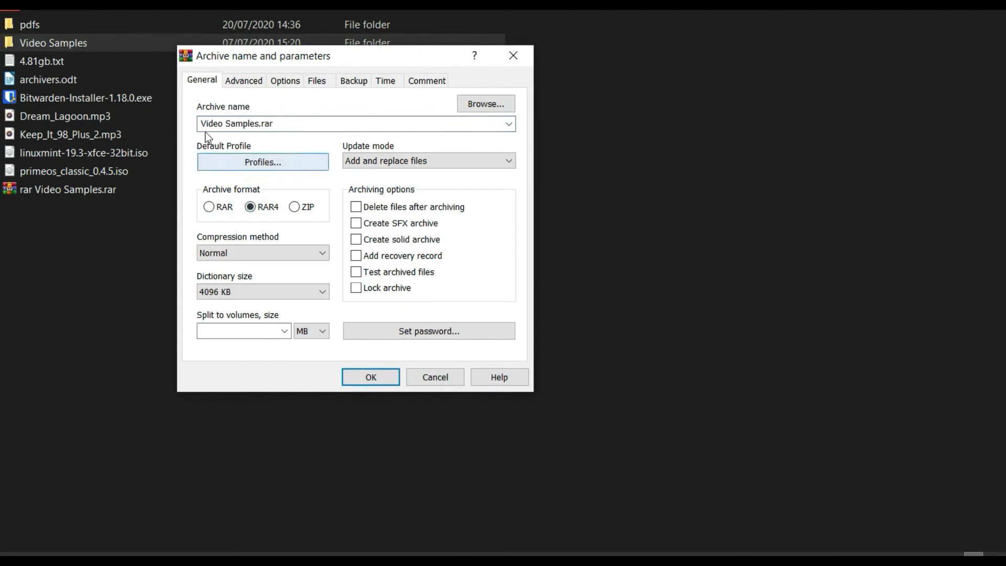
type("rar4")
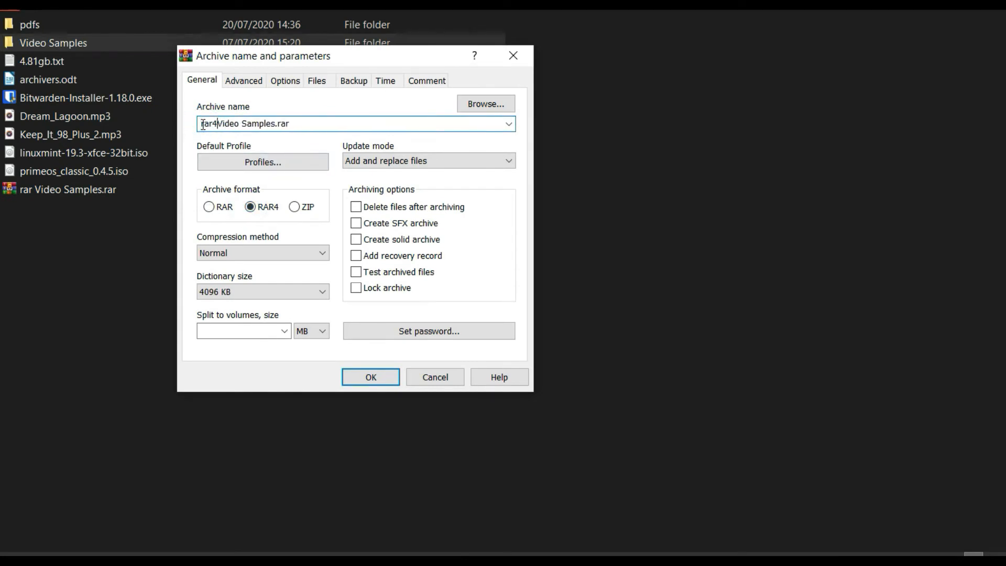
left_click(262, 252)
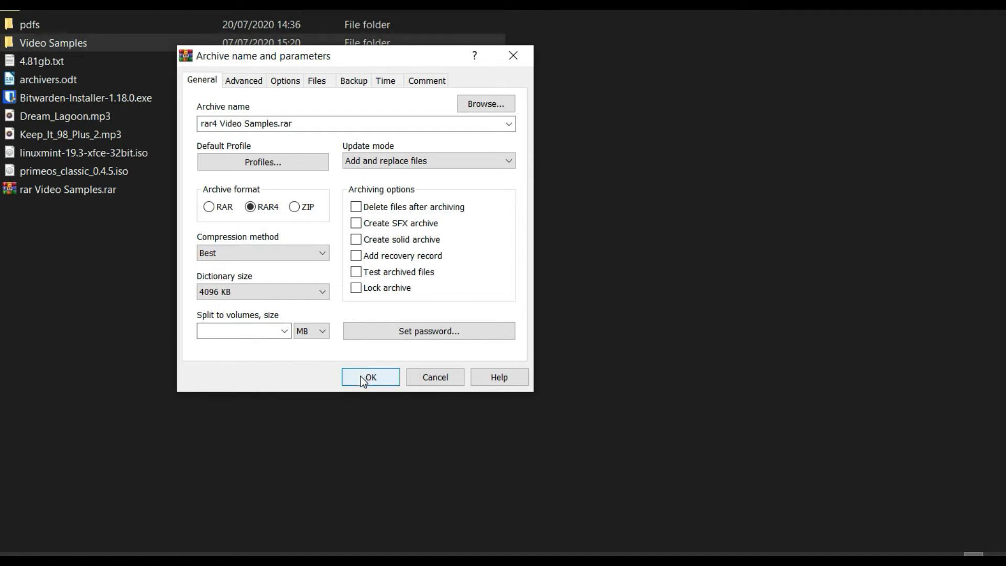
left_click(371, 377)
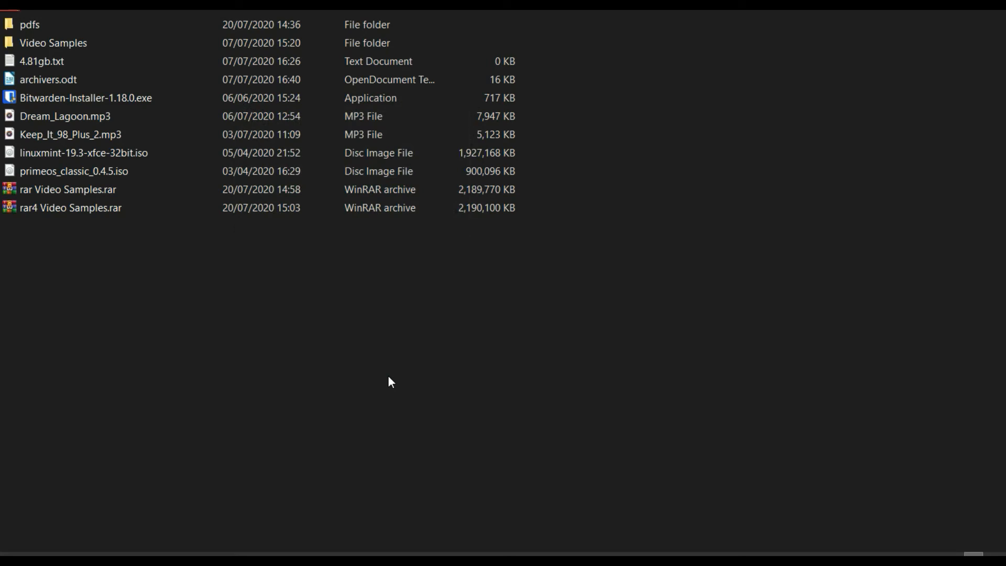
Archive Video Samples with WinRAR in ZIP format at Best compression.
right_click(54, 42)
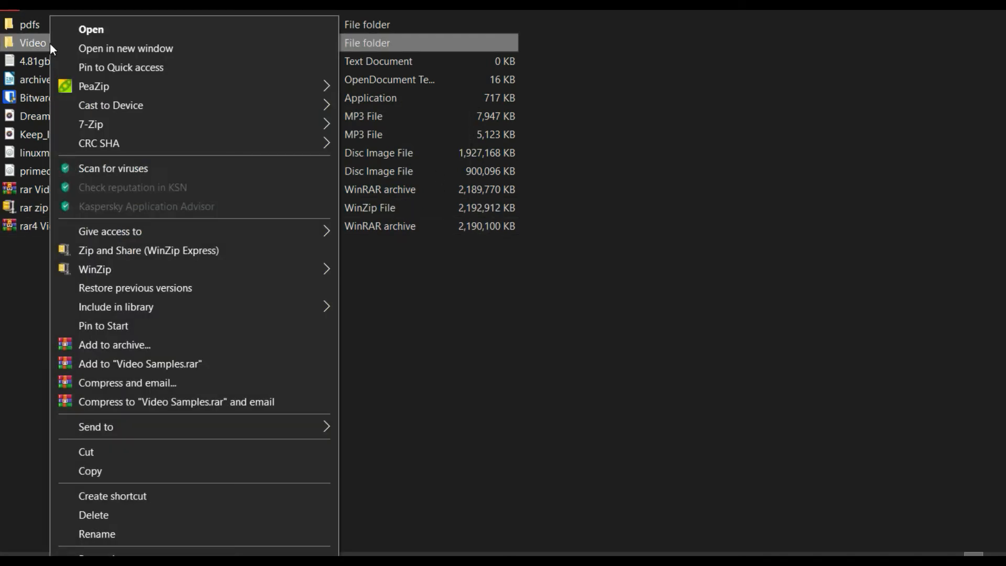
mouse_move(126, 352)
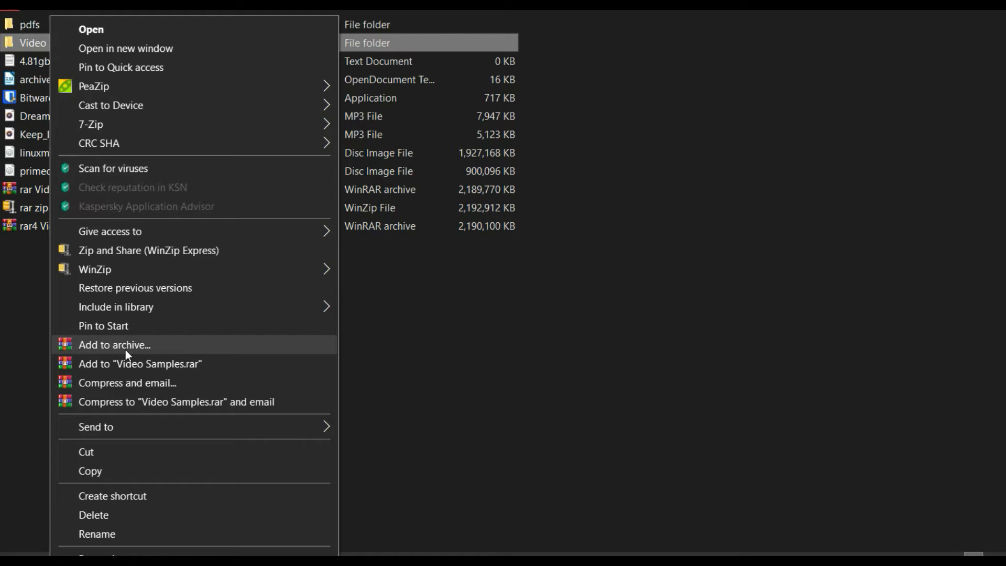
left_click(114, 345)
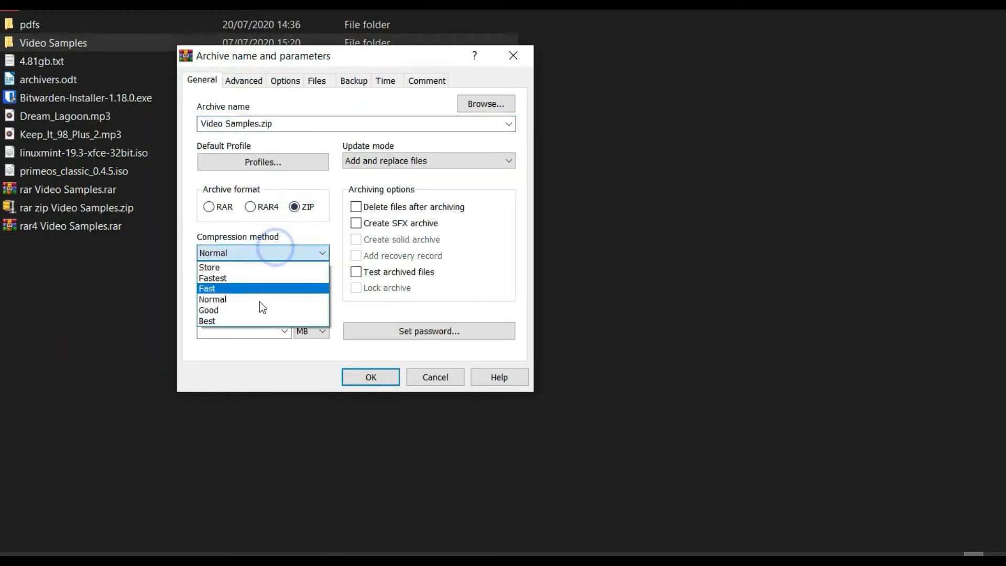
left_click(207, 321)
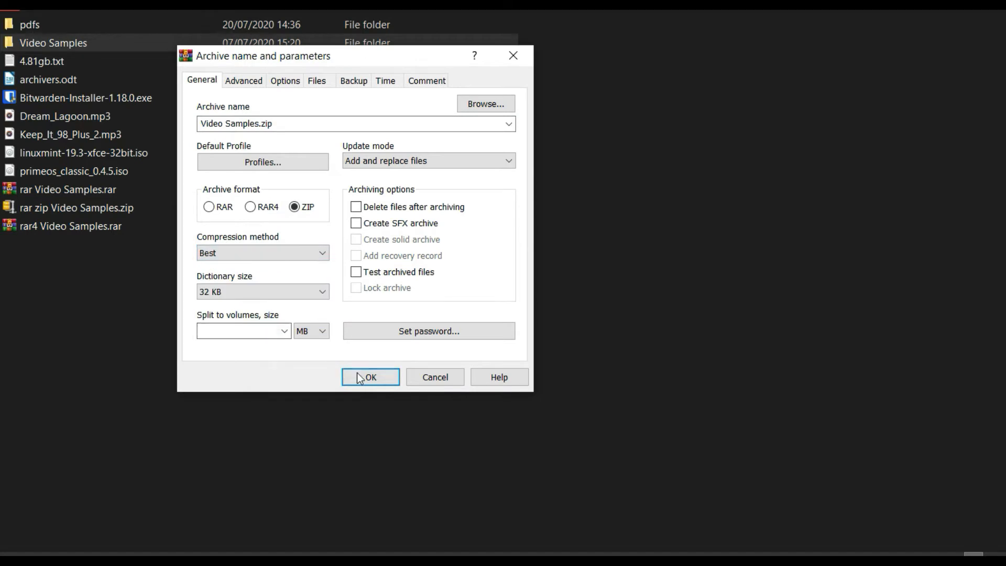
left_click(371, 376)
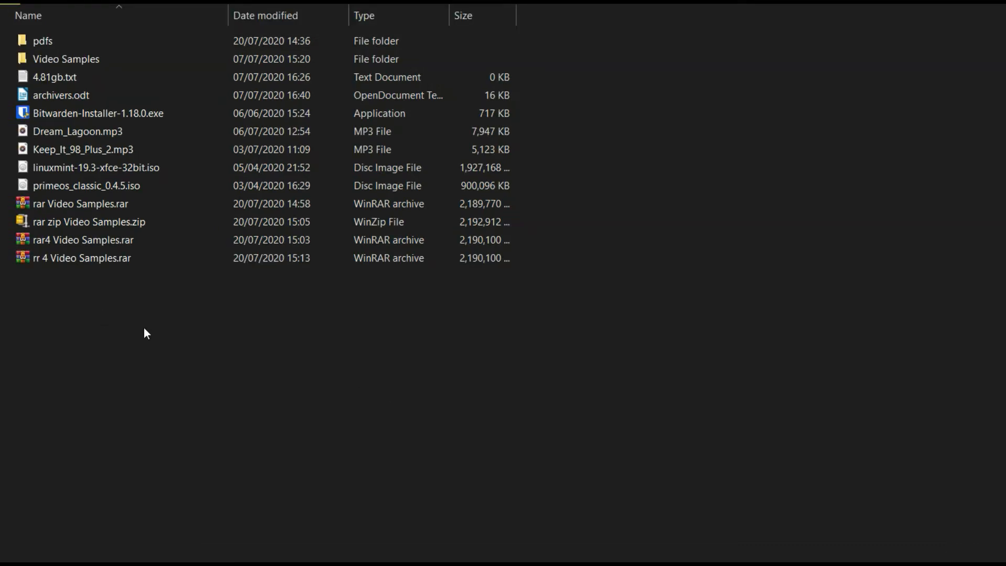
Compress Video Samples with 7-Zip into Video Samples.7z at Ultra level.
left_click(66, 59)
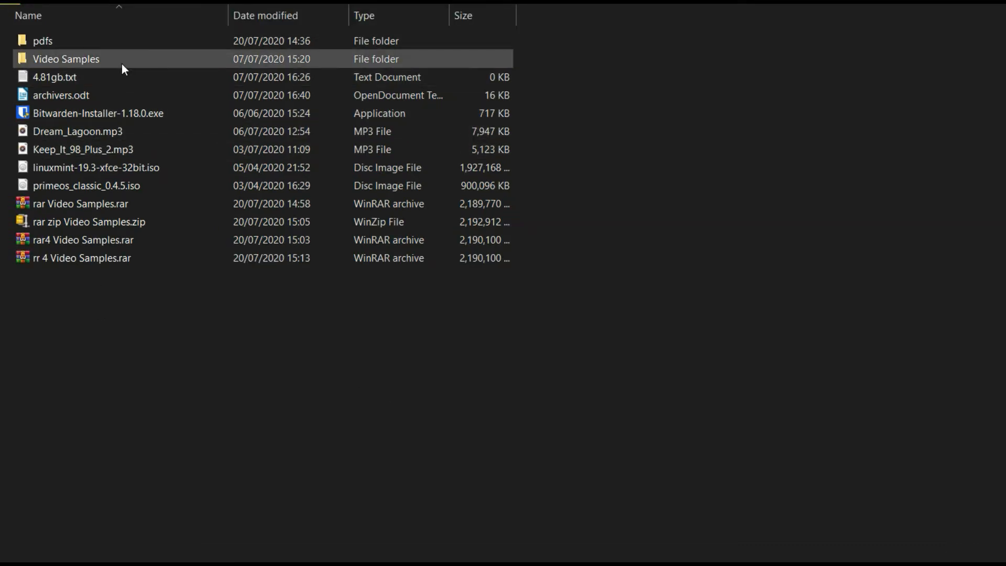
right_click(66, 59)
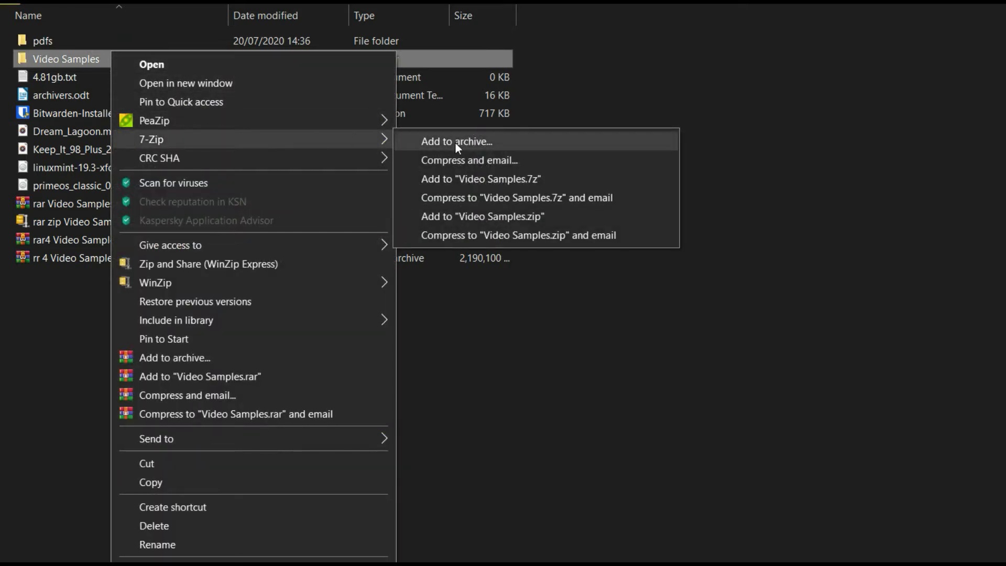
left_click(456, 141)
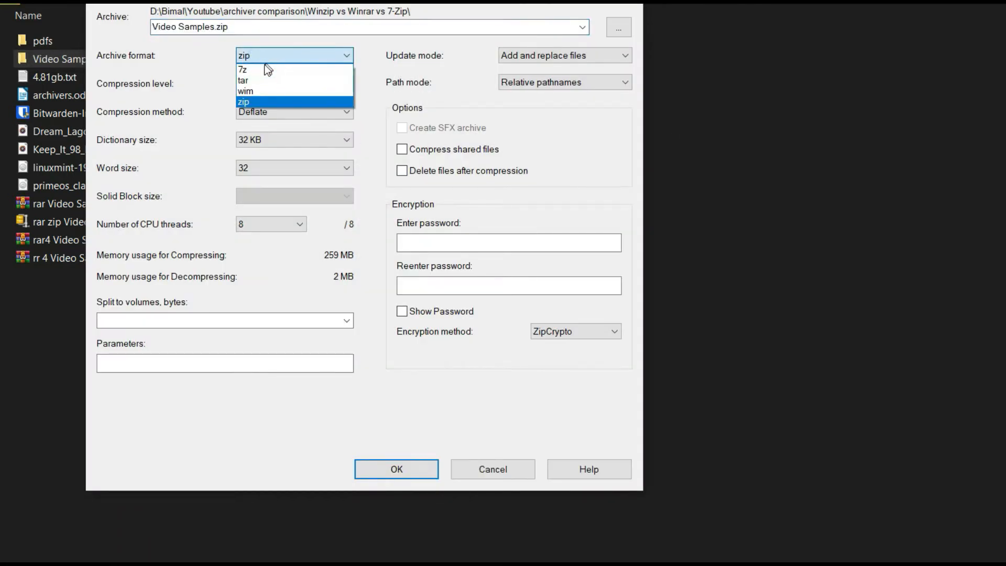
left_click(244, 69)
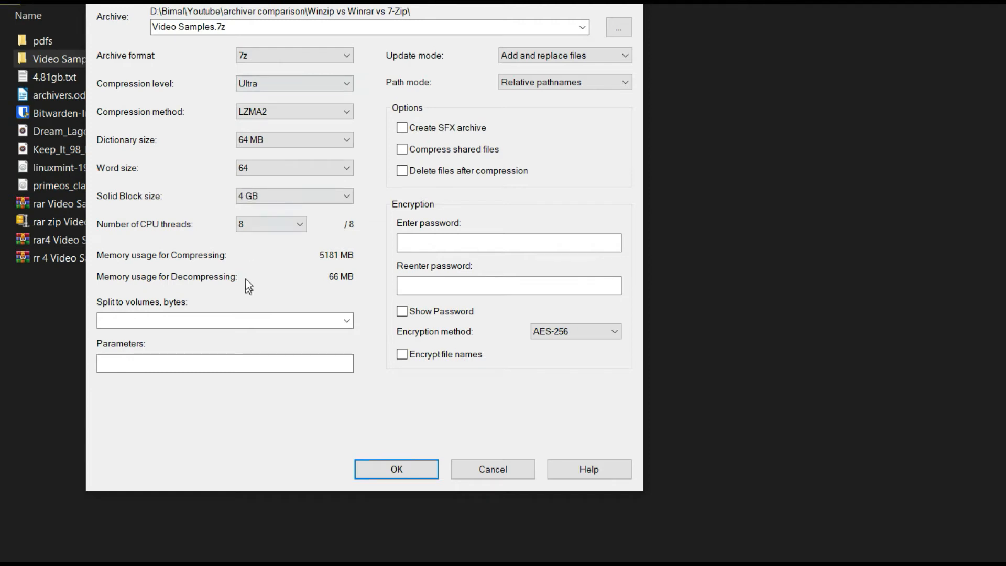
mouse_move(401, 448)
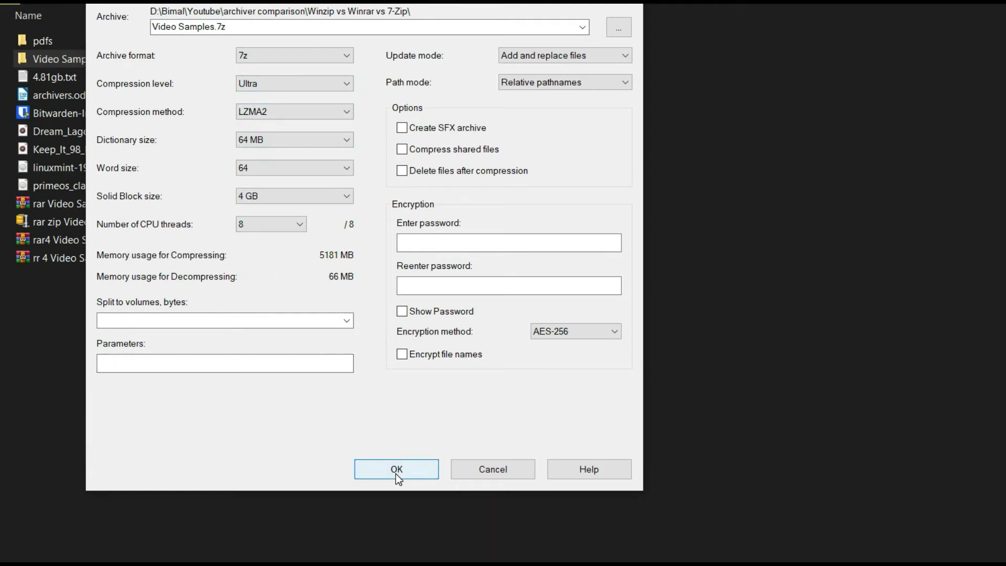
left_click(397, 469)
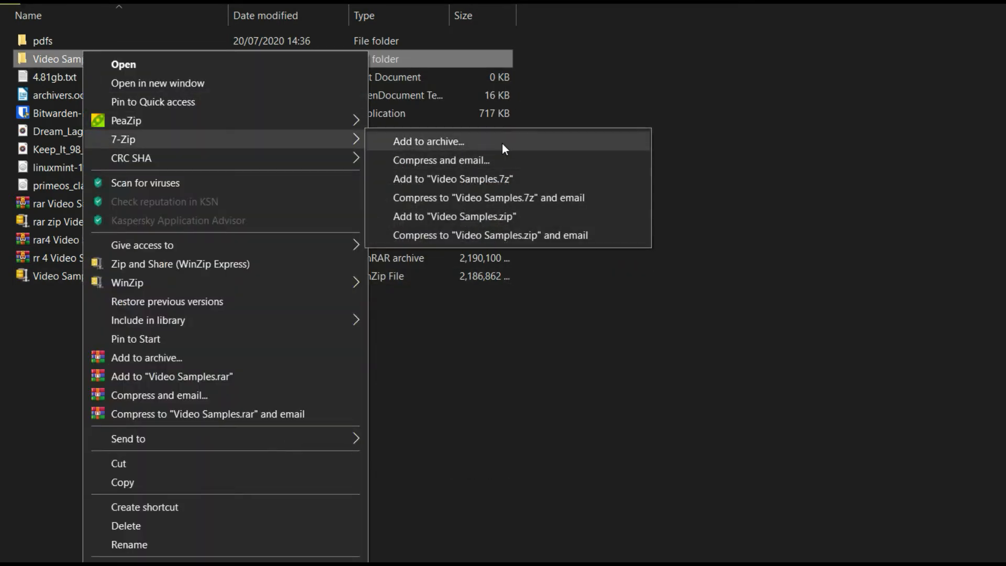
Compress Video Samples with 7-Zip as a normal-level zip prefixed '7z zip'.
left_click(428, 141)
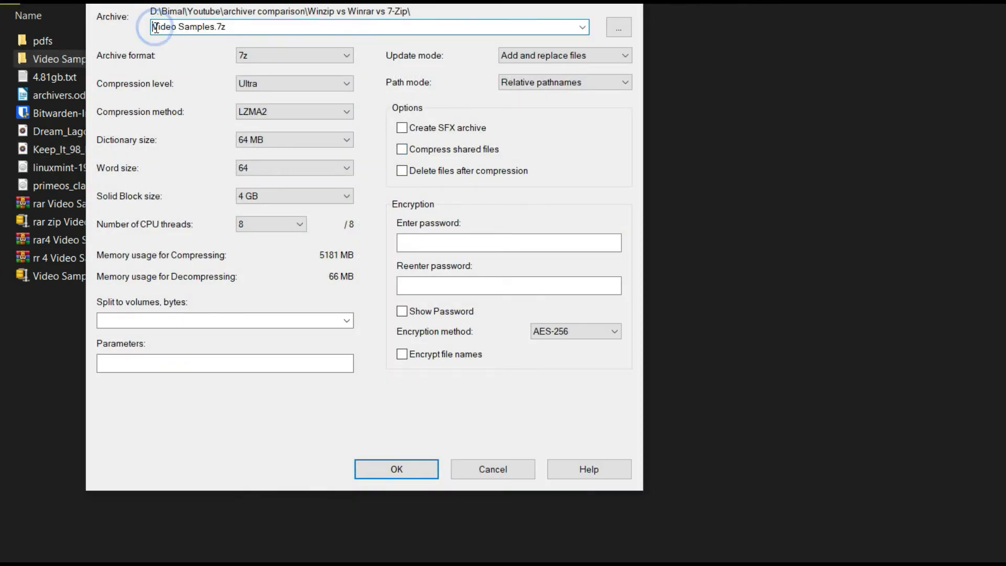
type("7")
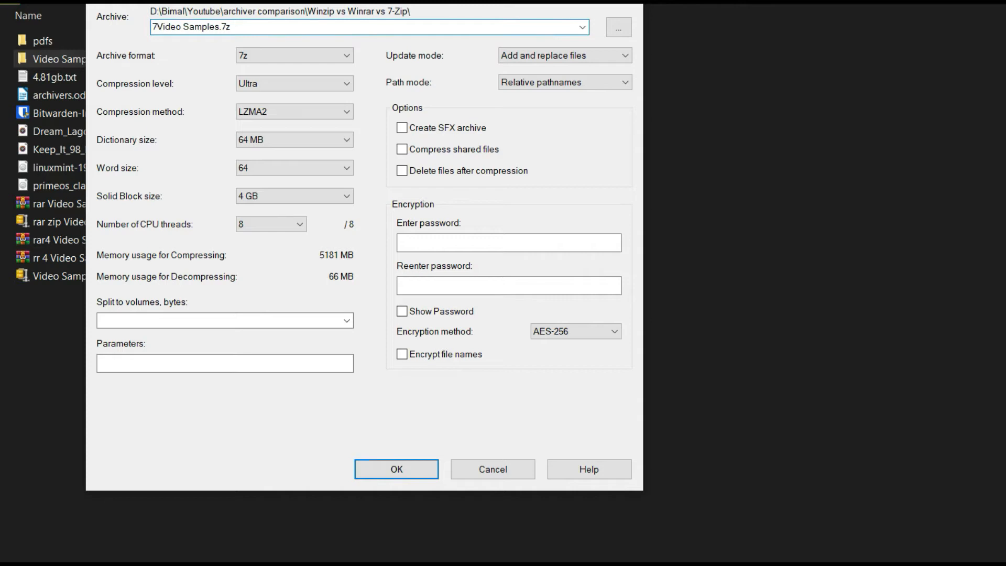
type("z zip")
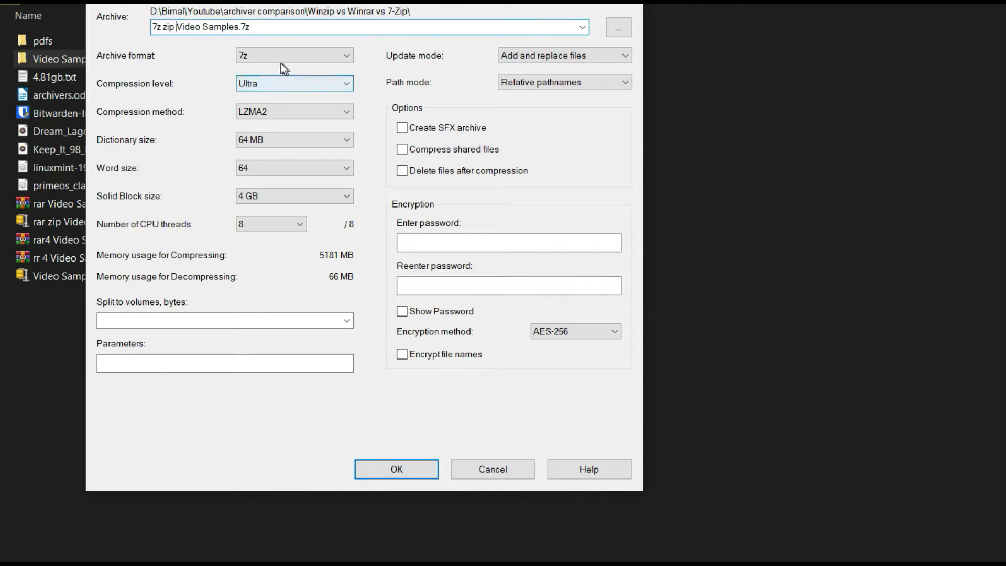
left_click(294, 55)
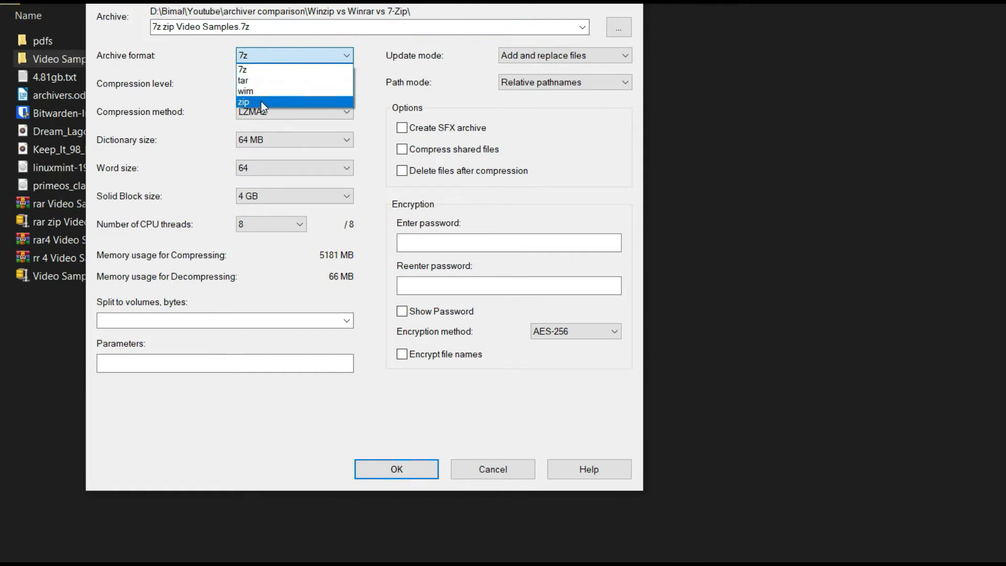
left_click(244, 101)
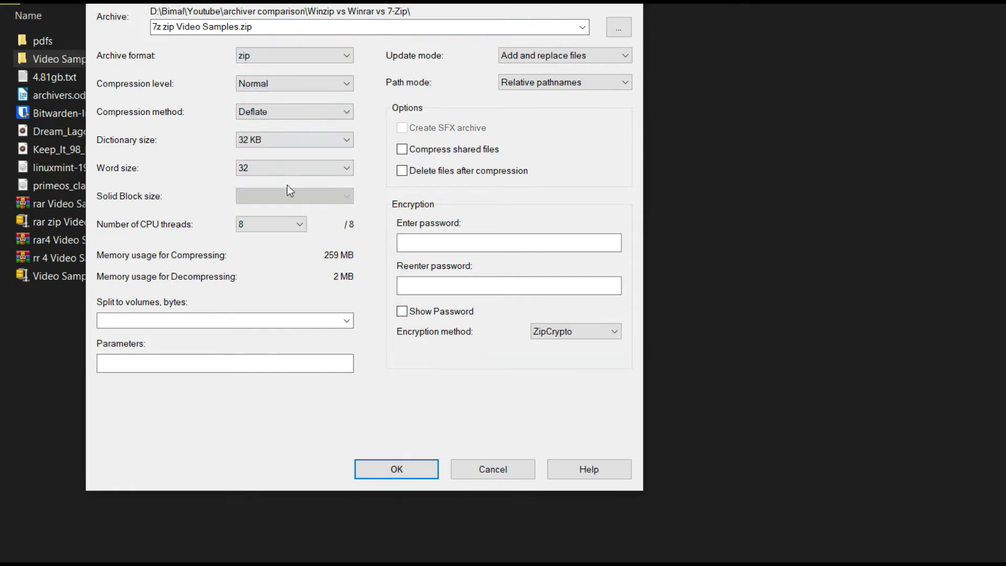
mouse_move(396, 468)
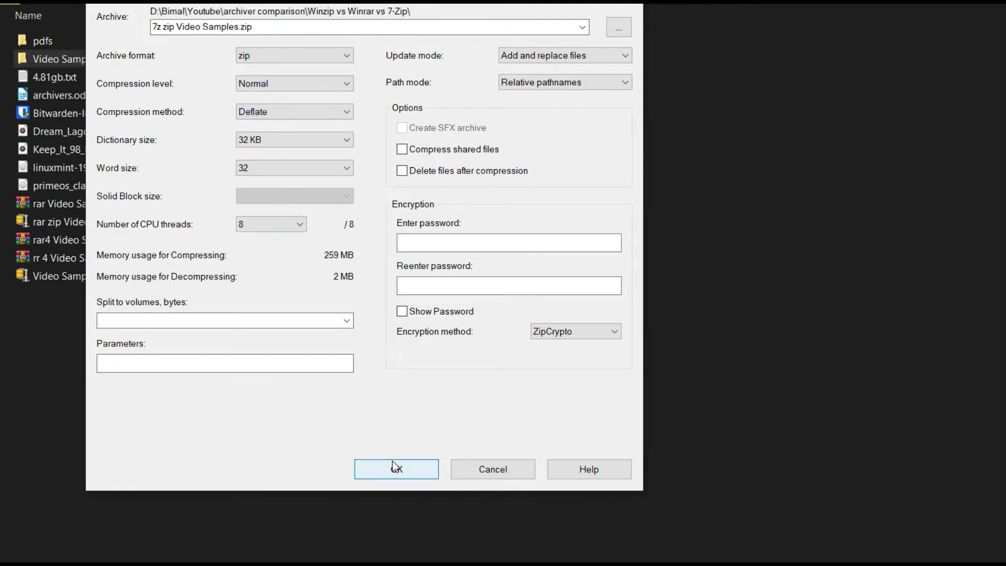
left_click(396, 469)
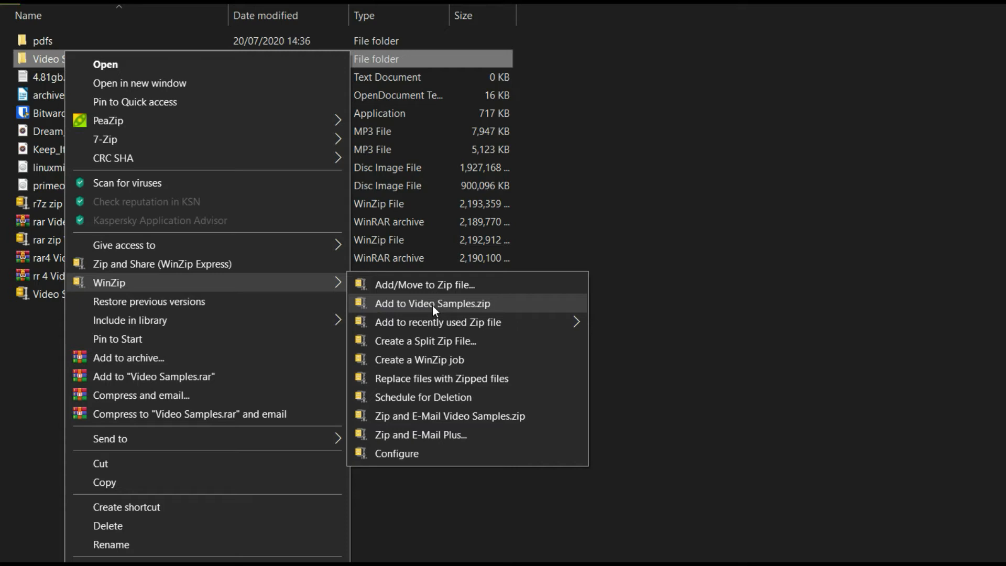
Zip Video Samples with WinZip's evaluation version and rename it 'winzip Video Samples.zip'.
left_click(432, 304)
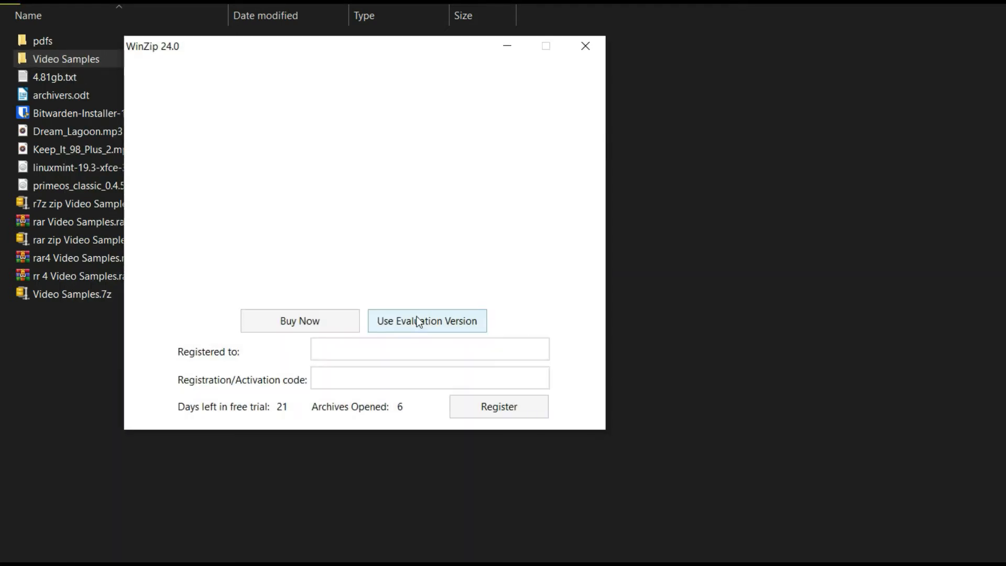
left_click(427, 321)
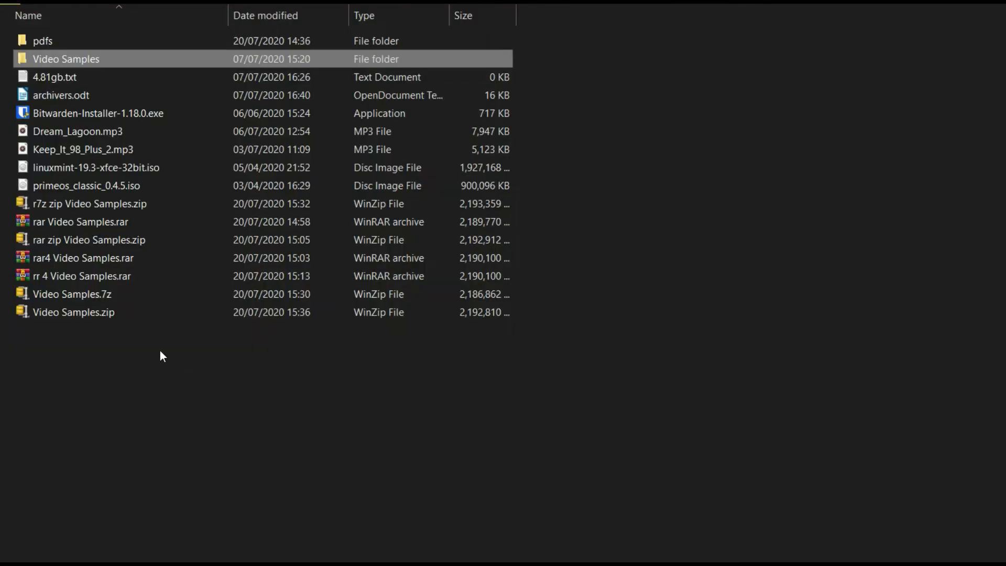
left_click(74, 312)
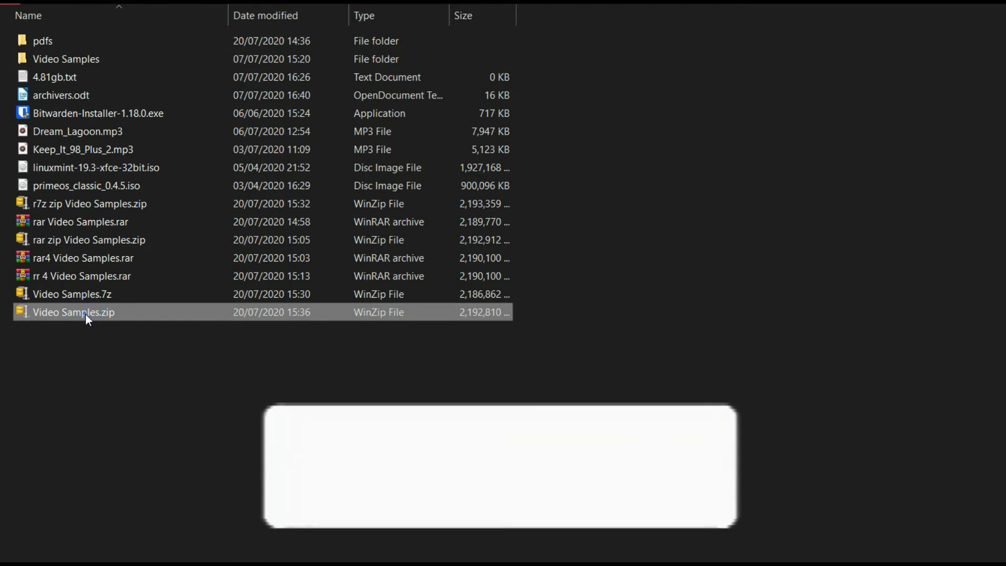
type("winzip")
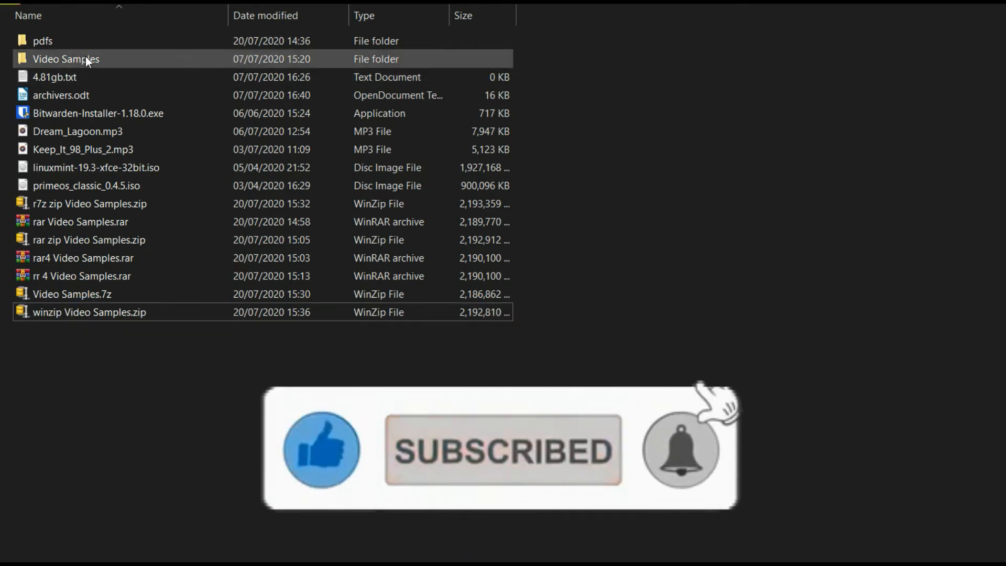
Delete all the Video Samples test archives, leaving only the original files and folders.
right_click(66, 59)
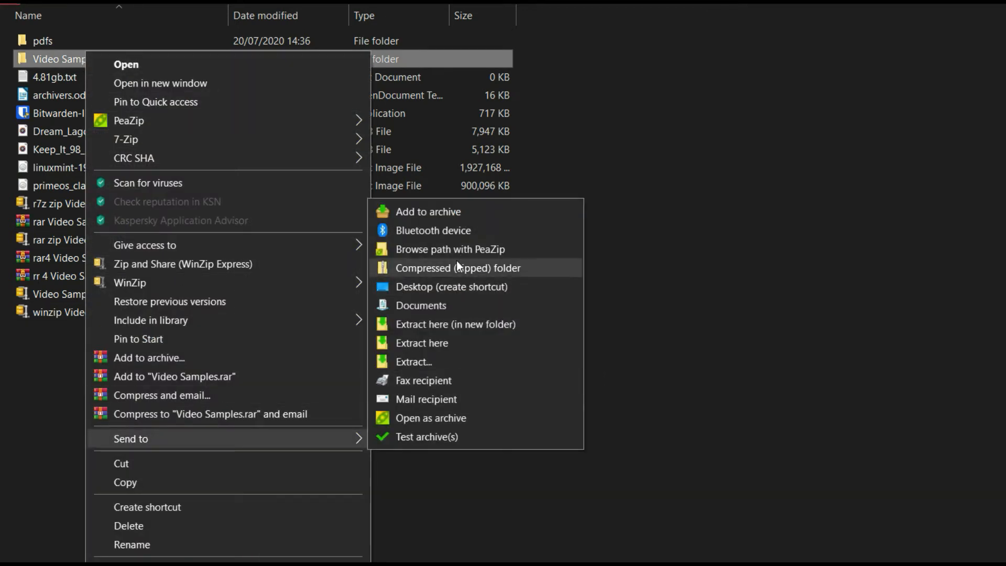
left_click(457, 267)
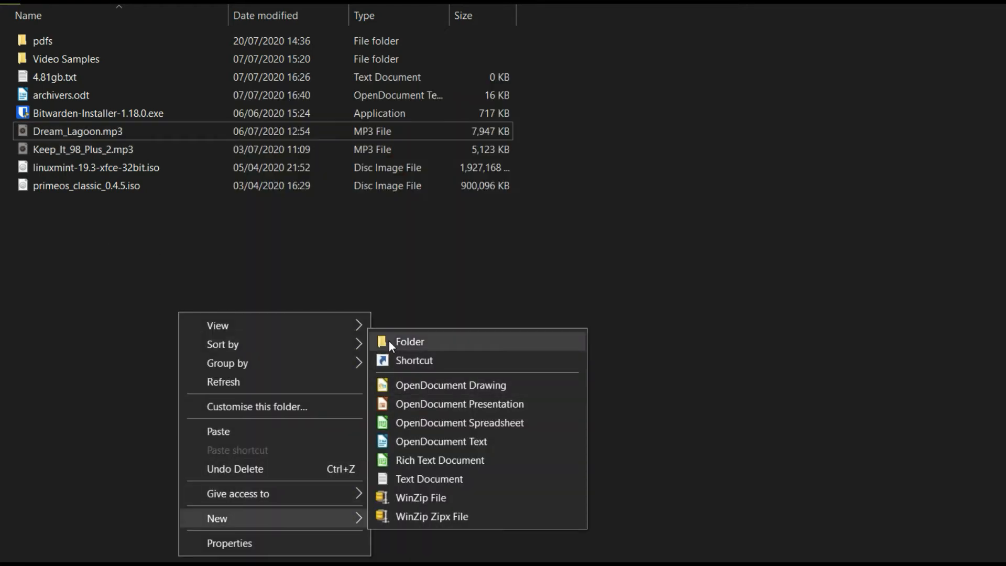
Create a new 'mp3 files' folder and move both MP3 files into it.
left_click(409, 340)
type("mp3 files")
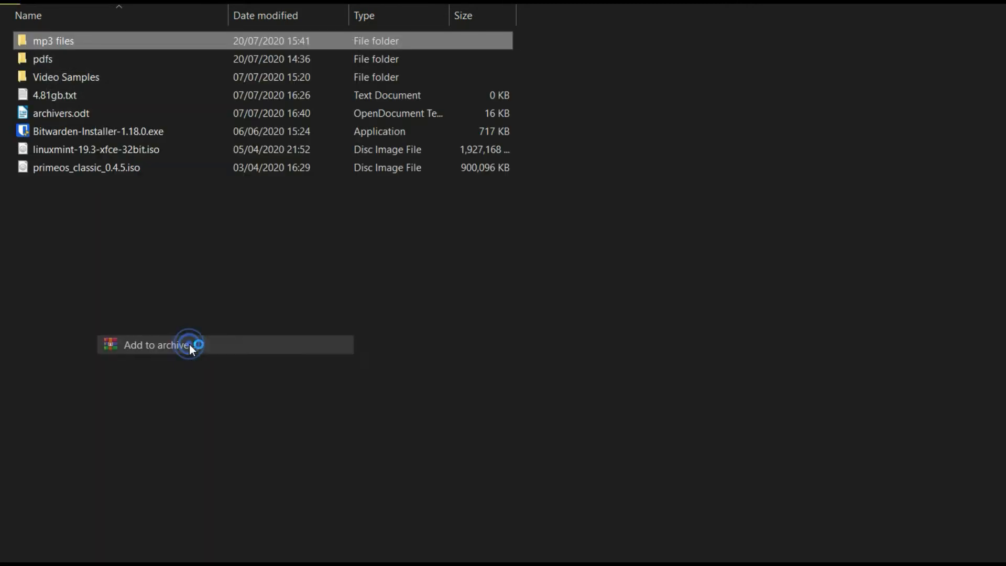
Pack mp3 files with WinRAR as Best-compression RAR 'rar mp3 files.rar'.
left_click(157, 344)
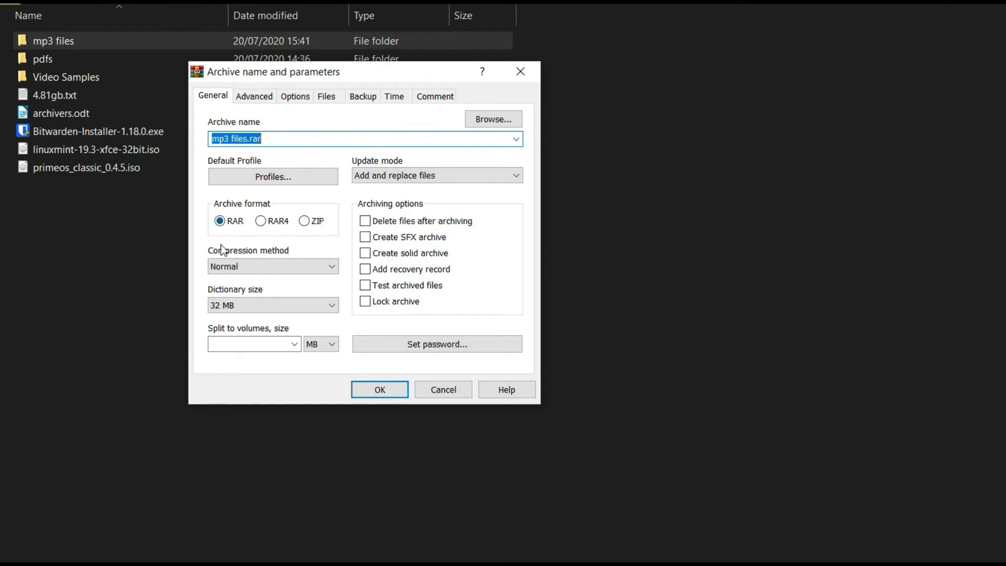
left_click(273, 266)
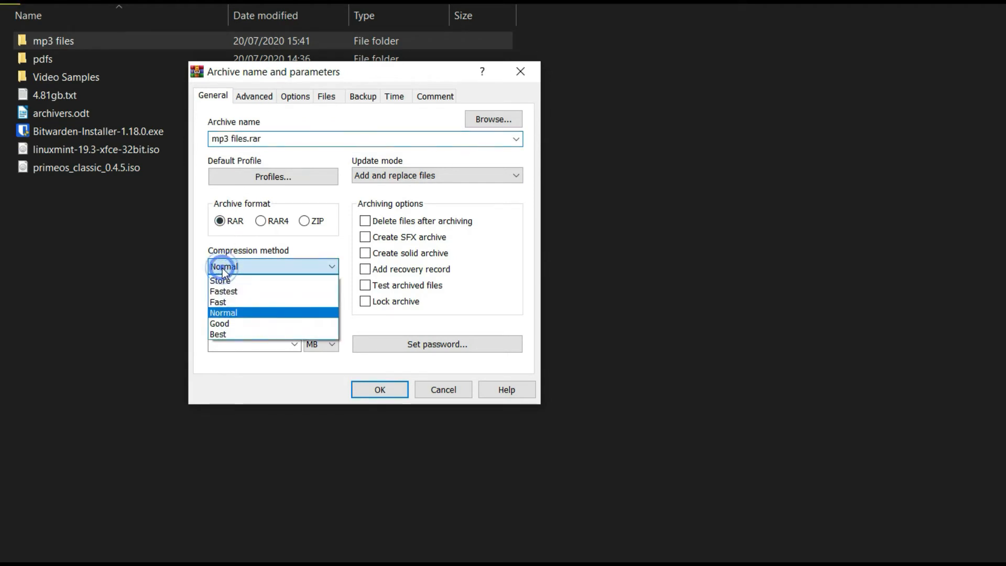
left_click(218, 335)
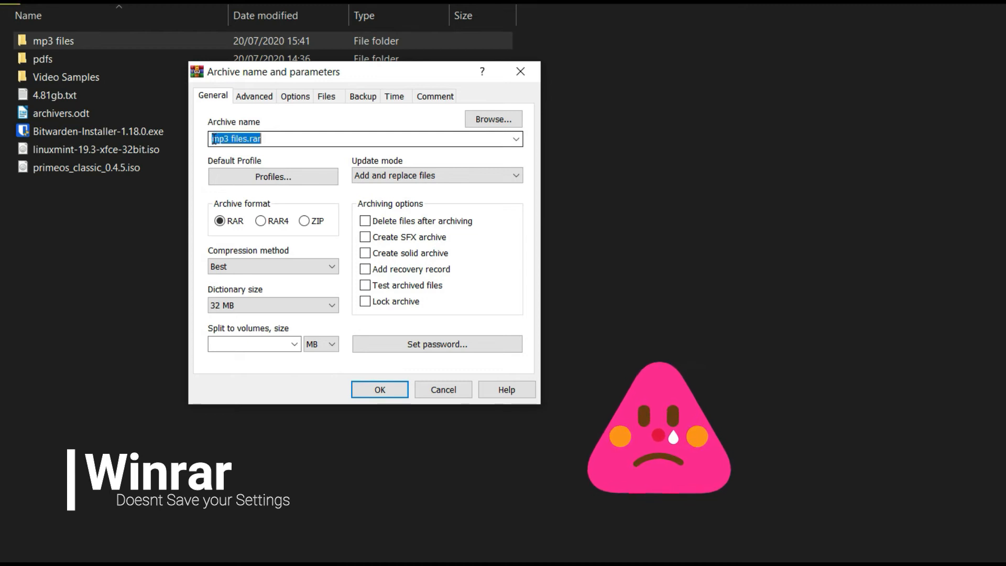
type("tar")
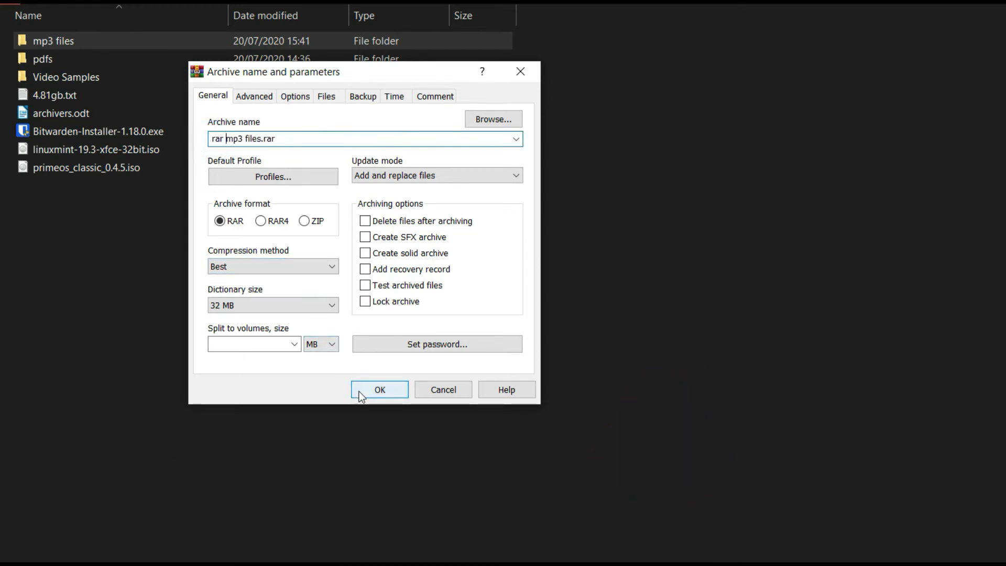
left_click(379, 390)
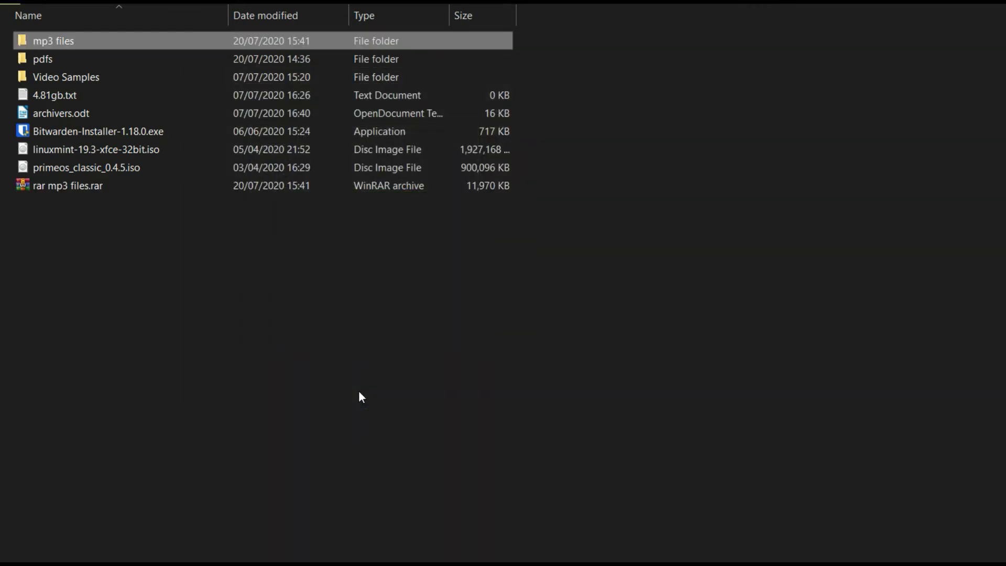
Pack mp3 files as a Best-compression RAR4 archive named 'rar4 mp3 files.rar'.
right_click(53, 40)
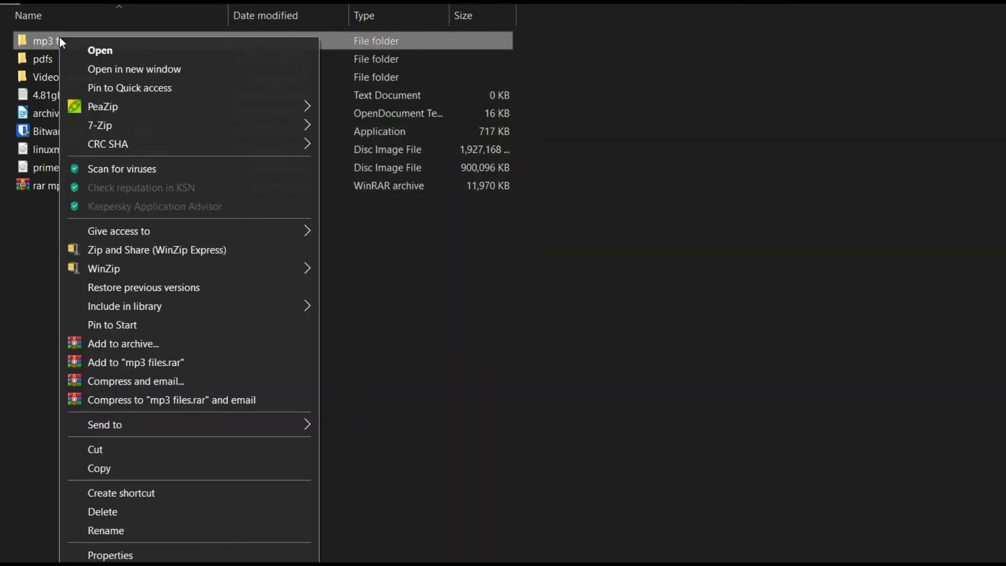
left_click(123, 344)
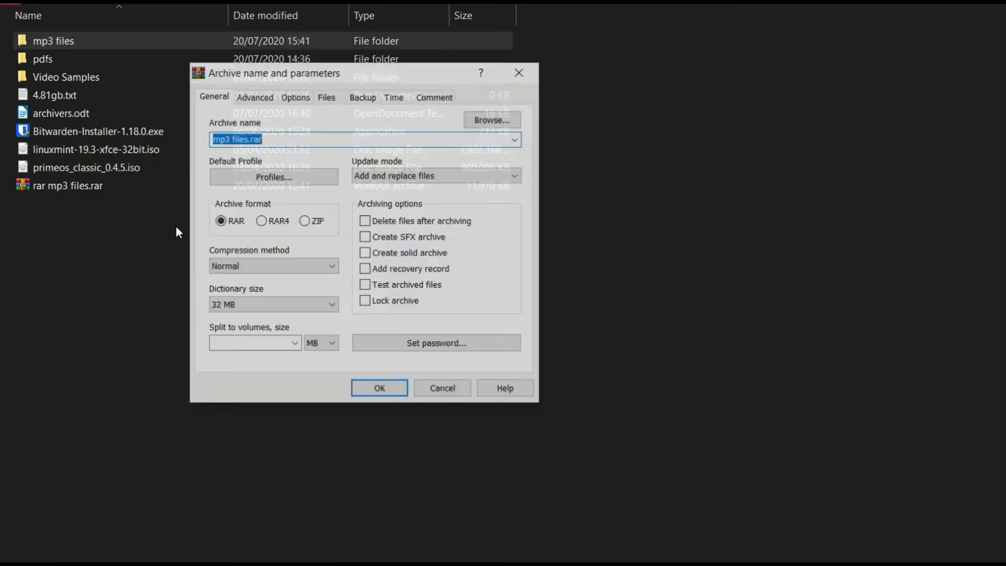
left_click(262, 221)
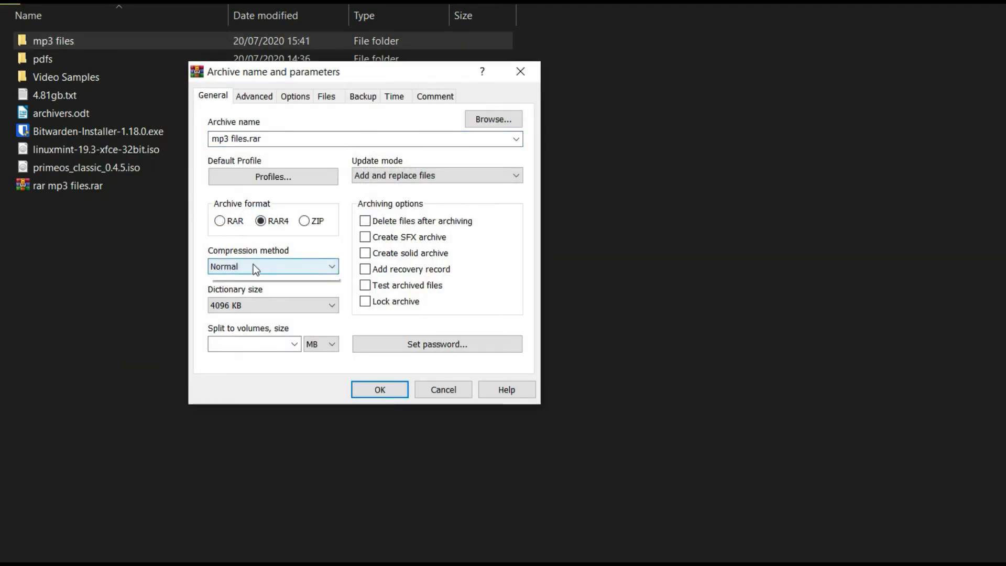
left_click(272, 266)
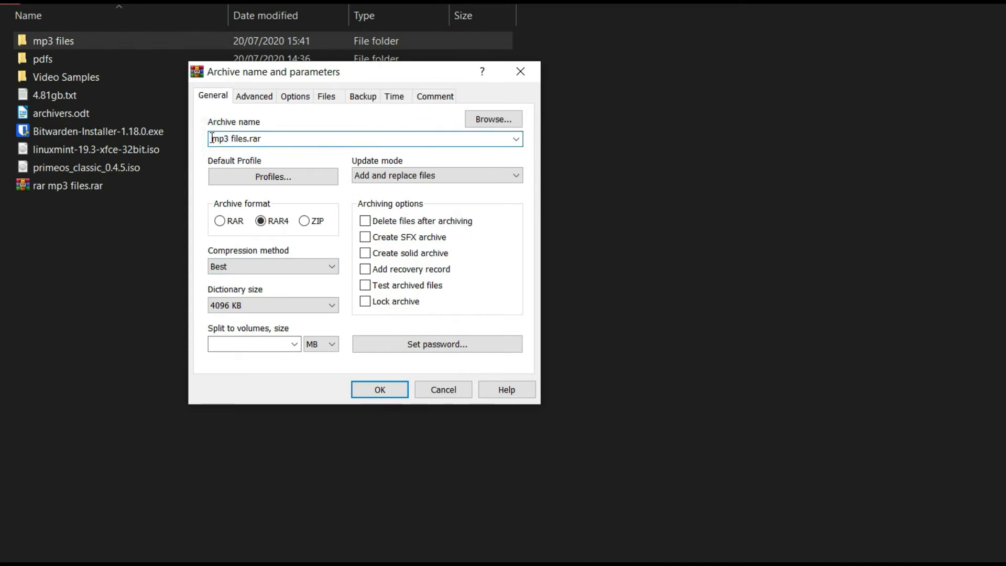
type("rar4")
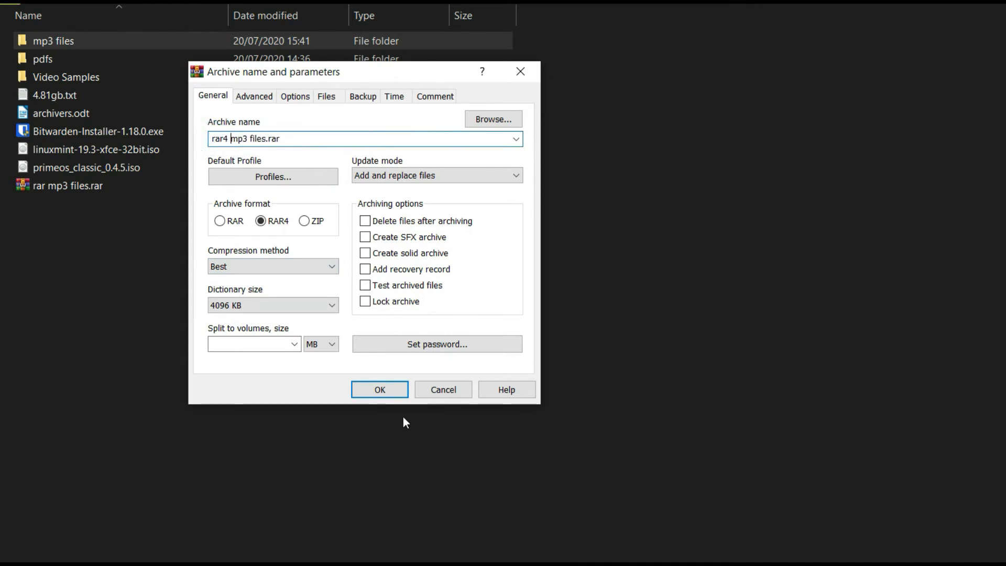
left_click(380, 389)
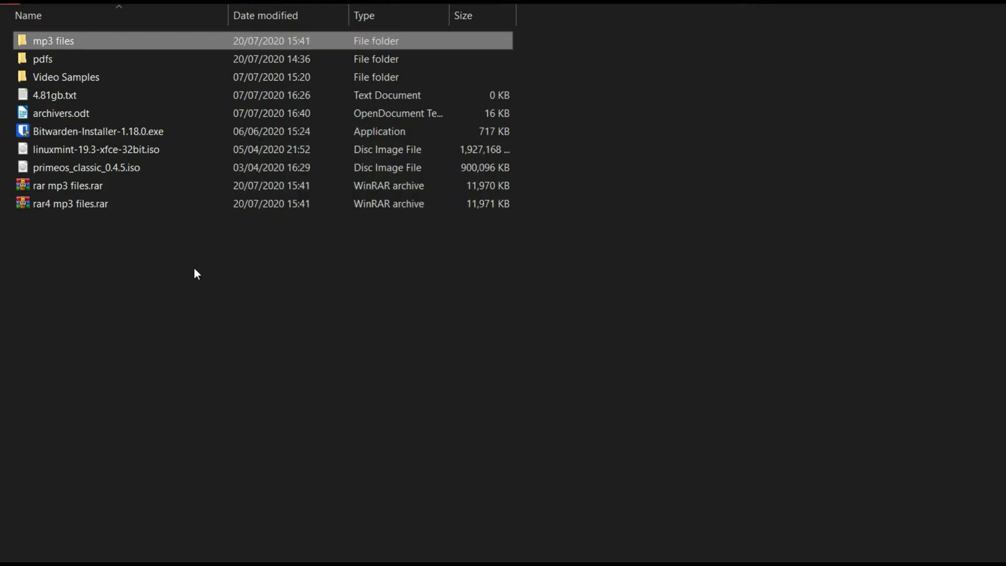
Pack mp3 files with WinRAR as Best-compression ZIP 'rarzip mp3 files.zip'.
right_click(53, 40)
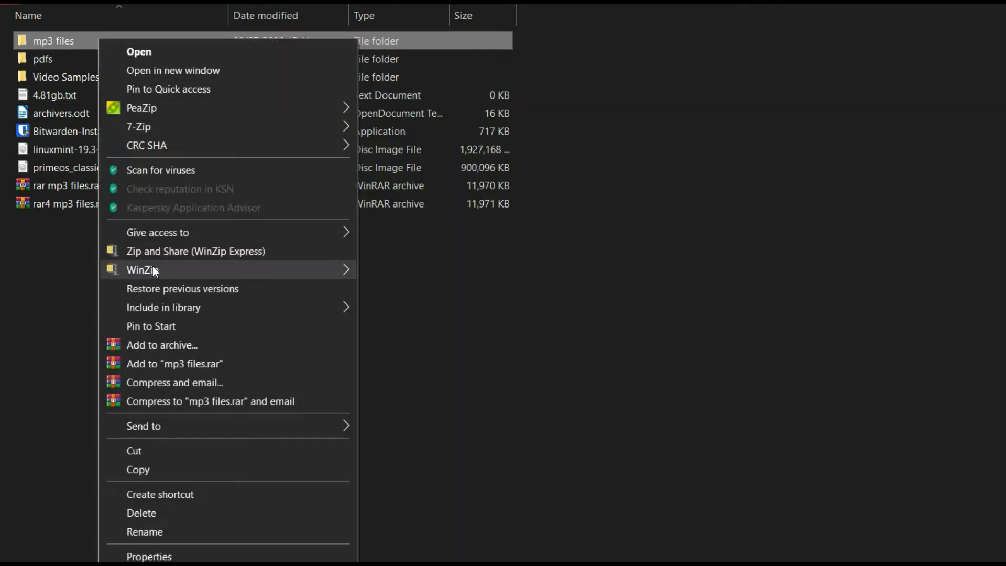
left_click(162, 345)
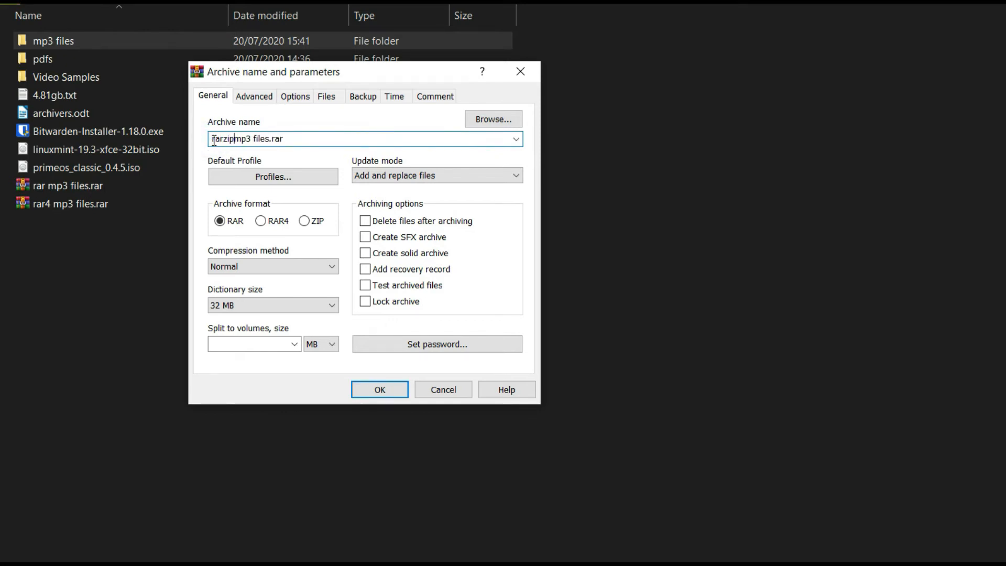
left_click(304, 220)
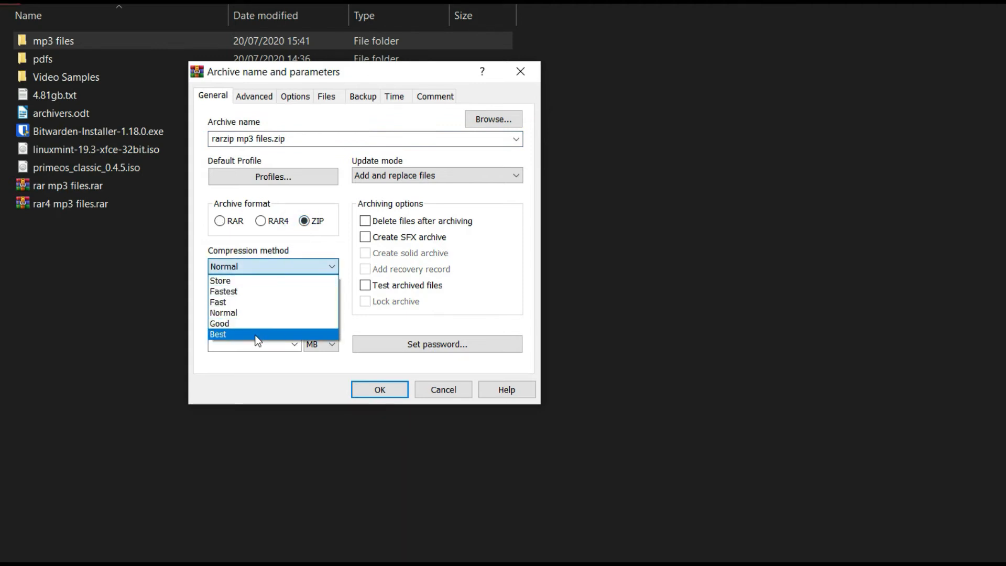
left_click(380, 389)
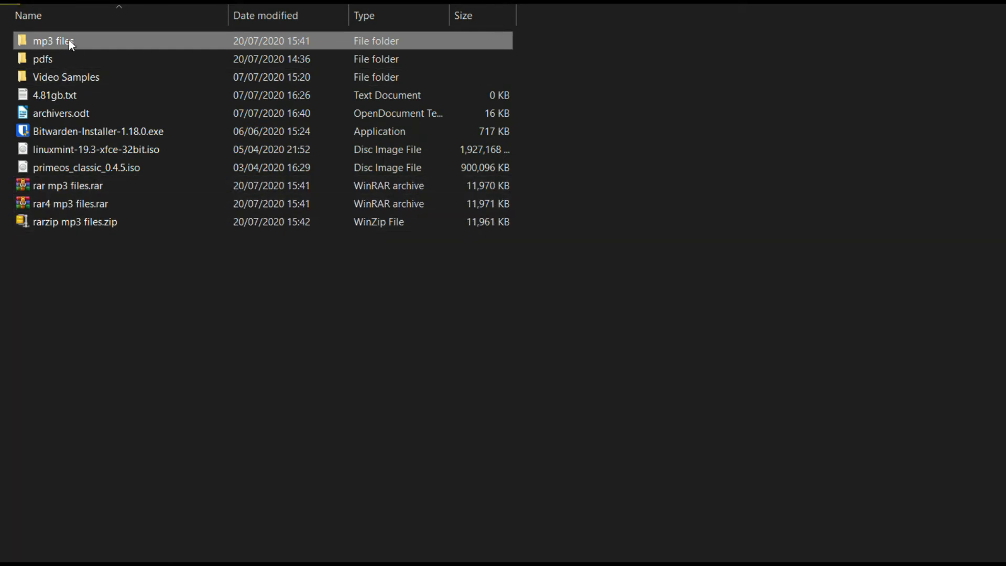
Create '7z zip mp3 files.zip' with 7-Zip in zip format at Ultra level.
right_click(54, 40)
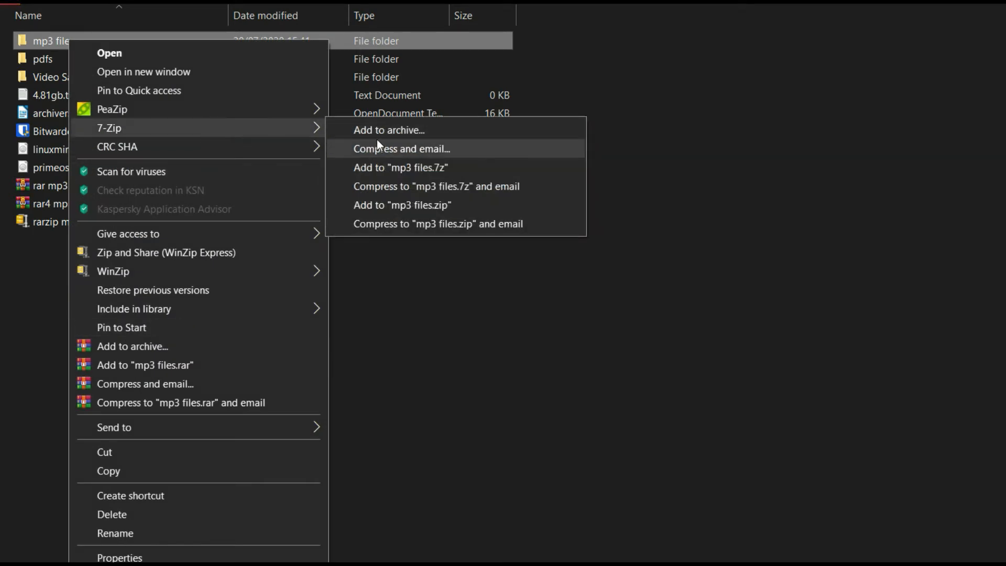
left_click(388, 129)
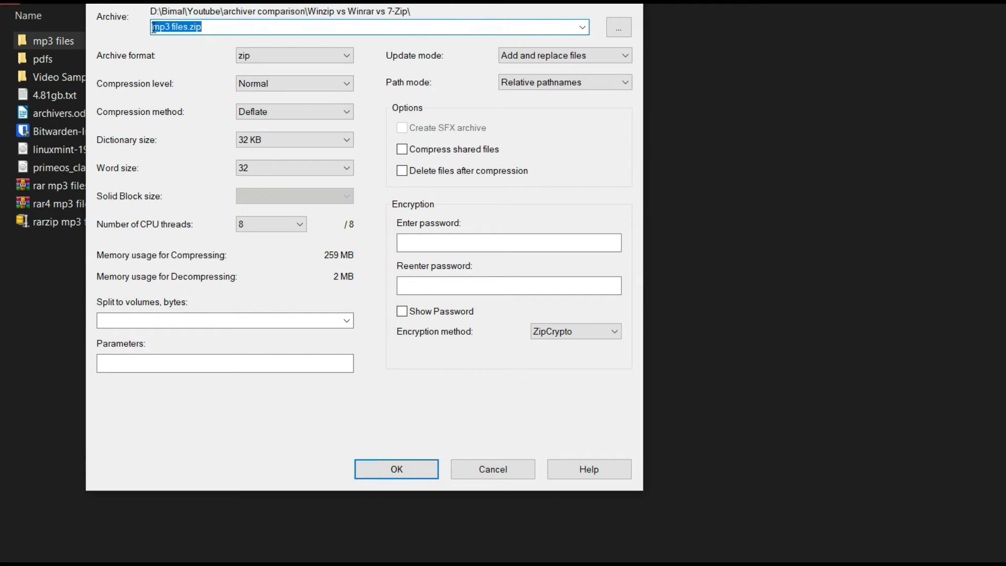
type("7z")
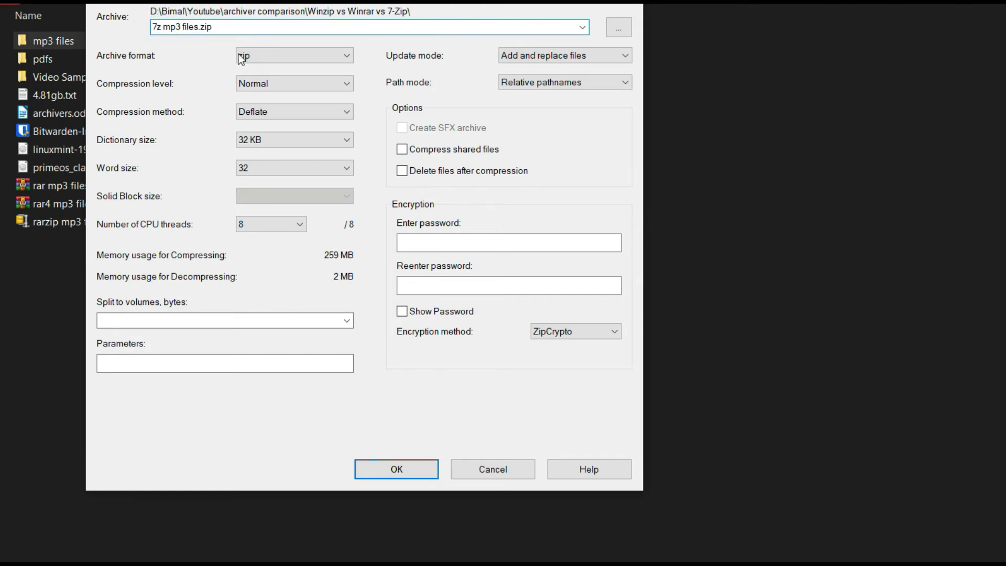
left_click(294, 55)
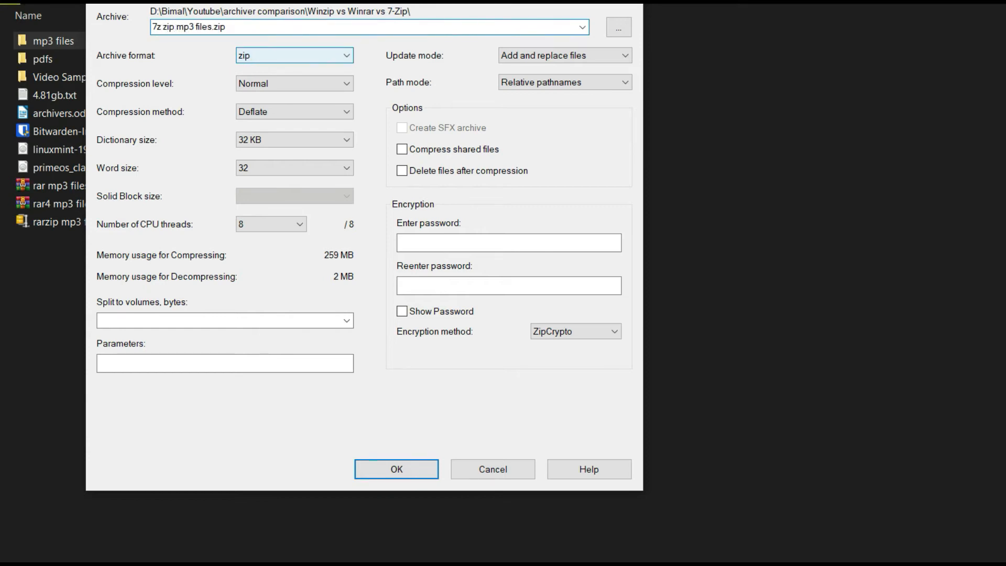
left_click(294, 83)
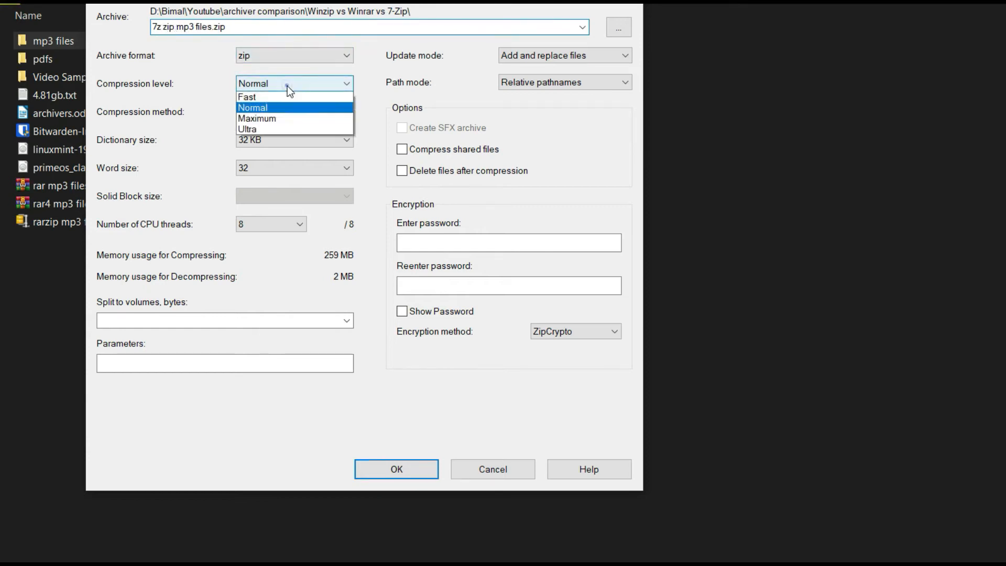
left_click(256, 129)
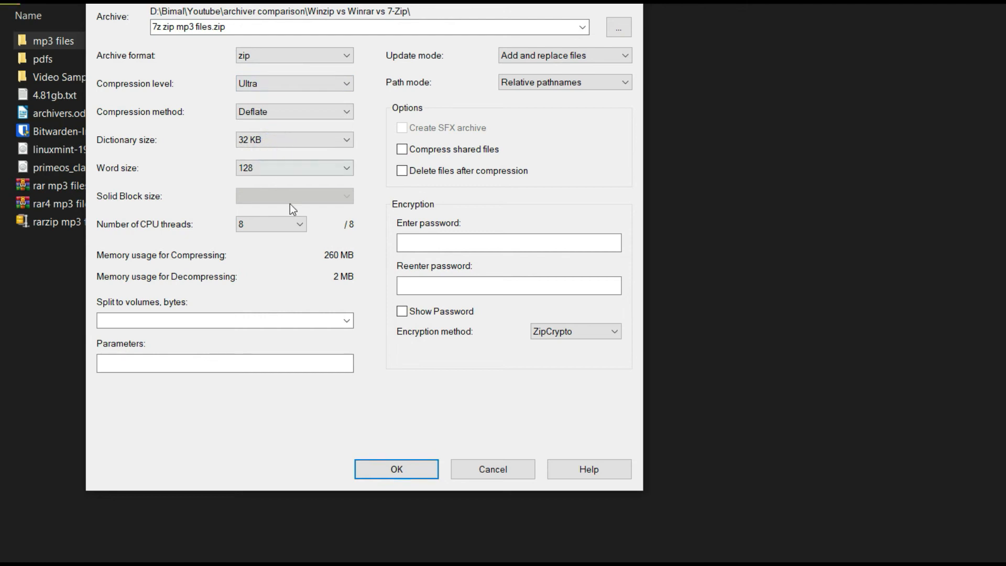
left_click(396, 469)
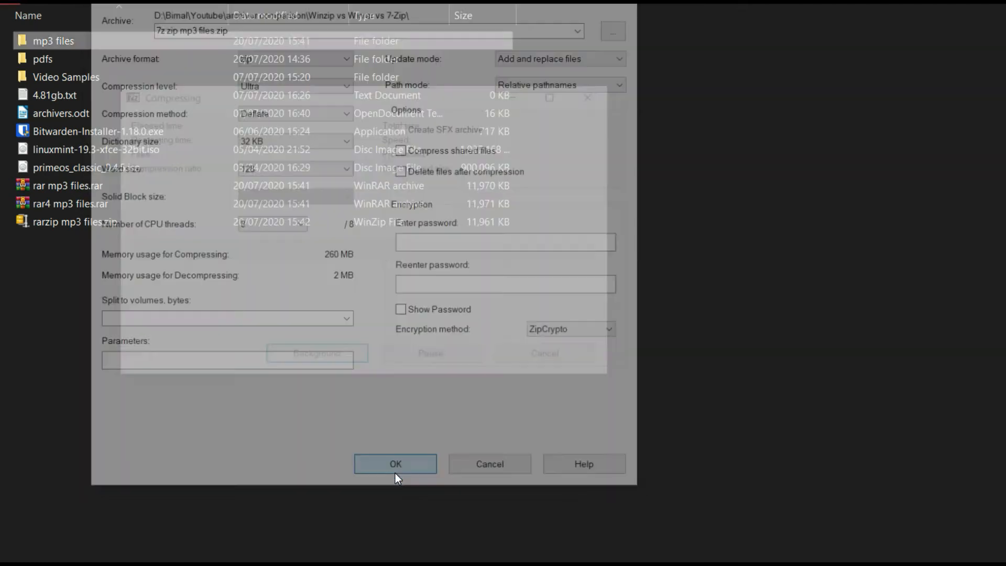
left_click(395, 463)
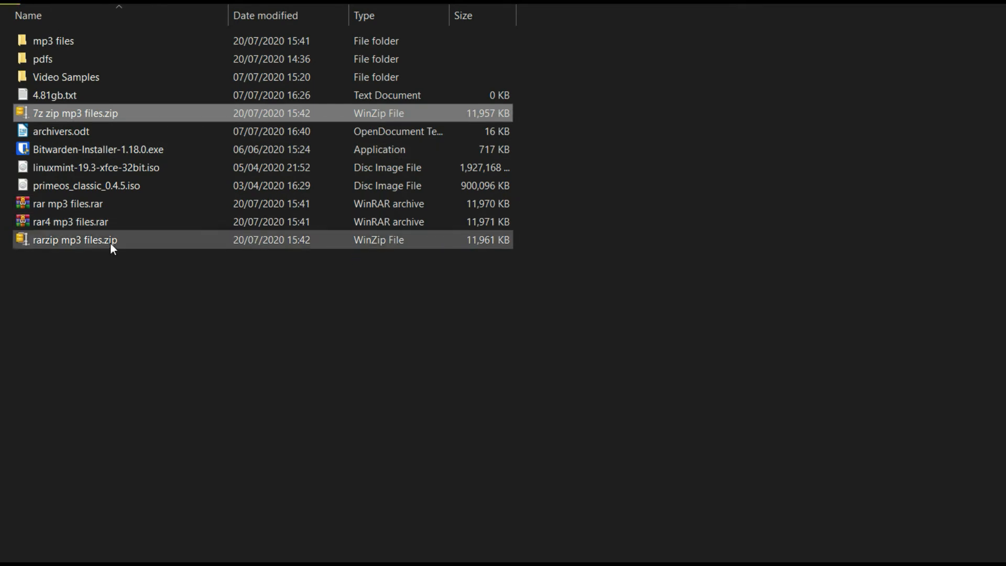
Create '7z mp3 files.7z' with 7-Zip in 7z format at Ultra level.
right_click(207, 43)
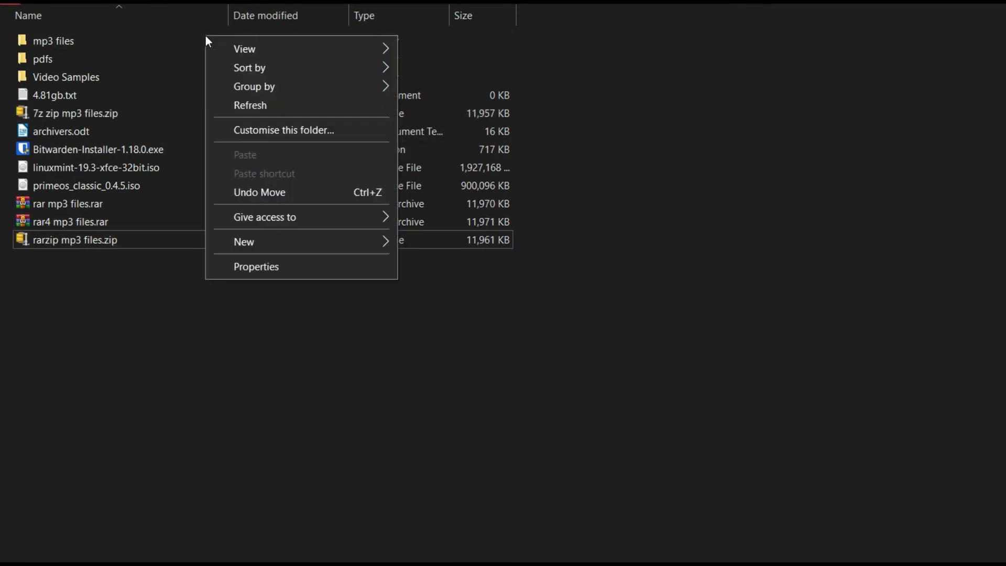
right_click(53, 40)
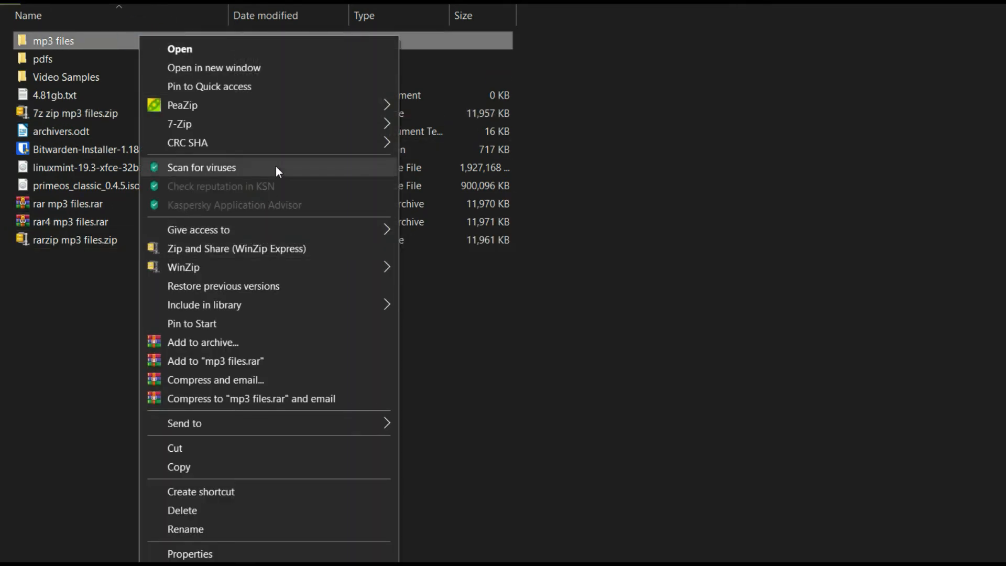
left_click(203, 342)
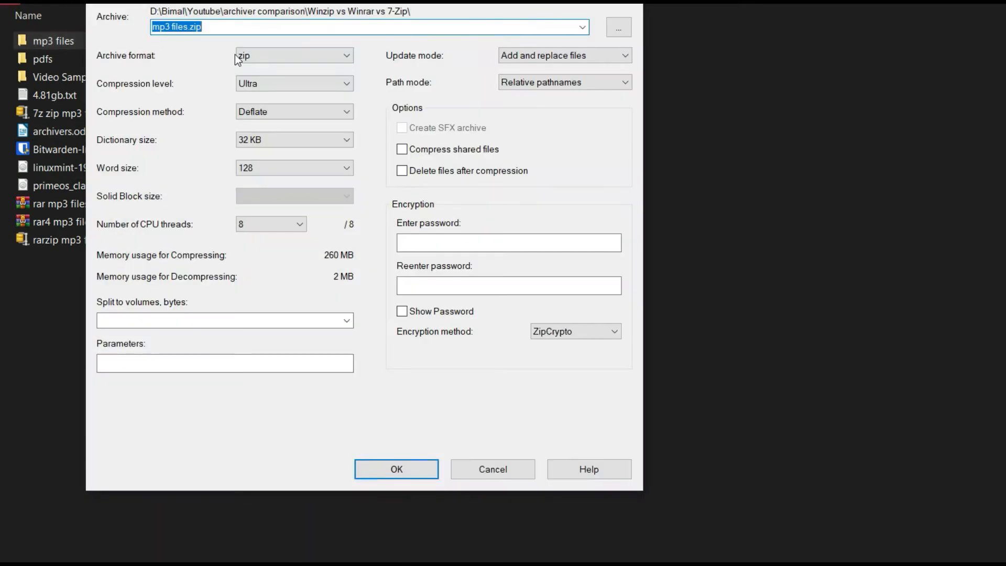
left_click(292, 55)
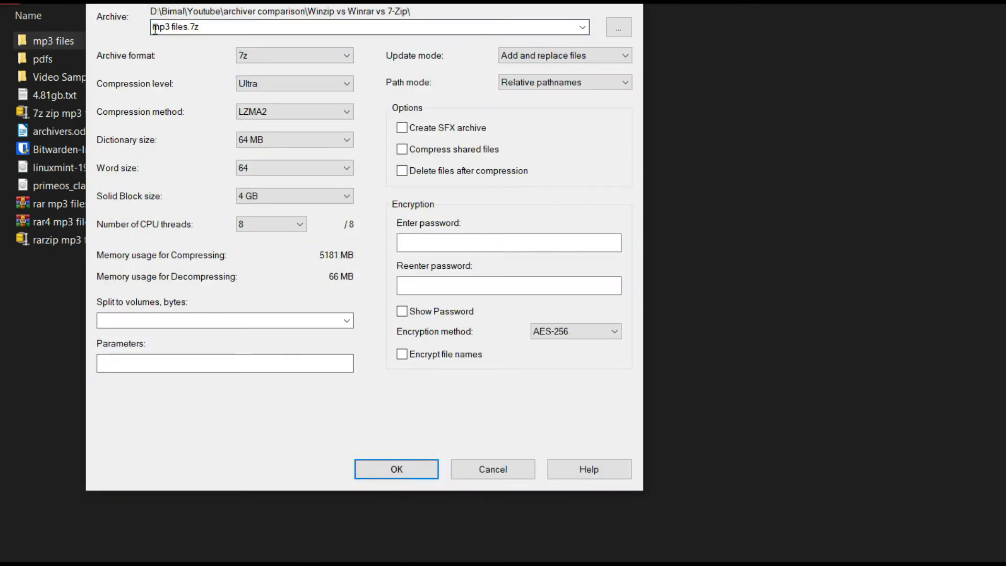
type("7z")
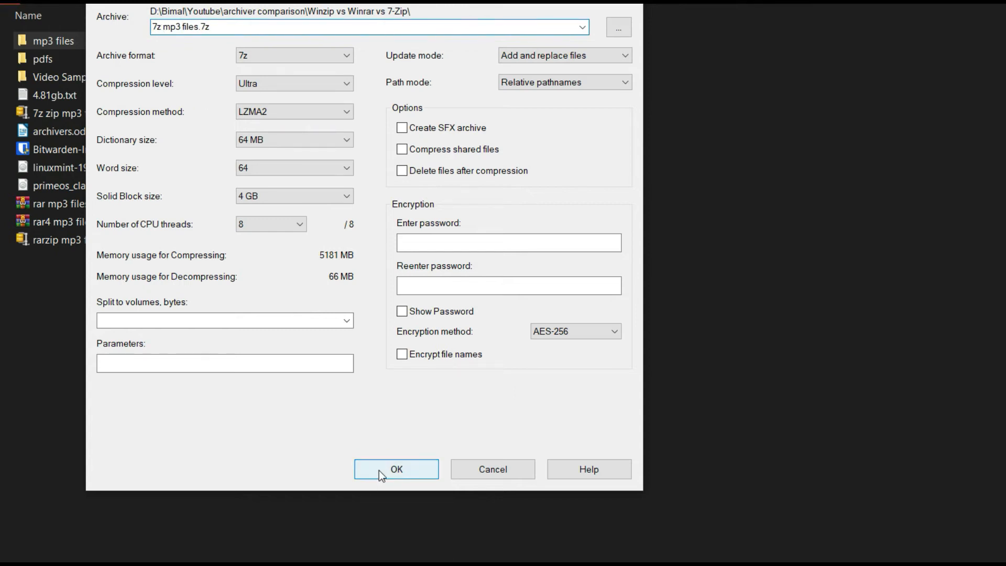
left_click(397, 469)
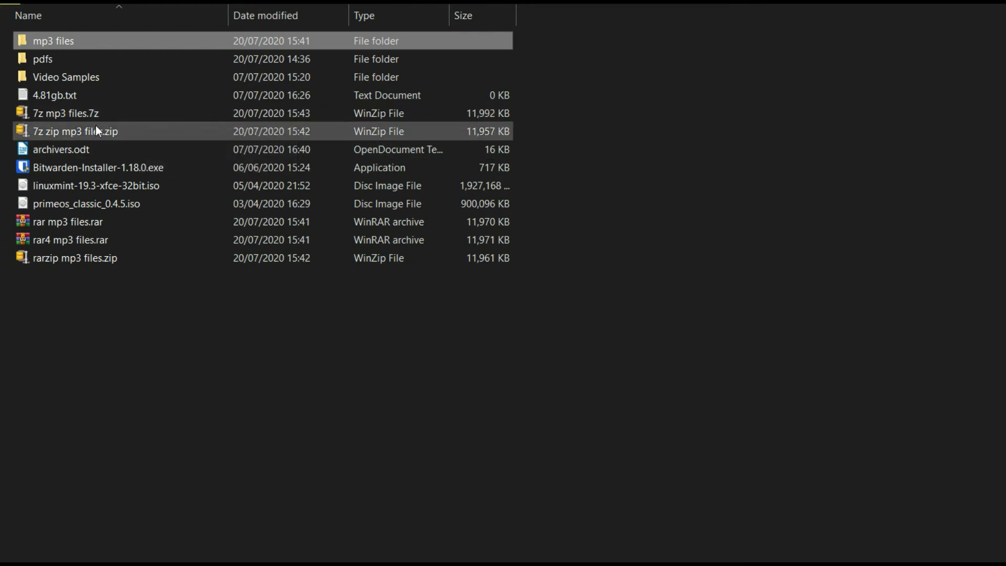
mouse_move(84, 117)
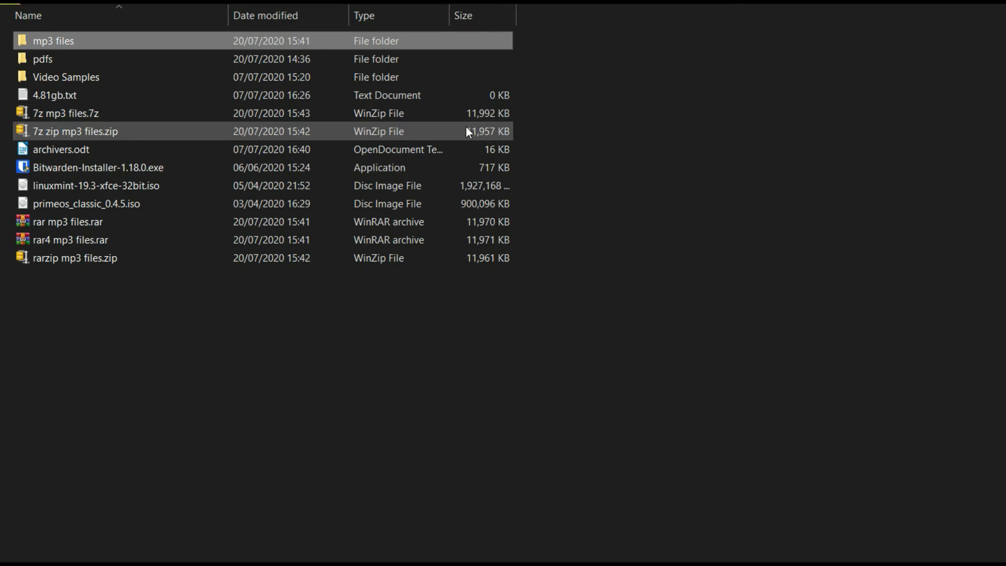
Select the mp3 files folder and bring up its WinZip compression choices.
left_click(64, 113)
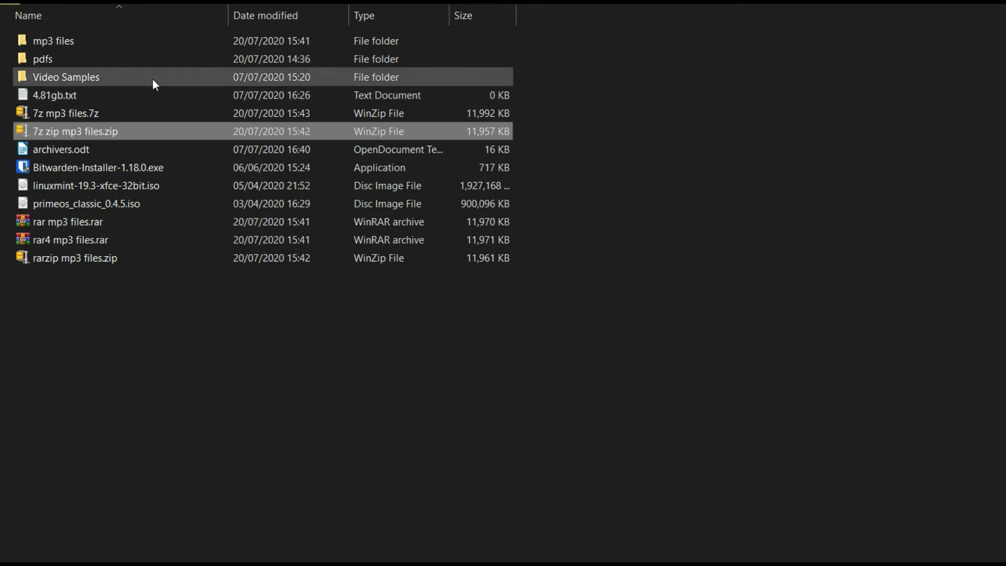
left_click(53, 40)
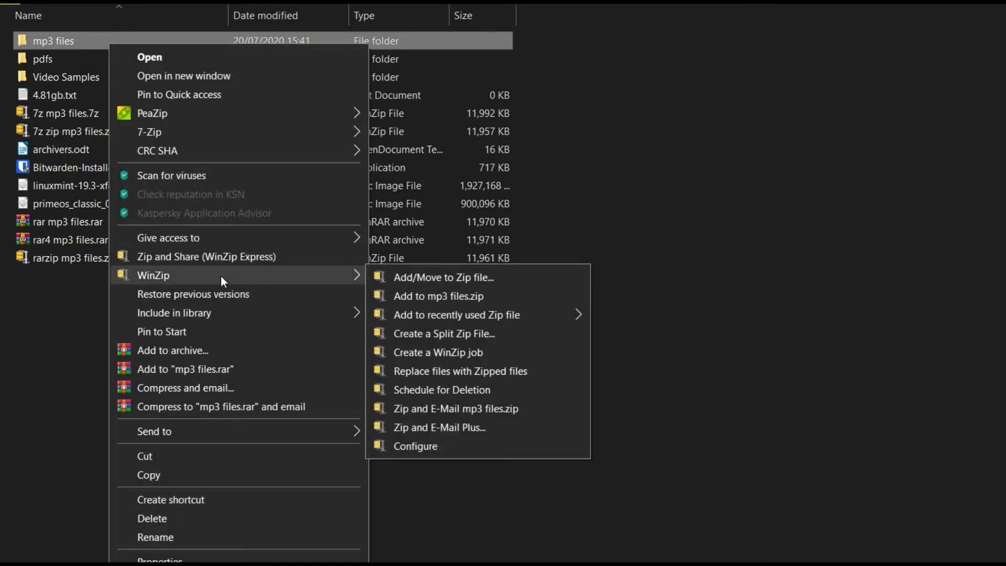
Compress mp3 files into 'mp3 files.zip' with WinZip and dismiss the summary.
left_click(439, 295)
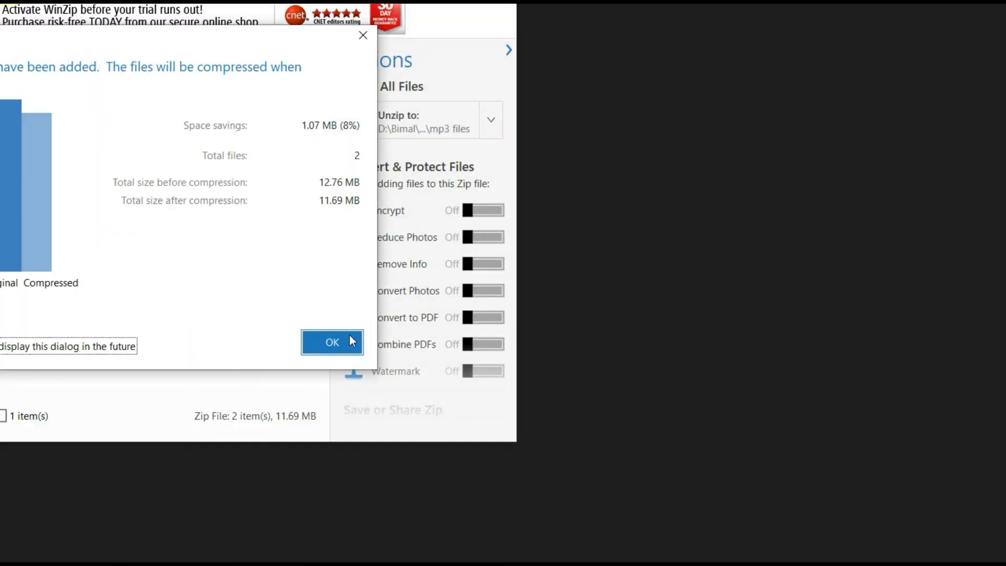
left_click(332, 342)
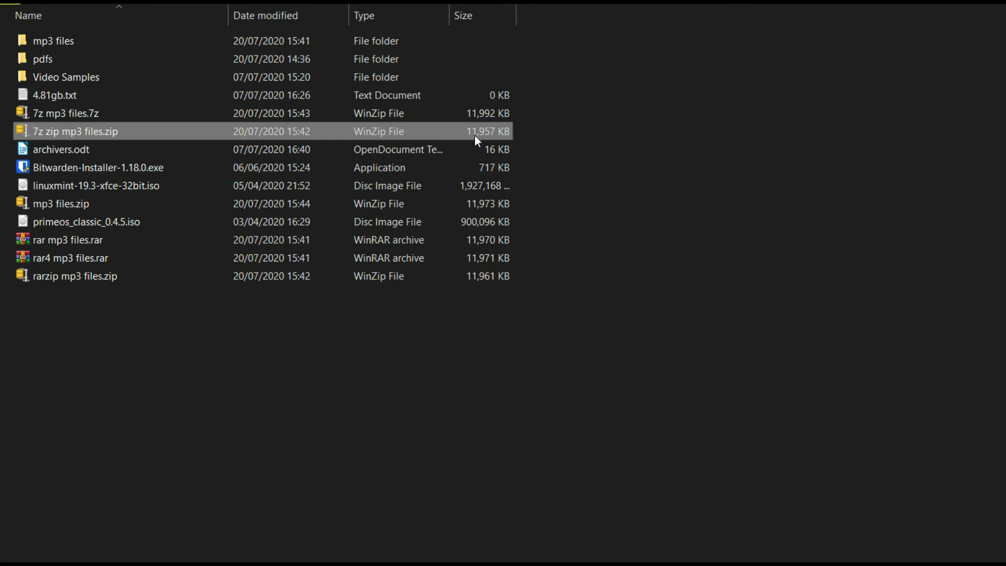
mouse_move(486, 139)
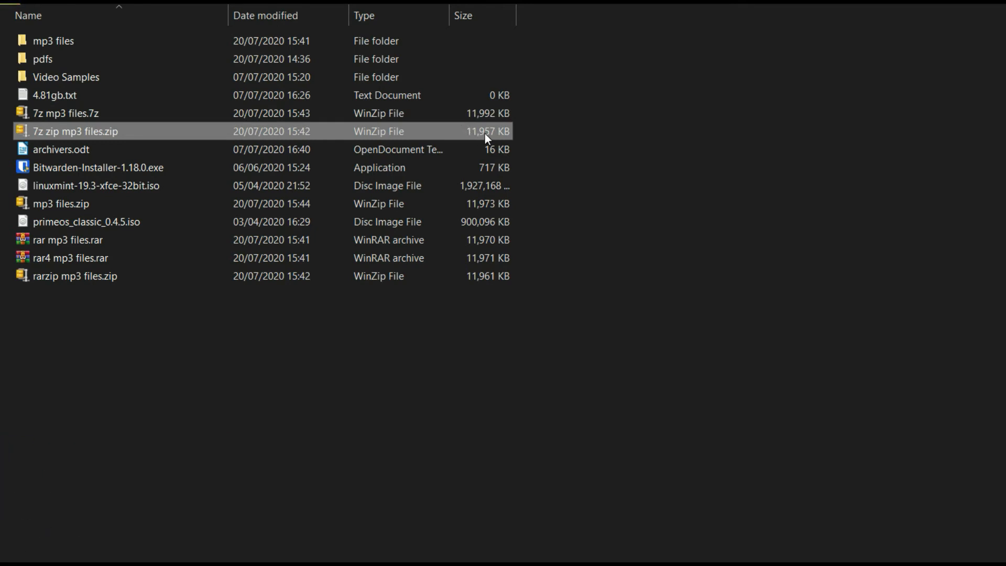
mouse_move(471, 135)
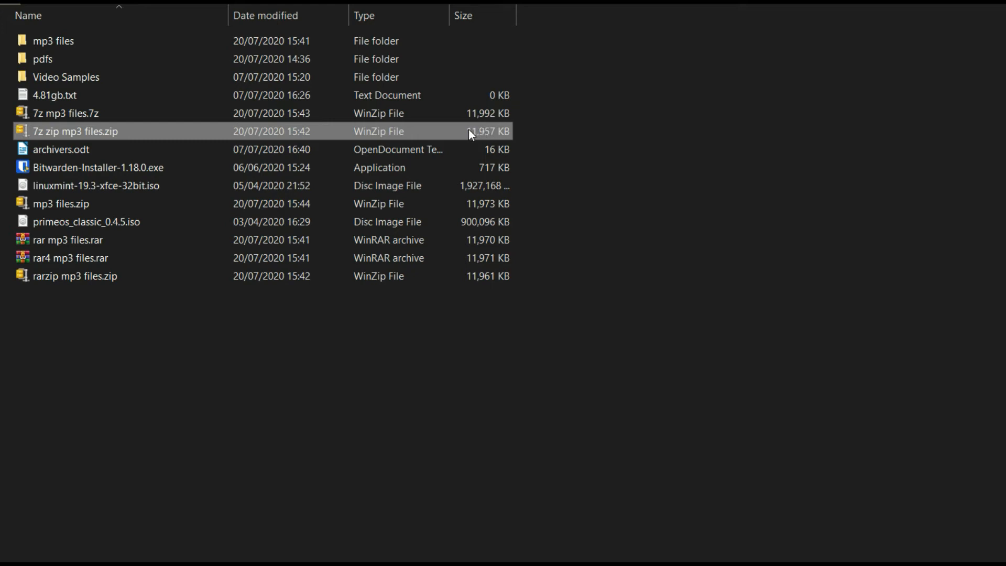
Select the six mp3 test archives (11,957–11,992 KB) to compare and delete them.
left_click(64, 113)
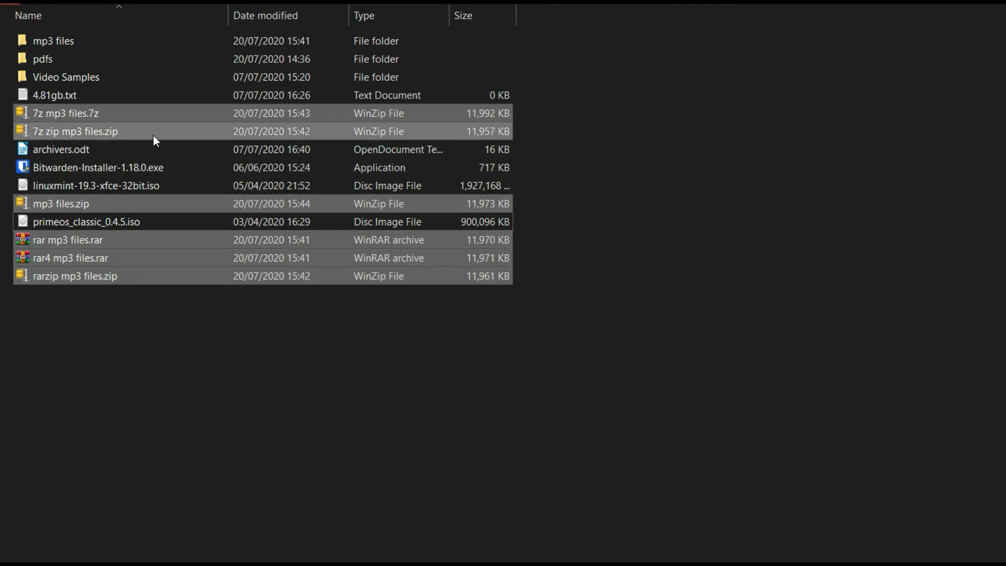
mouse_move(61, 138)
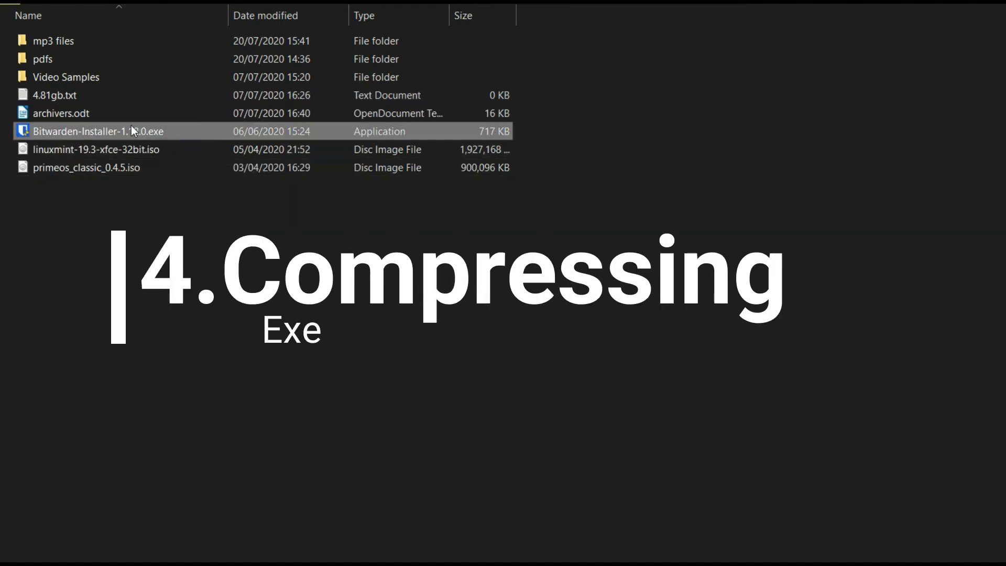
Archive the 717 KB Bitwarden installer with WinRAR as RAR, prefixing the archive name.
right_click(98, 131)
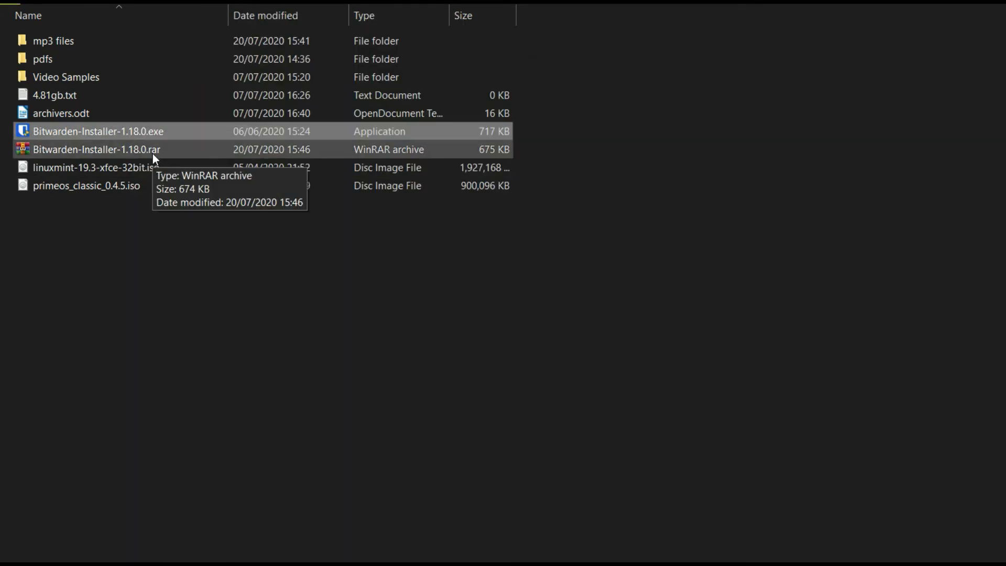
type("winrar")
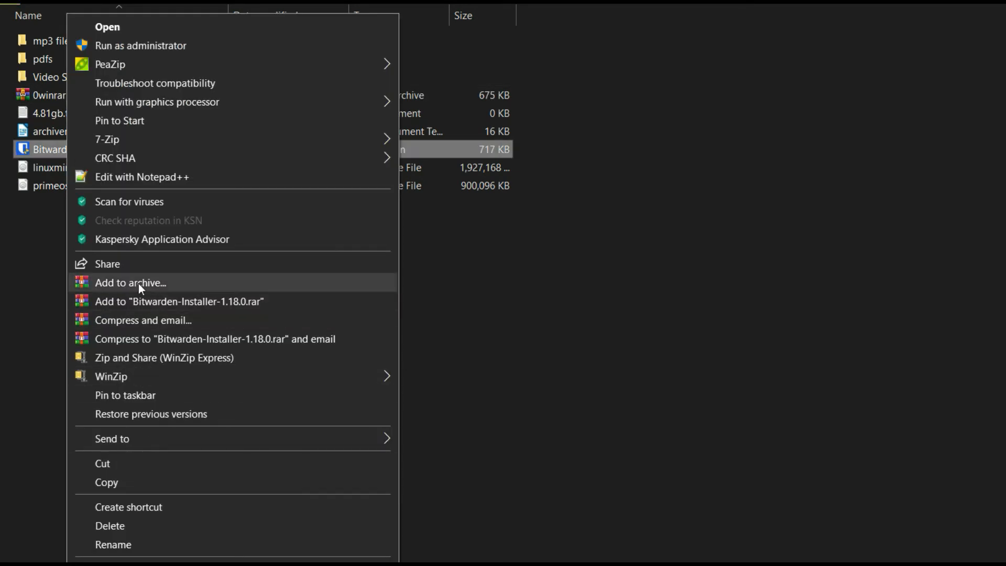
left_click(129, 283)
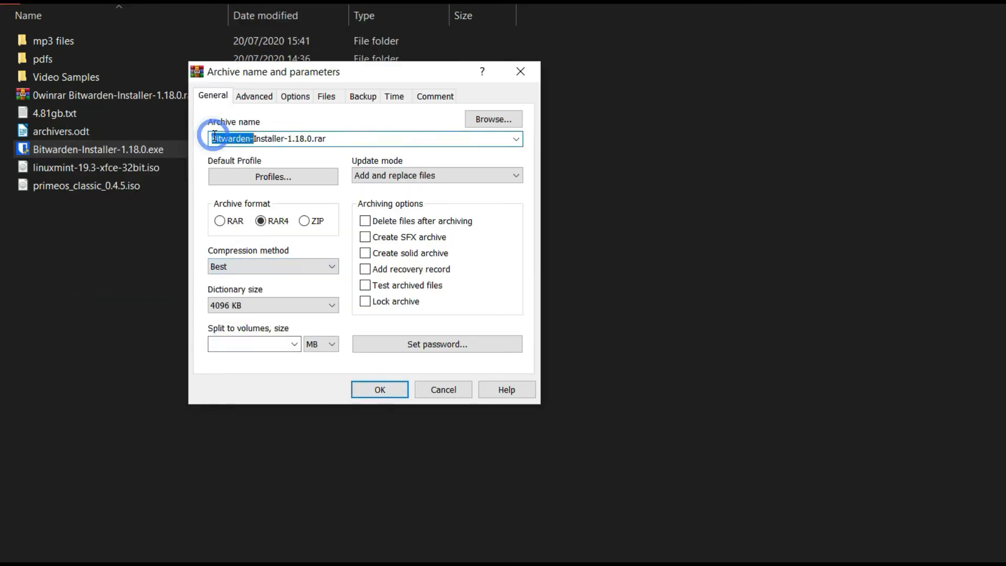
left_click(380, 390)
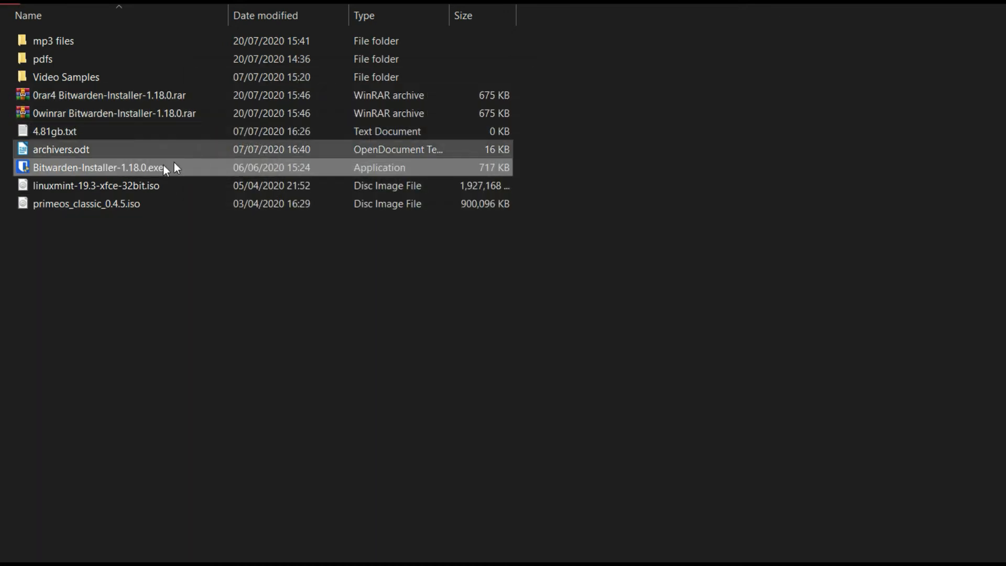
mouse_move(102, 171)
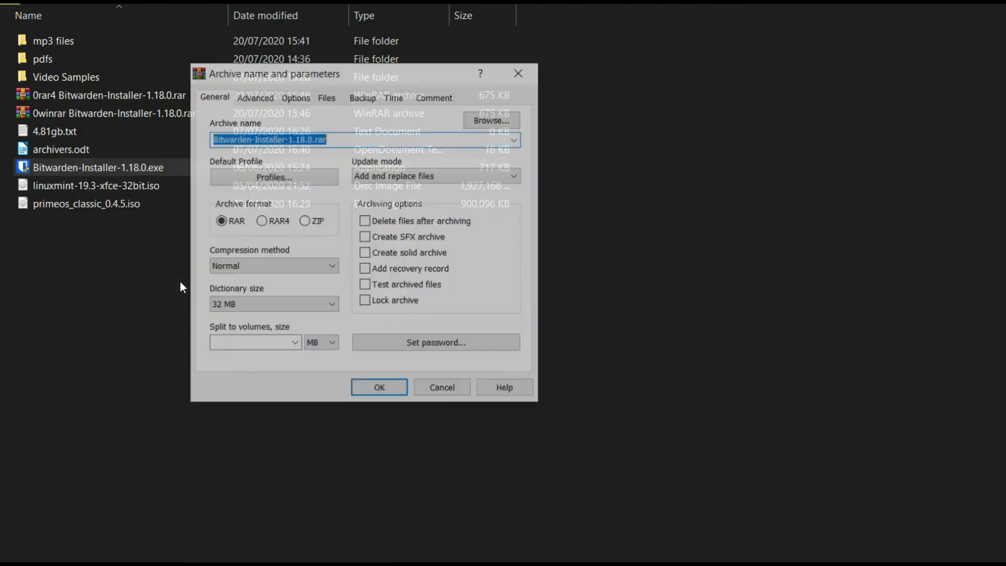
Add a WinRAR ZIP copy and a 7-Zip 7z copy of the installer (673–676 KB).
left_click(305, 220)
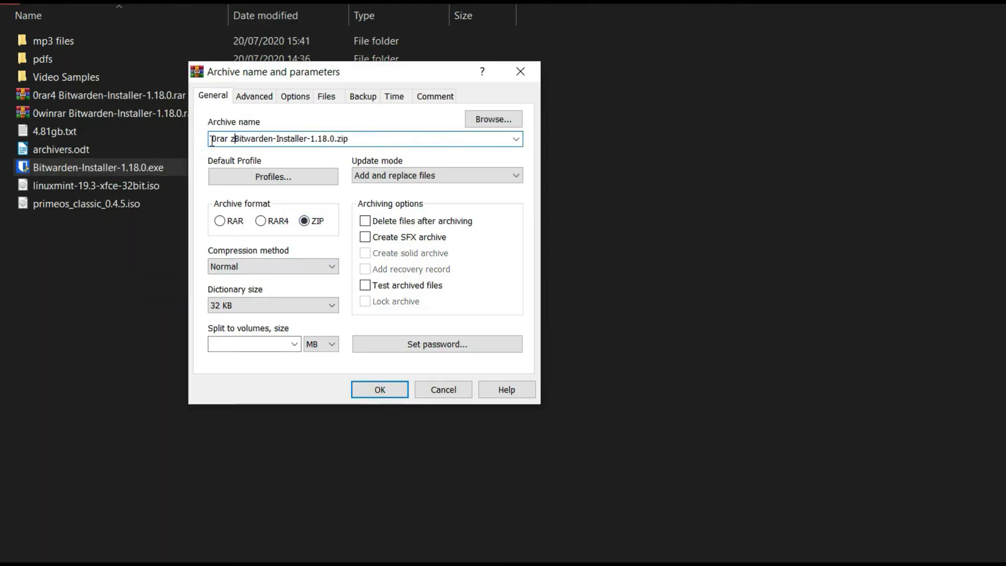
left_click(380, 390)
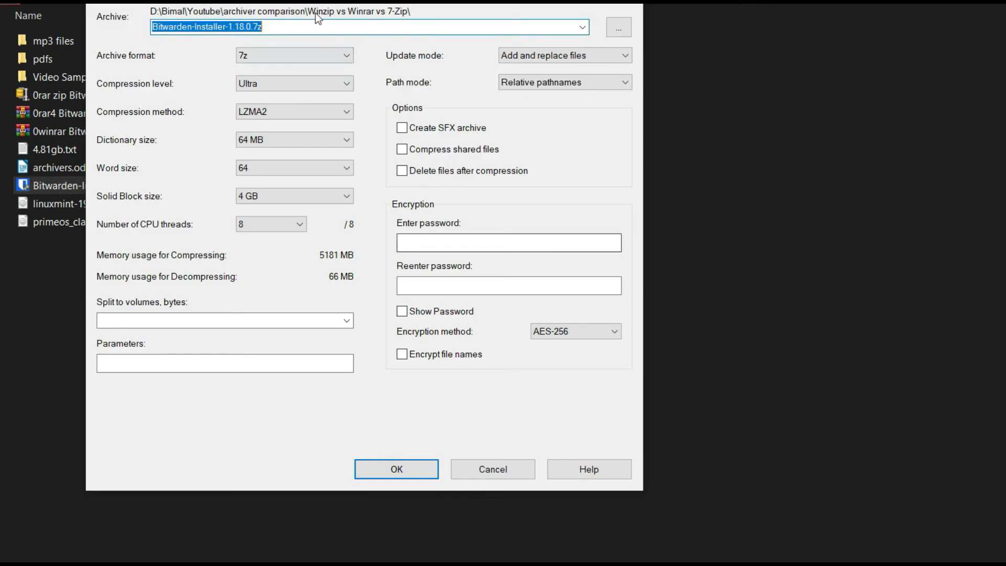
left_click(396, 468)
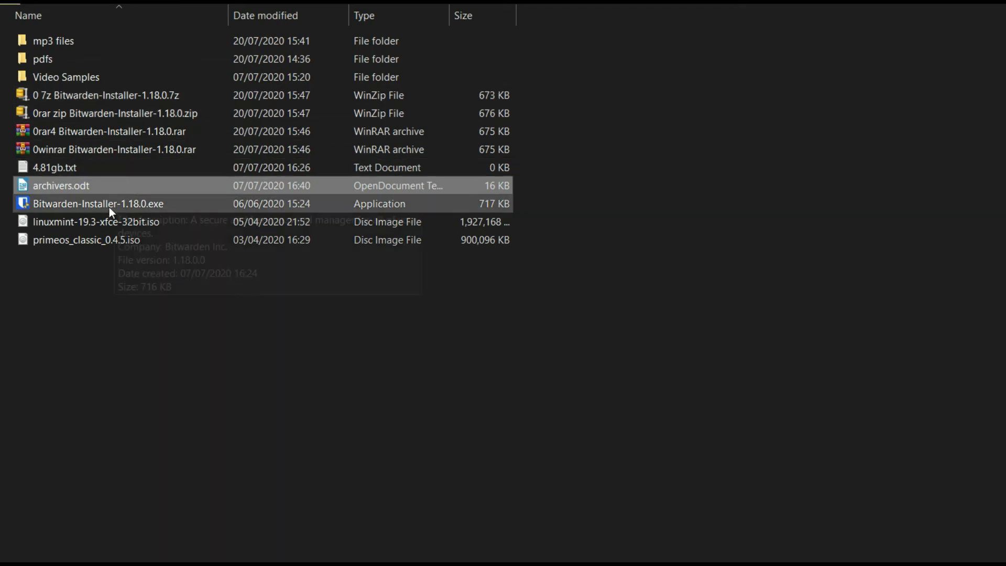
Zip the installer with 7-Zip, rename it, then create Bitwarden-Installer-1.18.0.zip with WinZip.
right_click(97, 203)
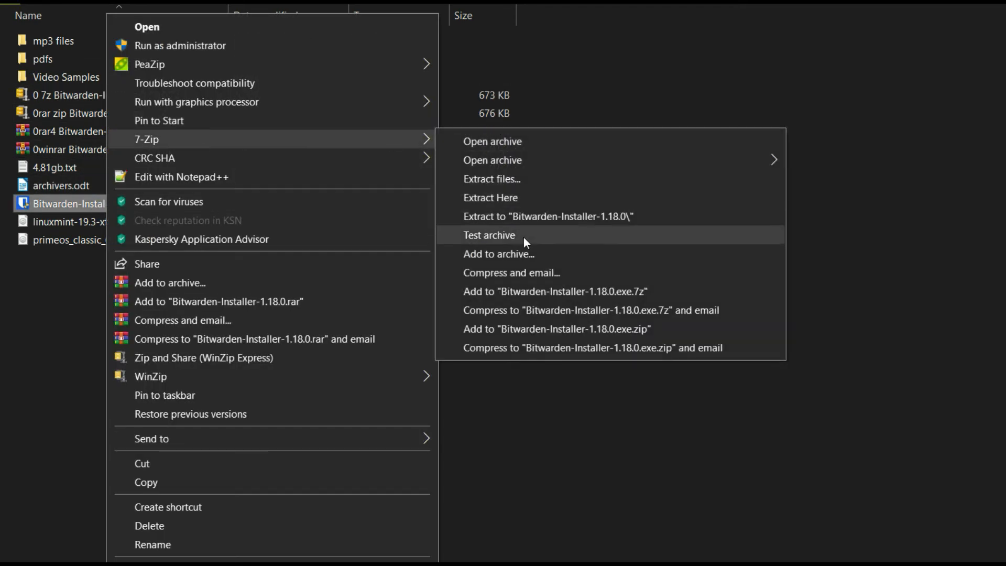
left_click(499, 253)
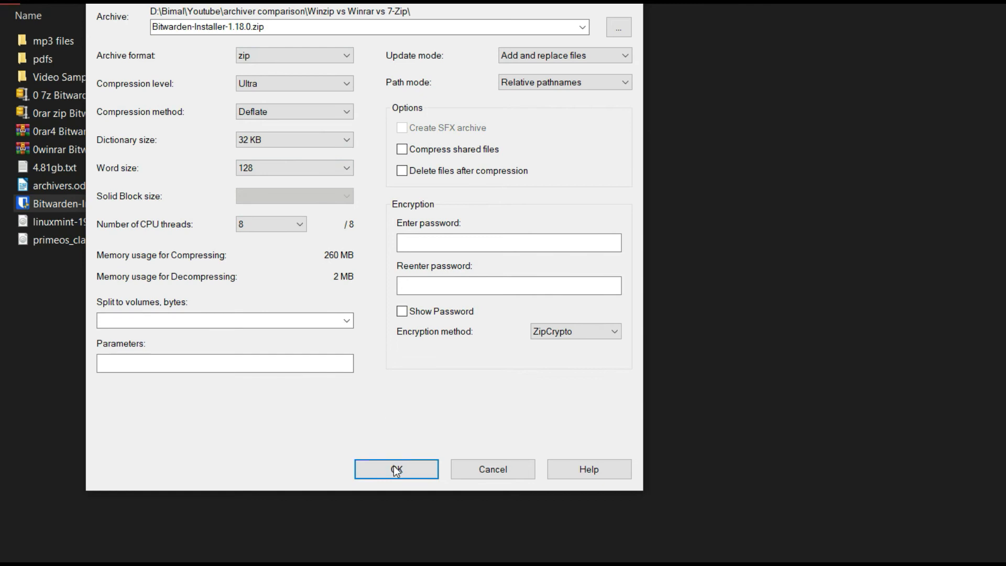
left_click(397, 470)
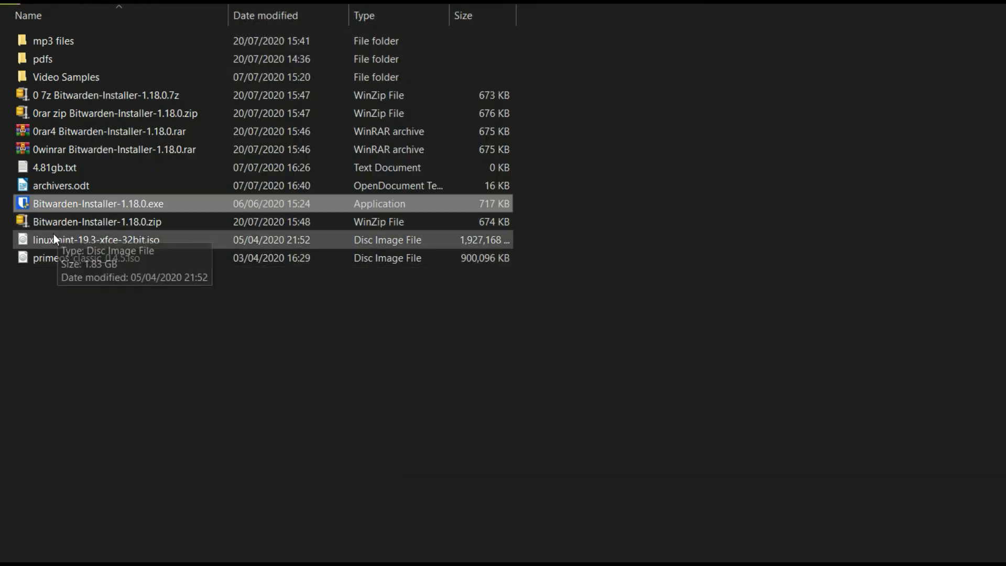
left_click(97, 221)
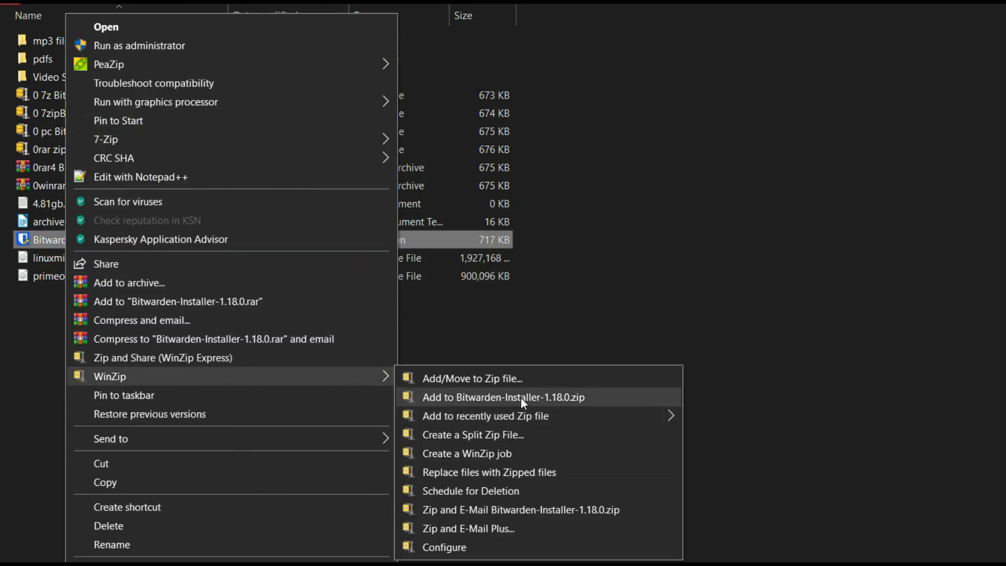
left_click(504, 397)
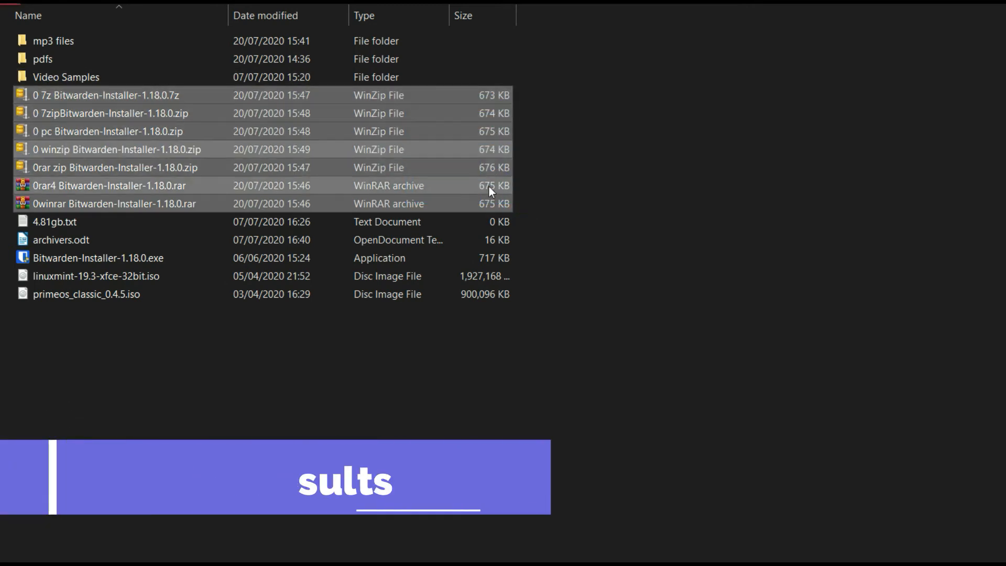
mouse_move(180, 95)
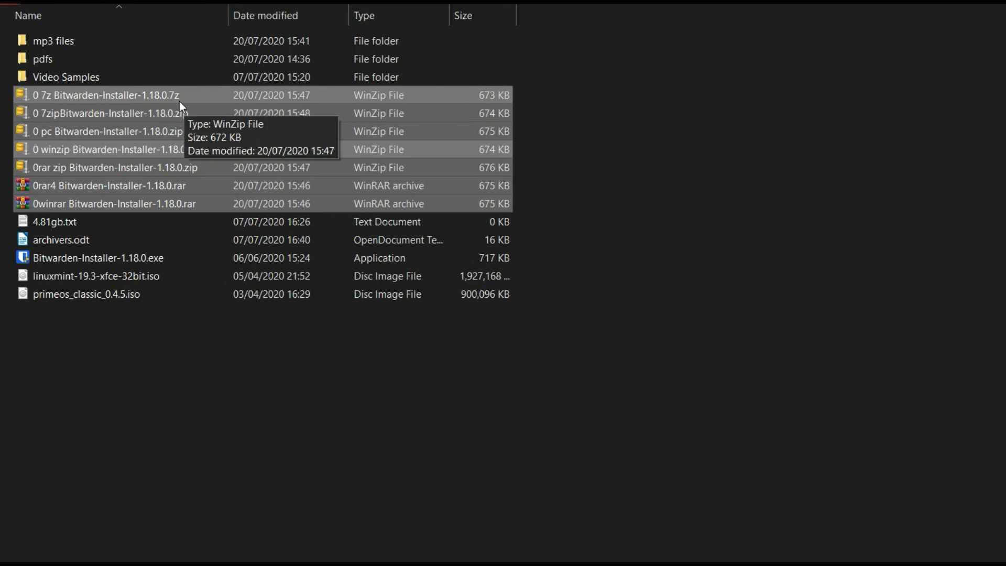
mouse_move(532, 112)
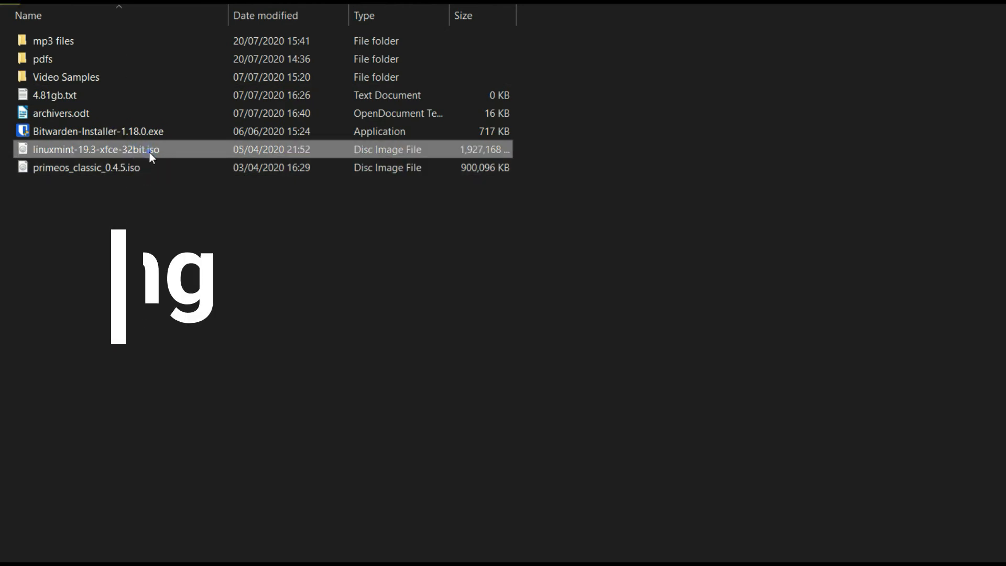
Create a new 'iso files' folder to hold the two ISO images.
left_click(86, 168)
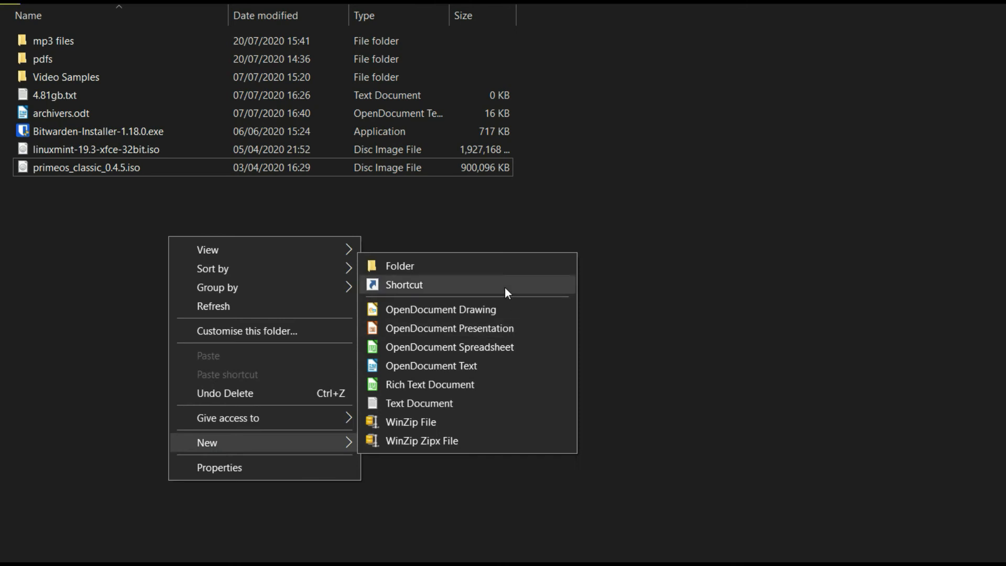
left_click(400, 266)
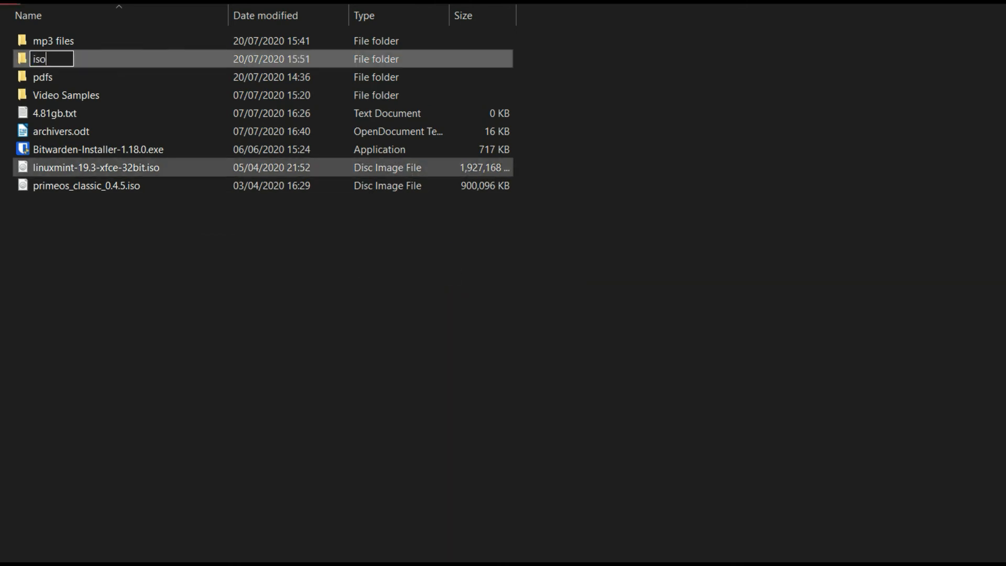
type(" files")
key("enter")
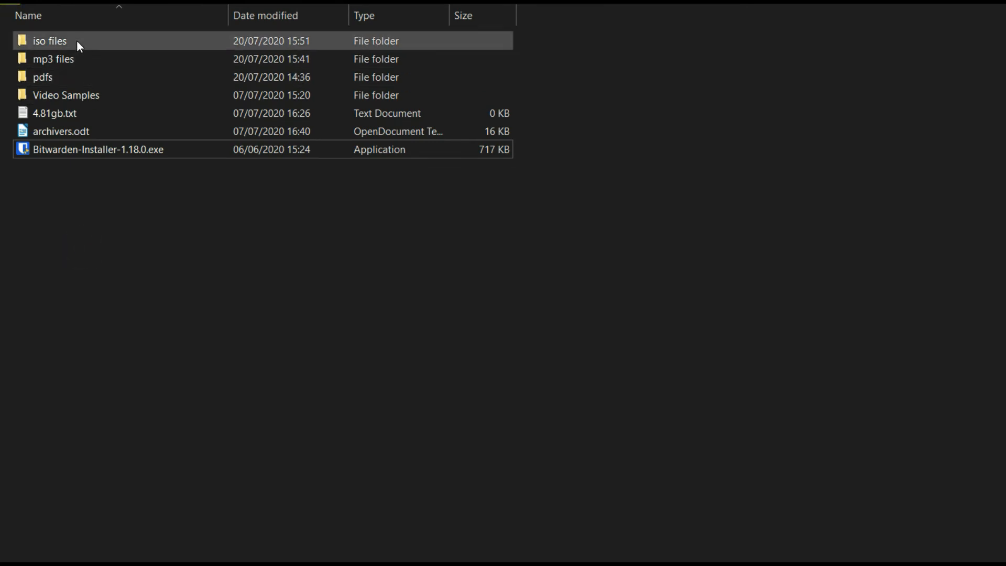
mouse_move(50, 40)
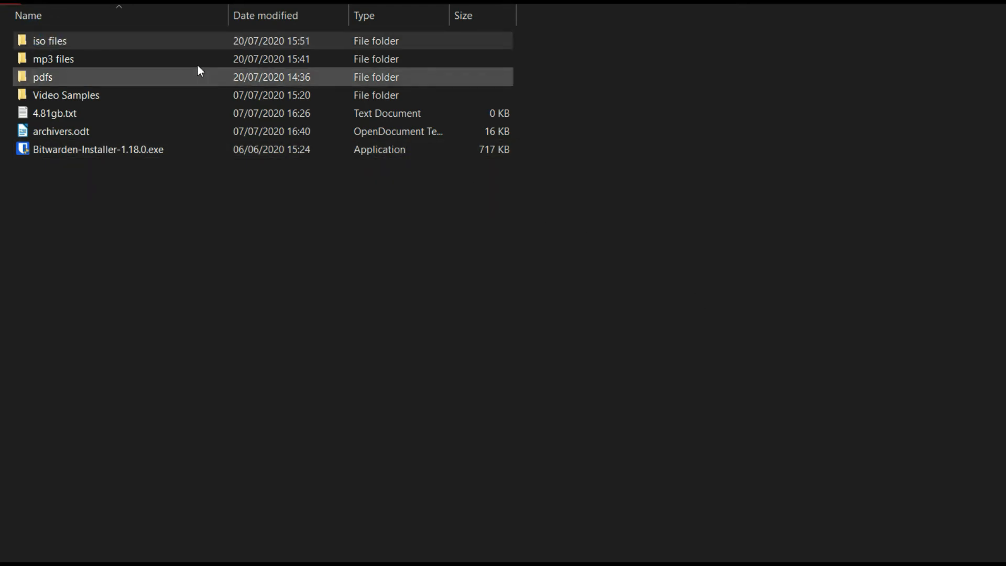
Archive iso files with WinRAR at Best compression as '0 rar' RAR and '0 rar4' RAR4.
right_click(49, 40)
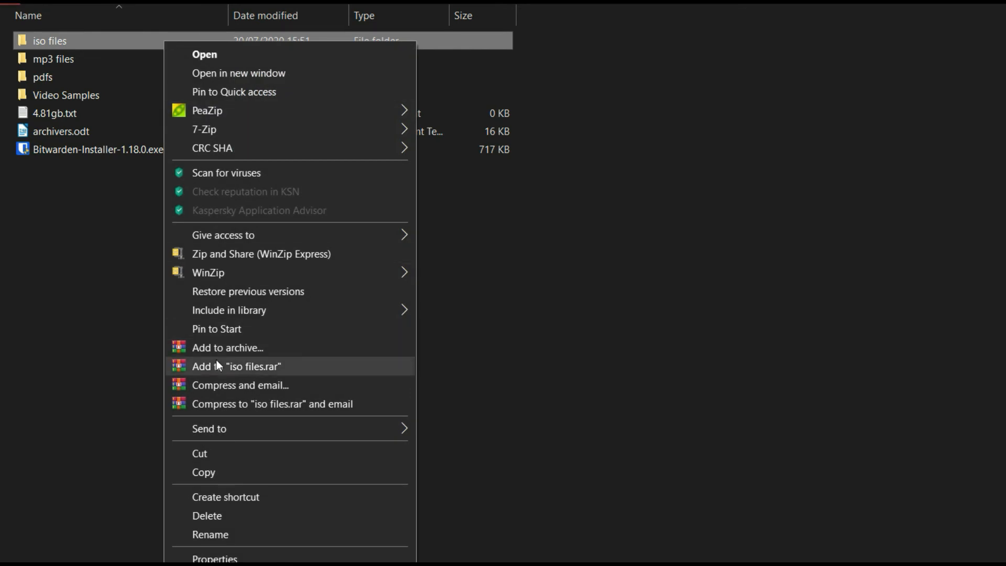
left_click(227, 347)
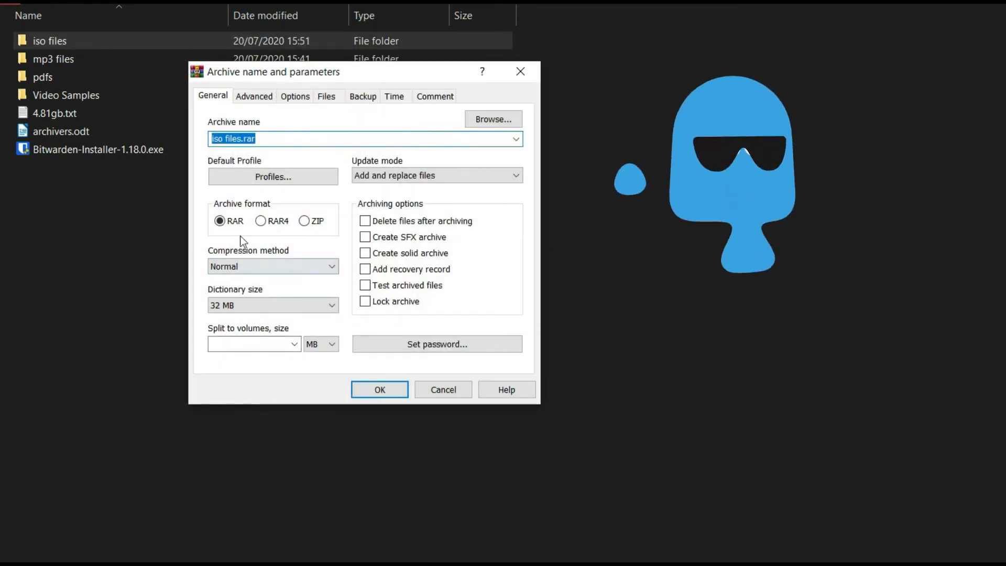
left_click(272, 266)
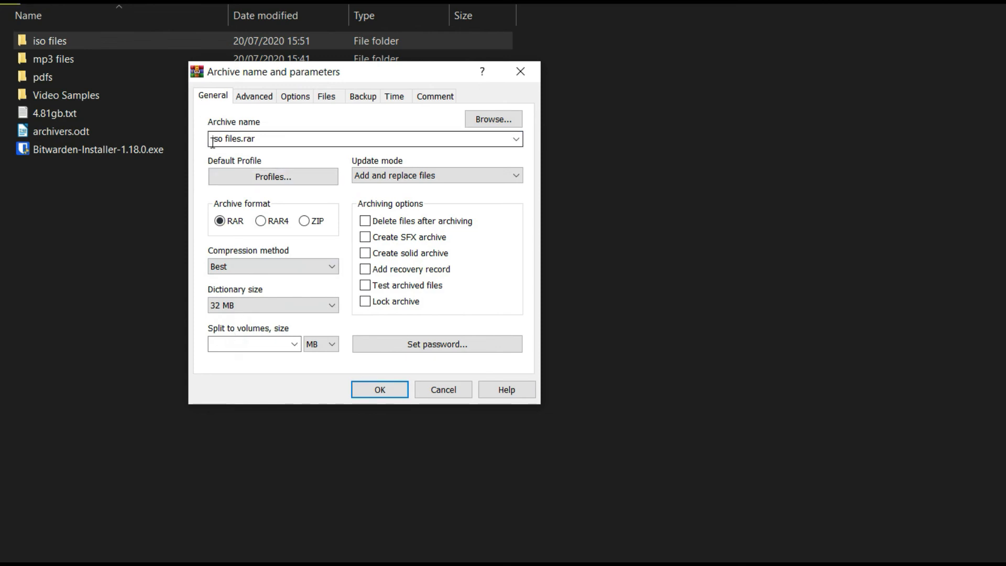
type("p ran")
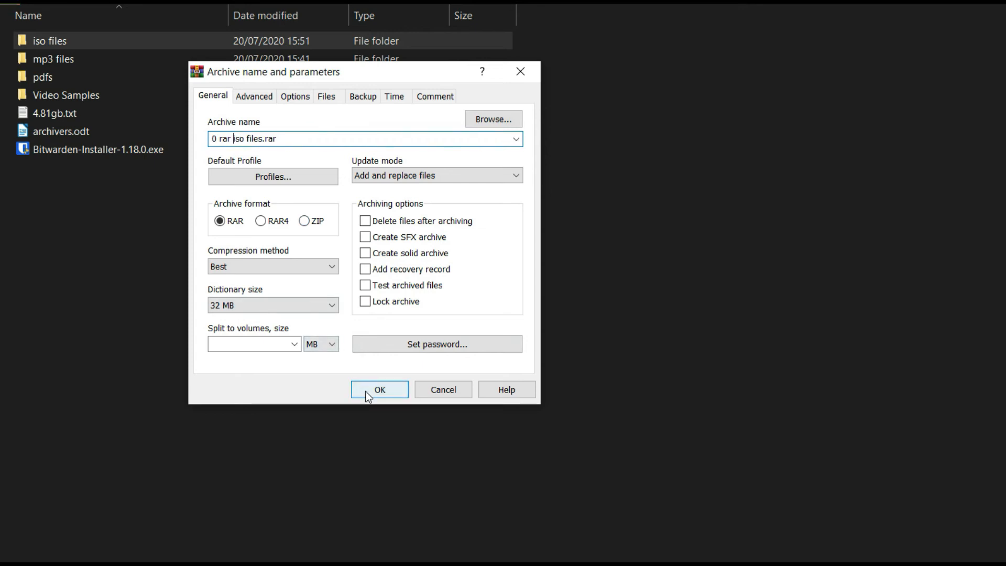
left_click(380, 390)
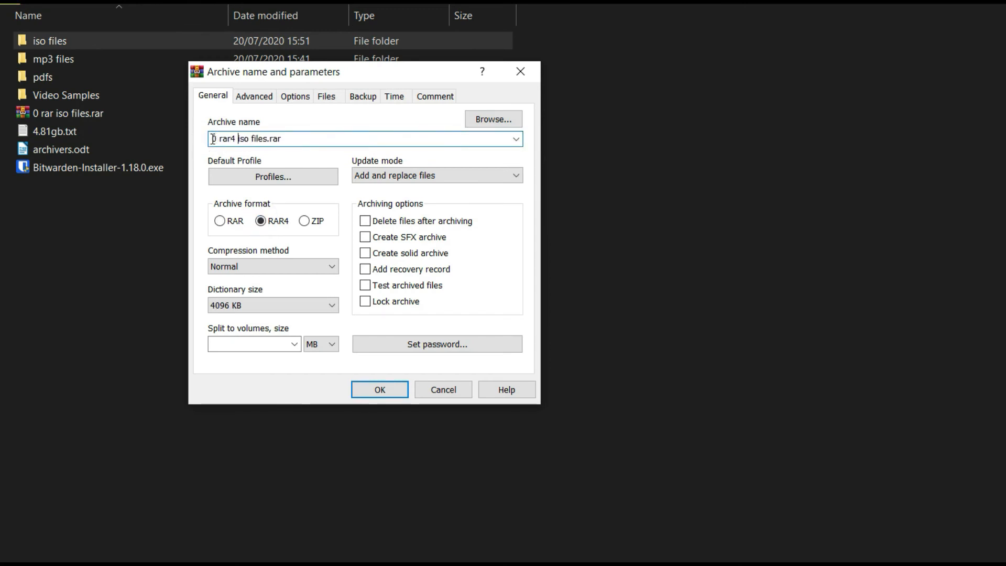
left_click(378, 390)
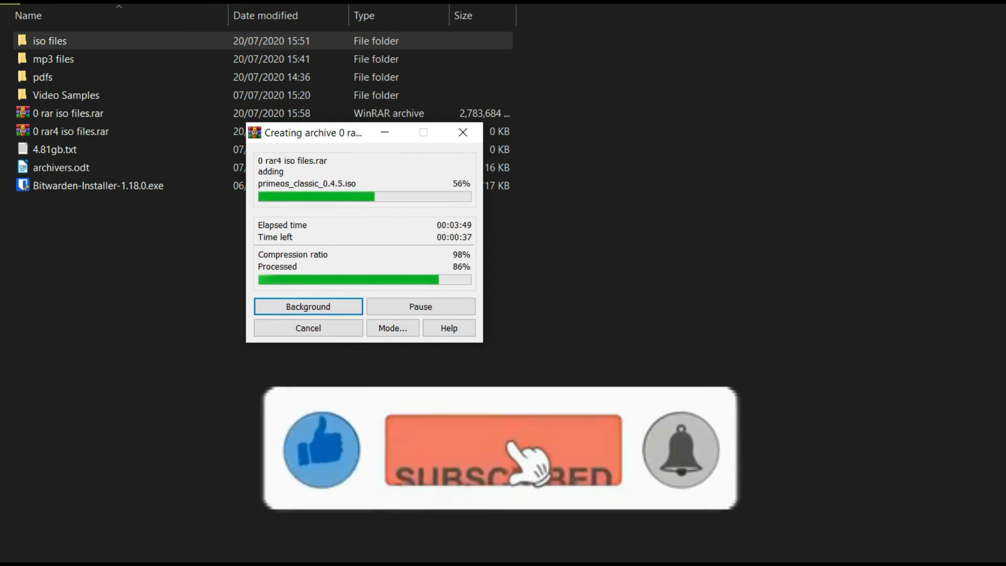
Archive iso files again with WinRAR in ZIP format as '0 rarzip iso files.zip'.
right_click(49, 40)
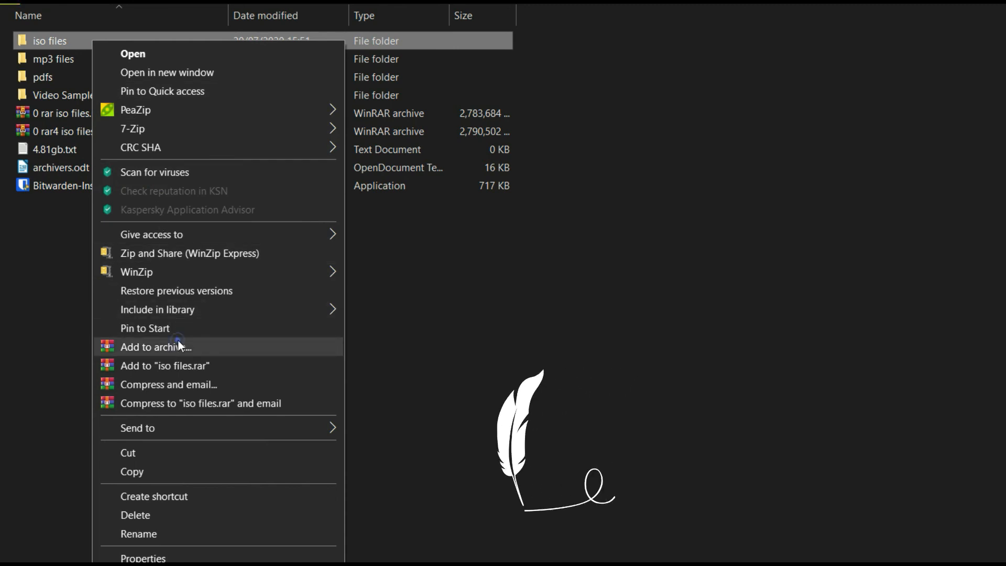
left_click(155, 347)
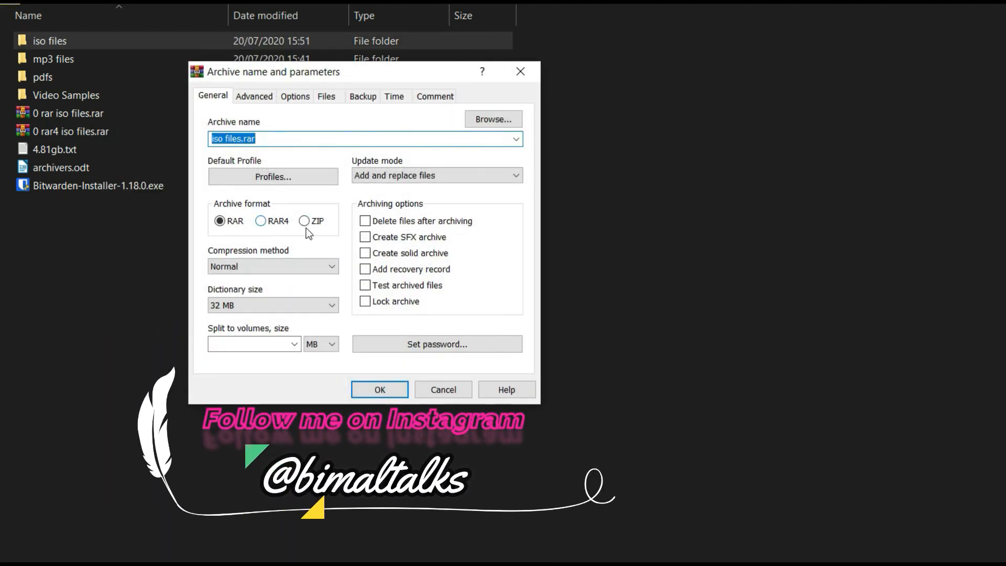
left_click(305, 221)
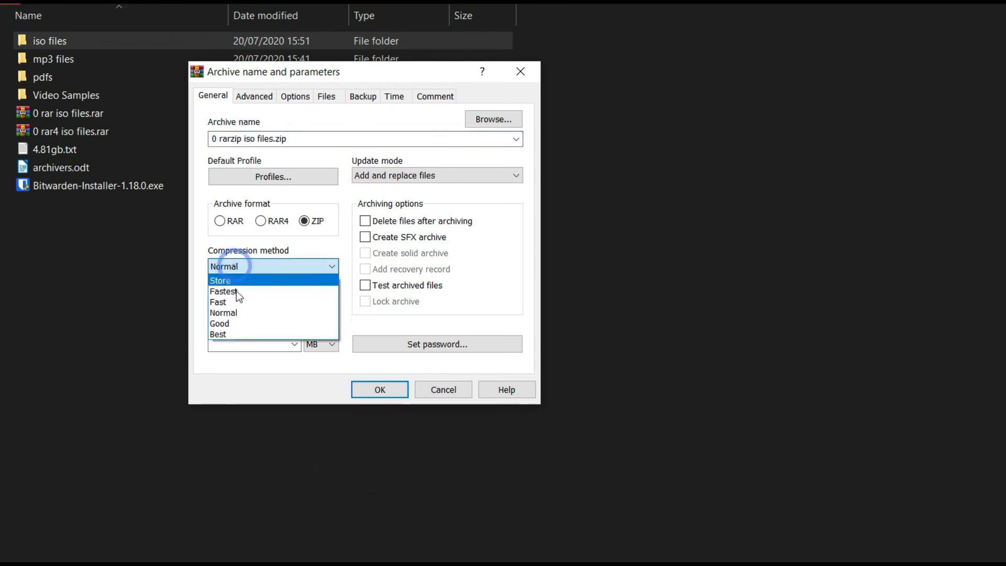
left_click(380, 389)
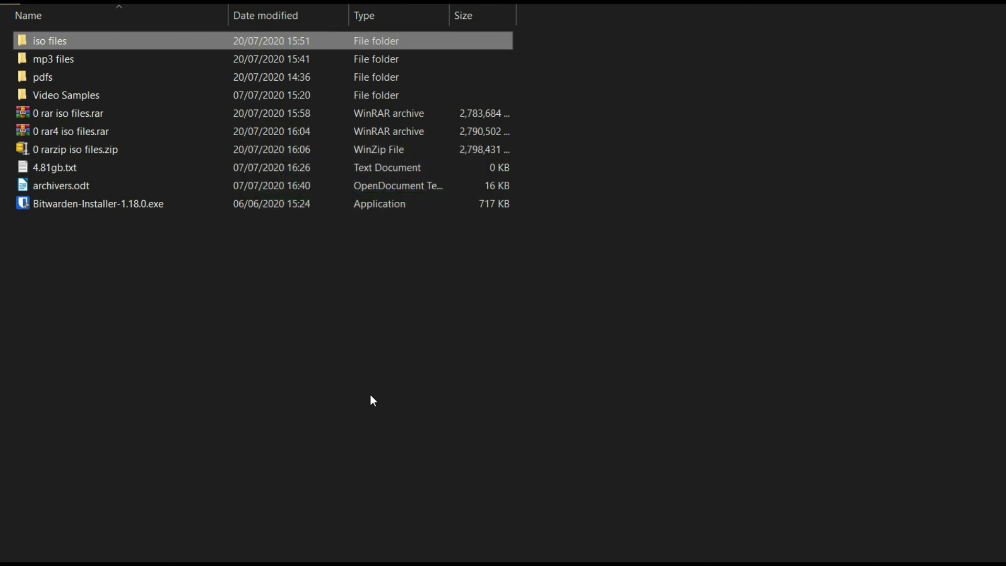
mouse_move(72, 225)
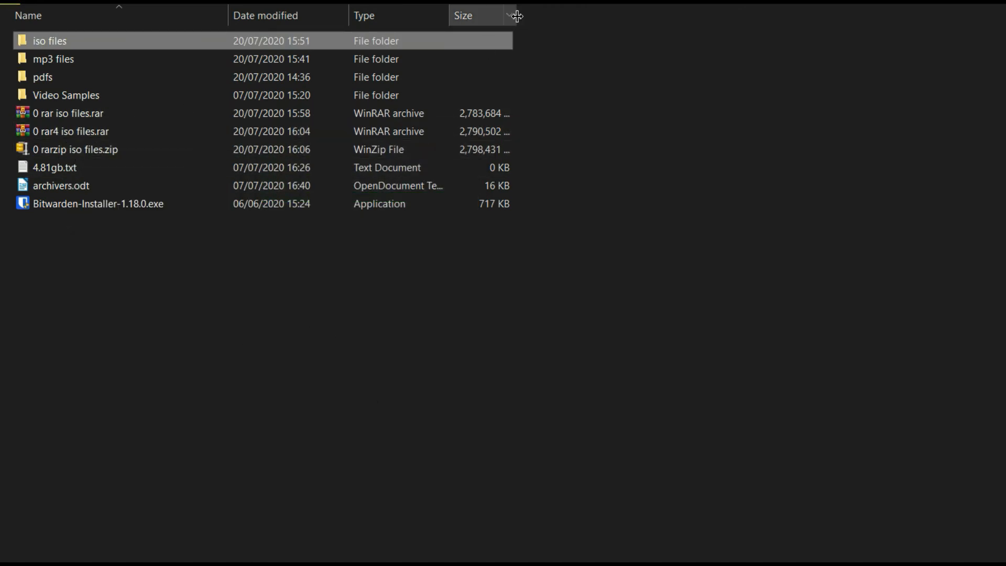
Create the 7-Zip Ultra zip archive '0 7zip zip iso files.zip' of the folder.
right_click(49, 41)
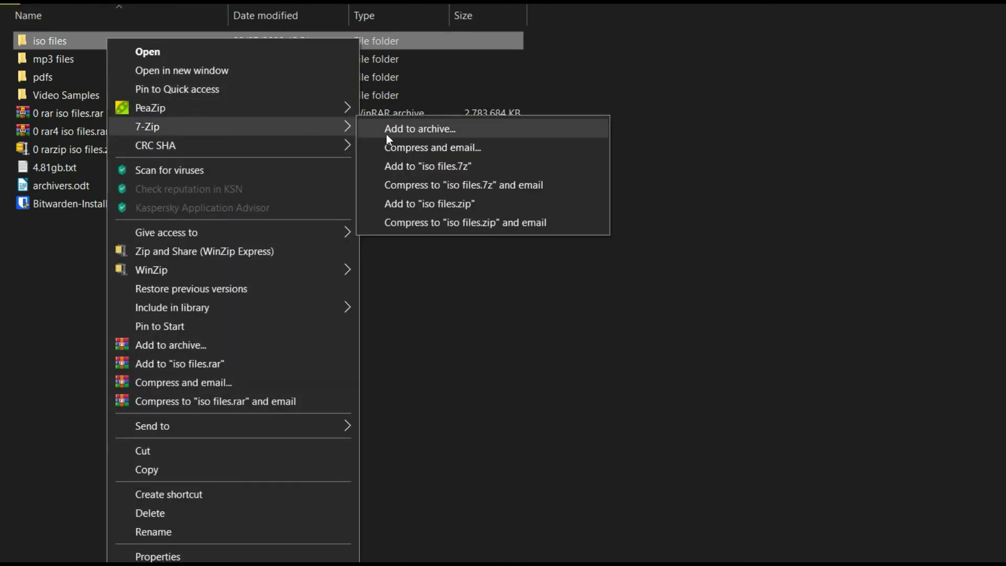
left_click(419, 128)
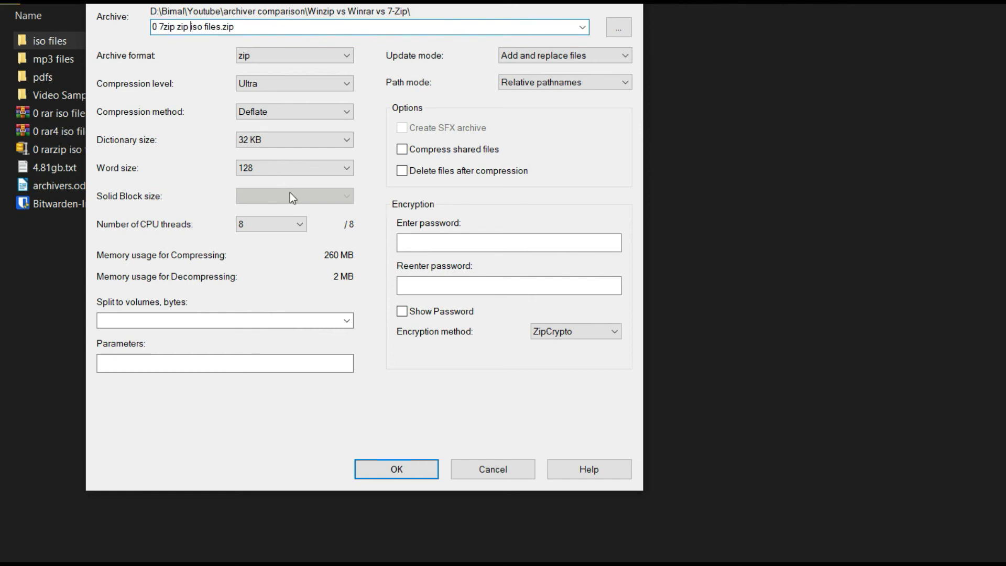
left_click(397, 469)
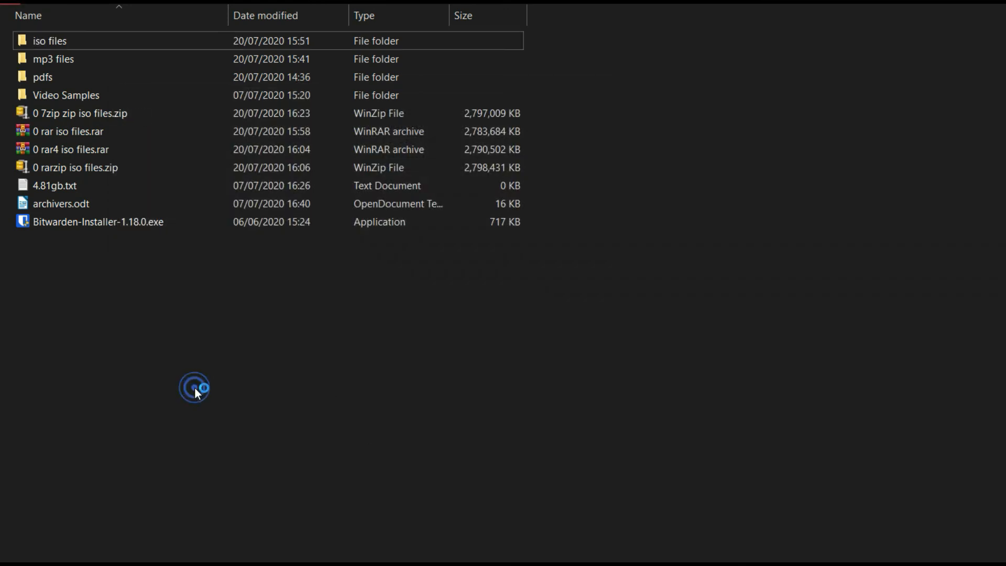
Create the 7-Zip fastest and Ultra 7z archives of iso files with '0 7zip' names.
right_click(50, 41)
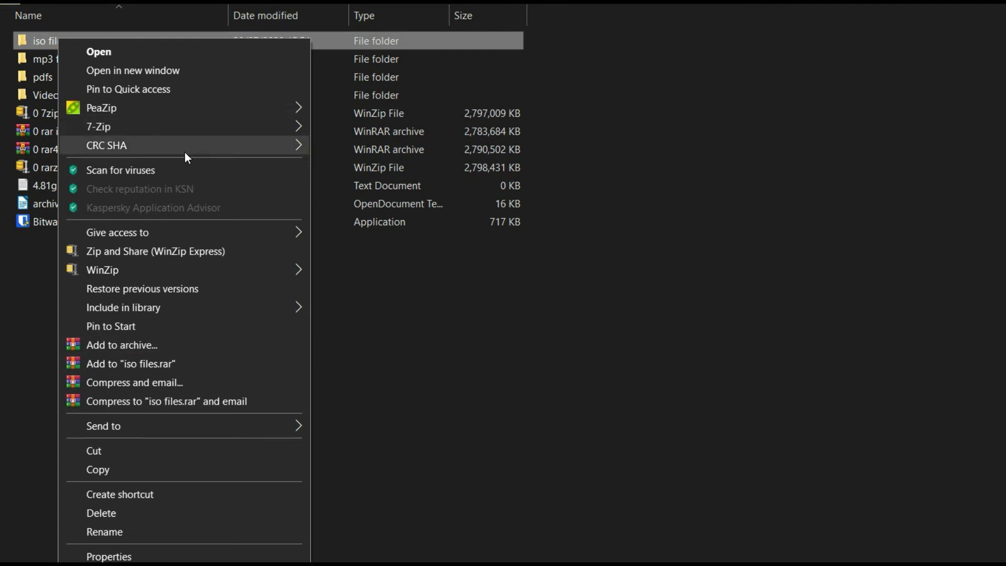
left_click(120, 345)
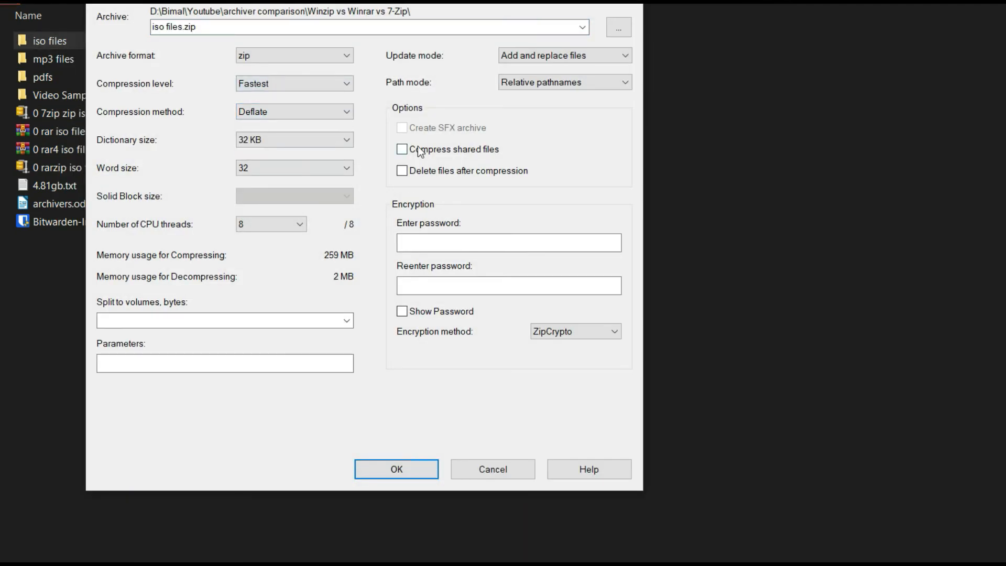
type("0 7zip fastest")
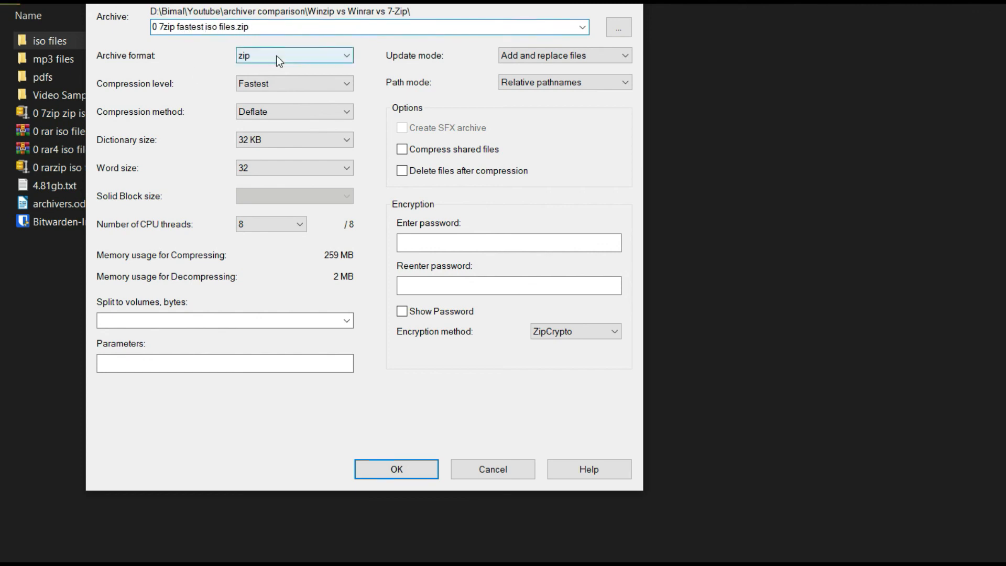
left_click(396, 469)
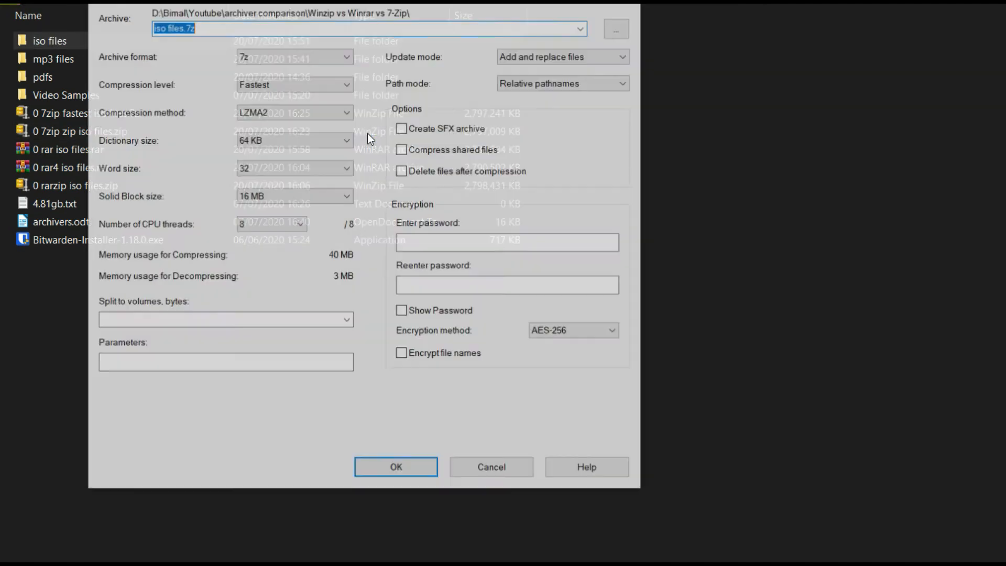
left_click(294, 84)
type("0 7zip 7z ")
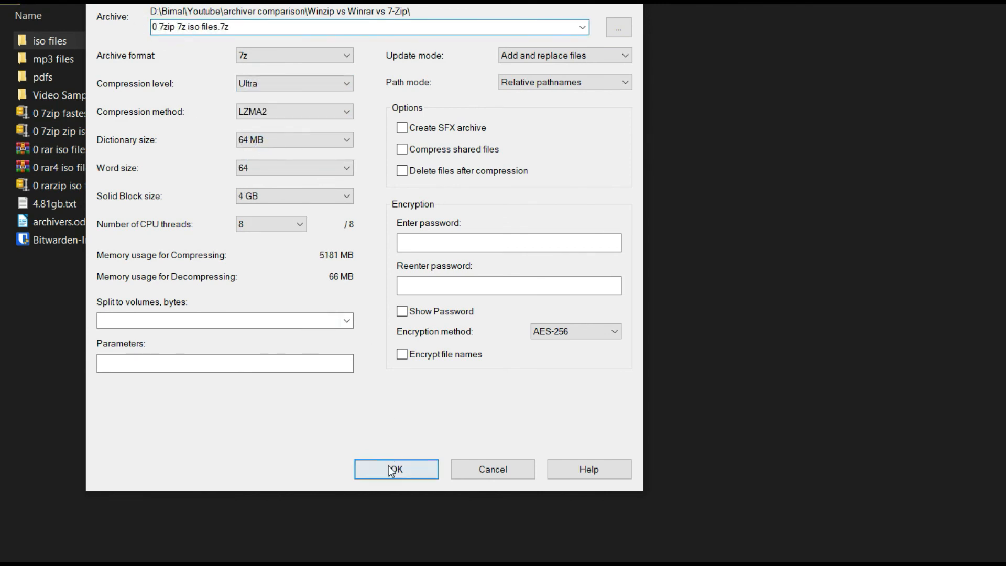
left_click(396, 469)
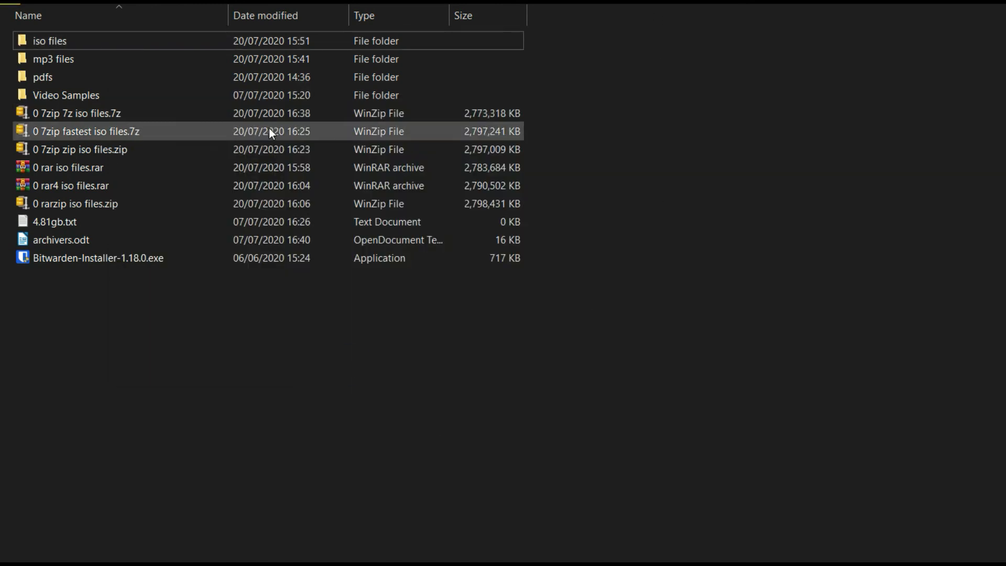
Zip iso files with the WinZip evaluation version into iso files.zip (2,797,799 KB).
right_click(50, 41)
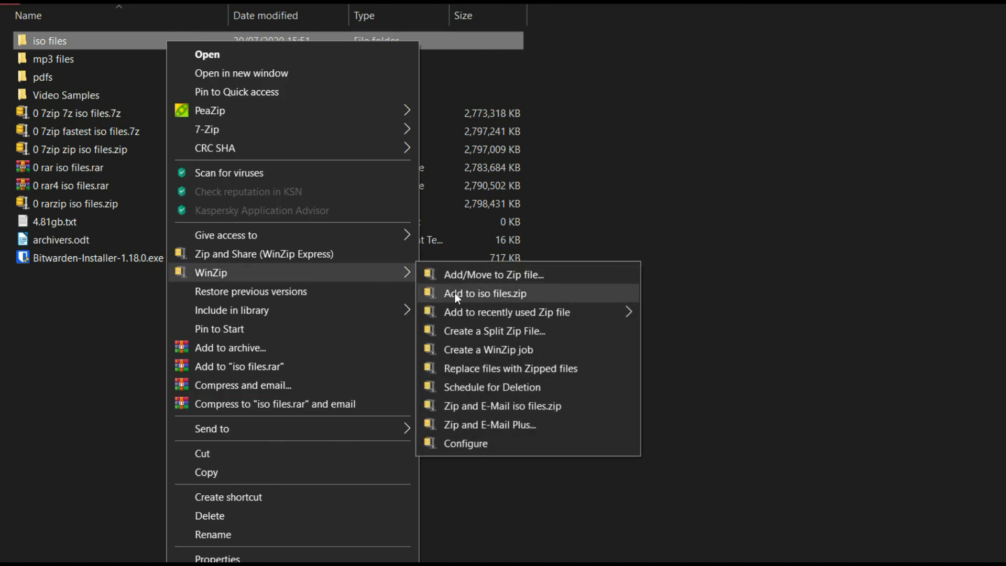
left_click(485, 293)
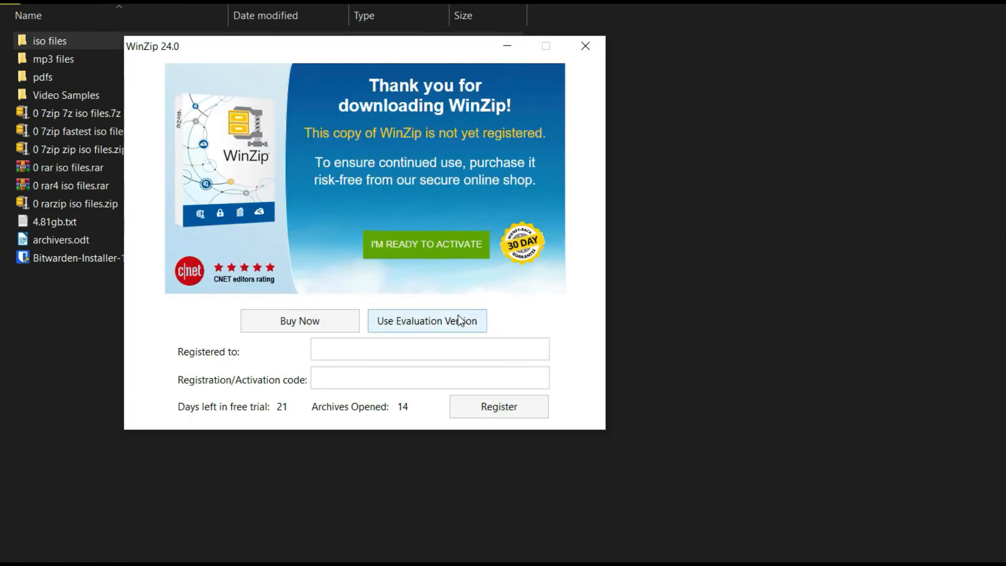
left_click(426, 320)
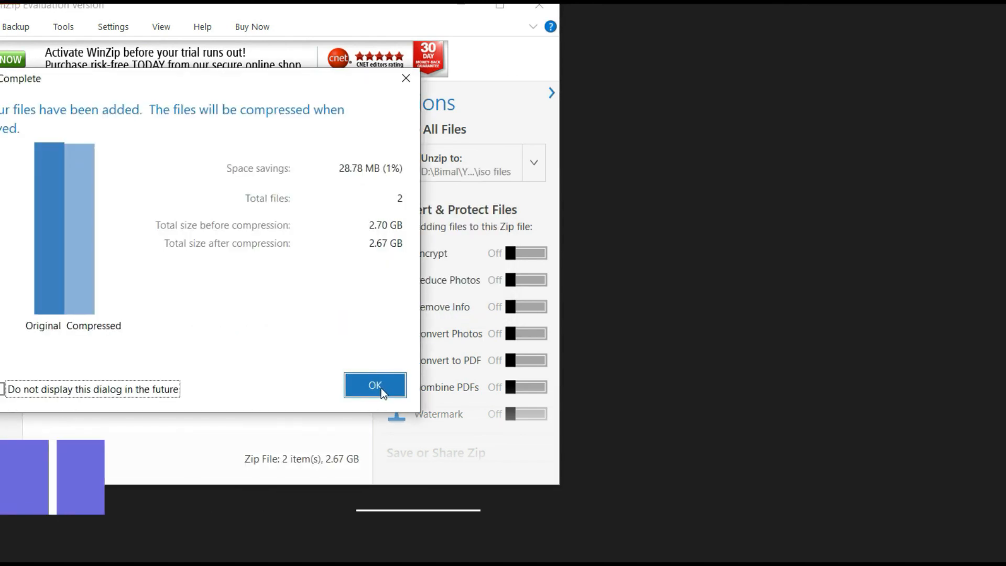
left_click(375, 385)
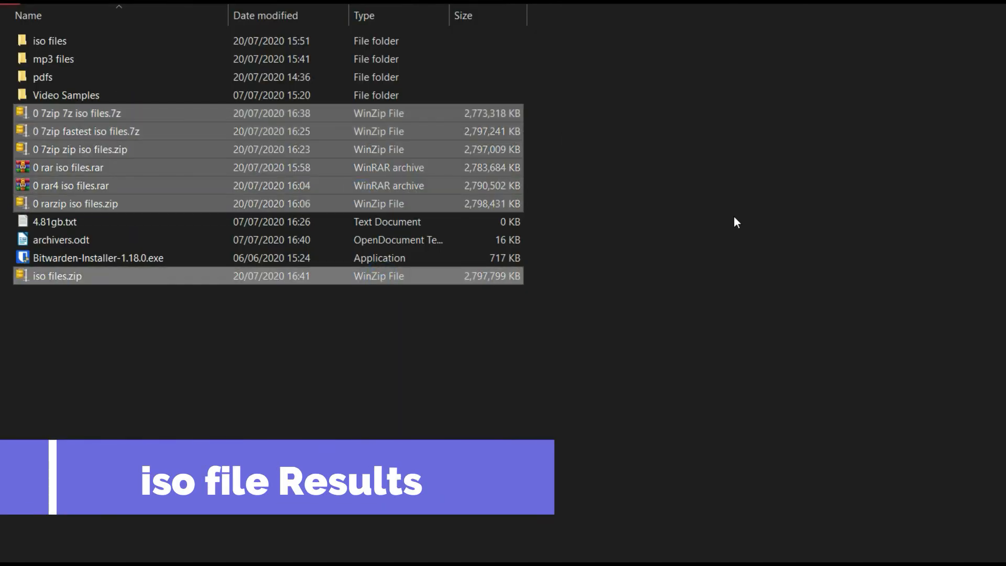